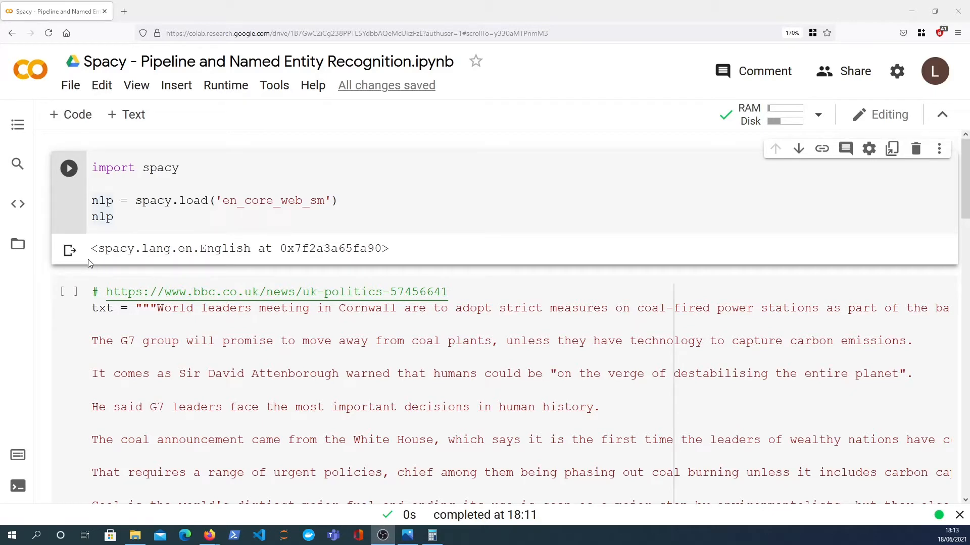
pyautogui.moveTo(70, 237)
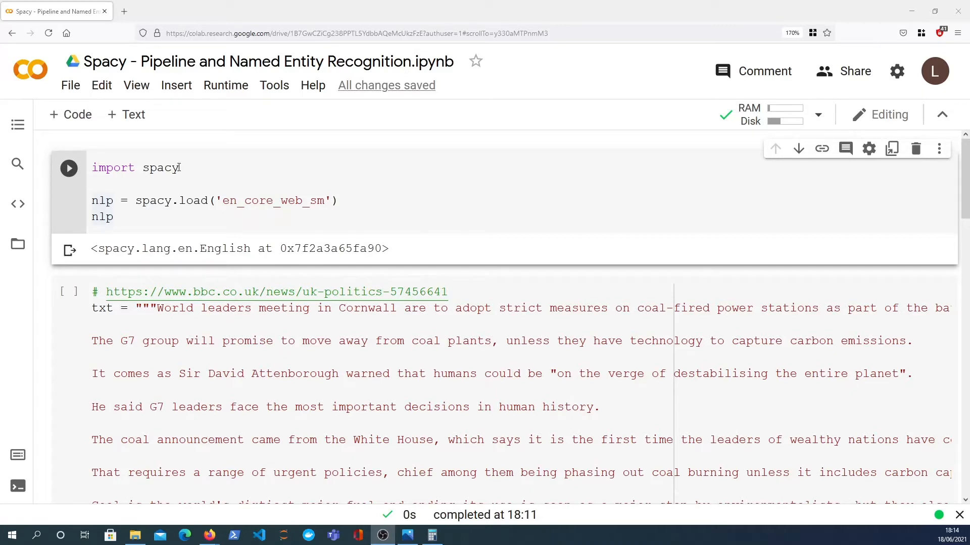
# Point out en_core_web_sm and rerun the cell loading it into nlp with spaCy
pyautogui.doubleClick(271, 200)
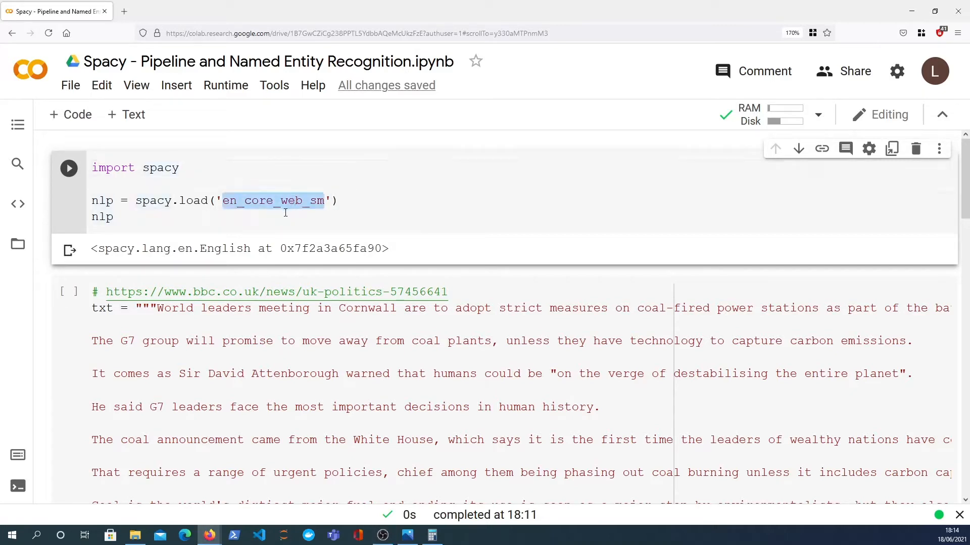
pyautogui.click(69, 168)
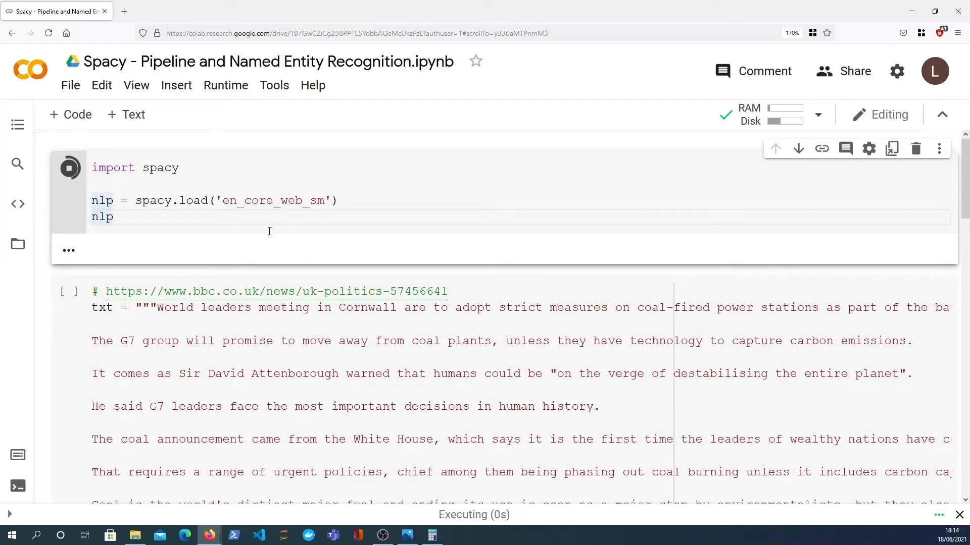
pyautogui.click(69, 168)
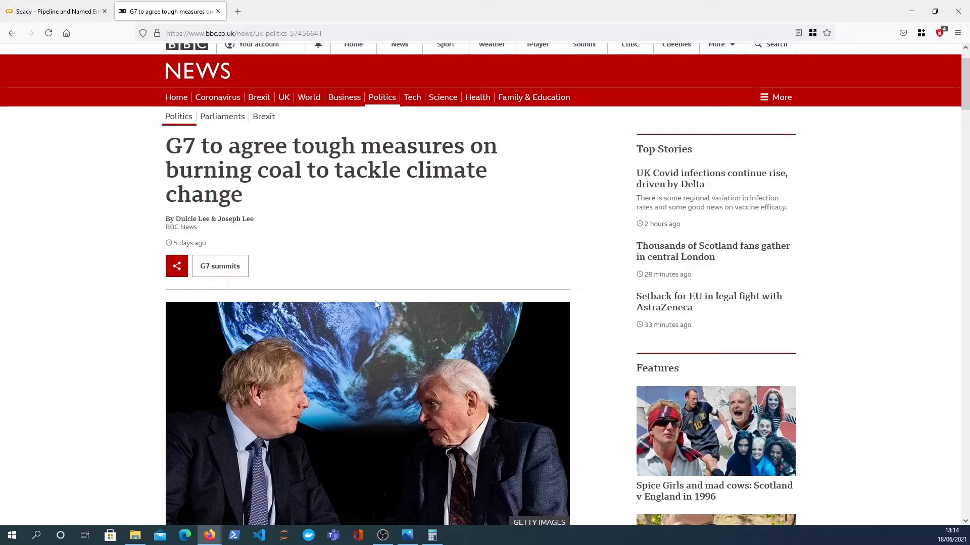
pyautogui.scroll(-3)
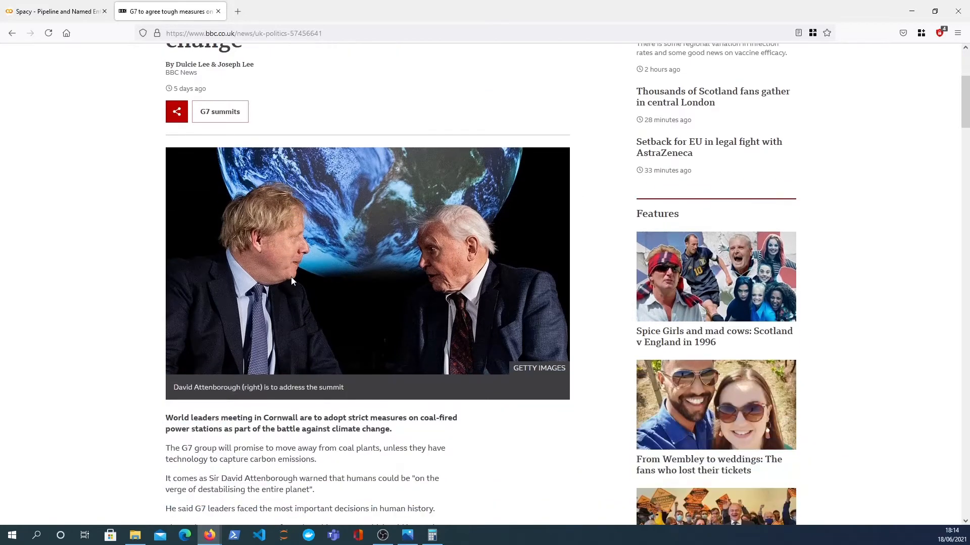
pyautogui.scroll(-3)
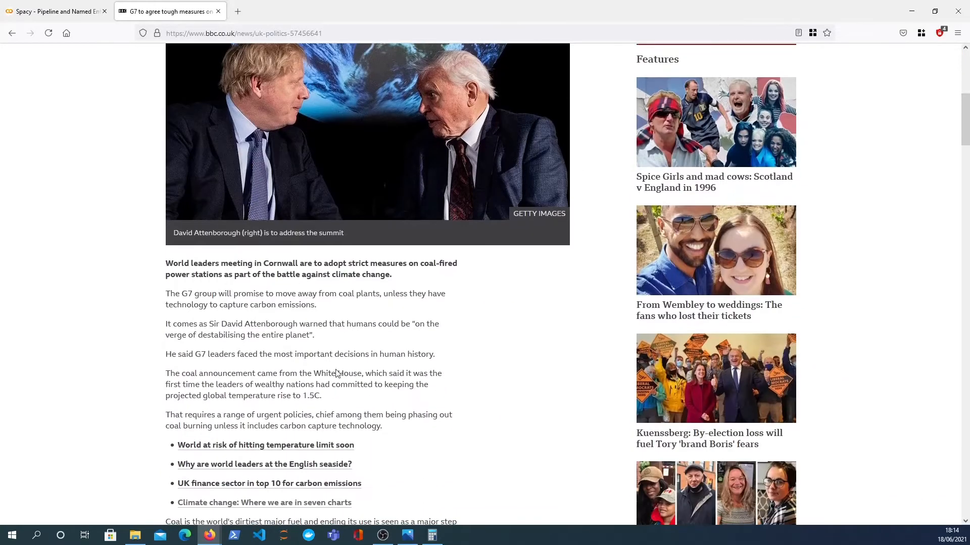
pyautogui.click(56, 11)
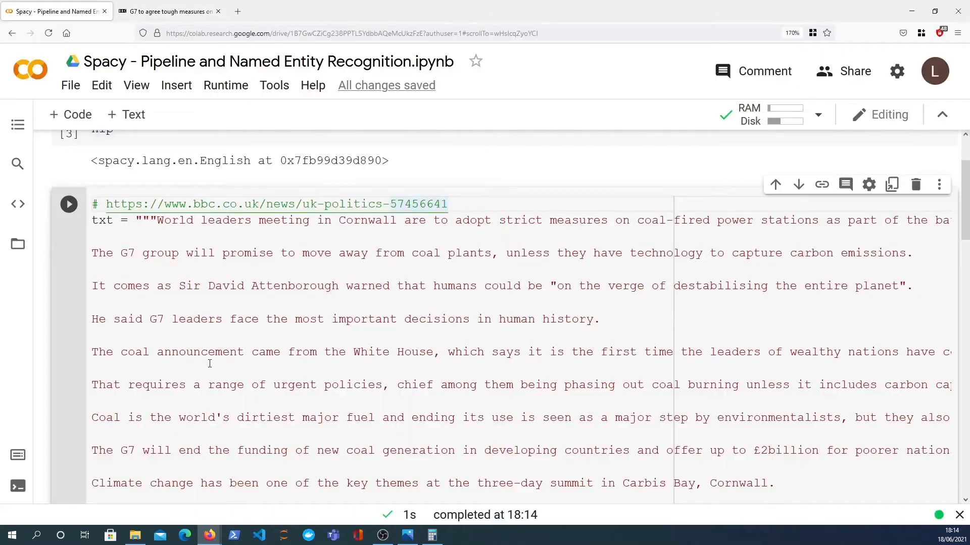
# Scroll to the pipeline explanation and get the context menu of the spacy.io processing-pipelines link
pyautogui.scroll(-3)
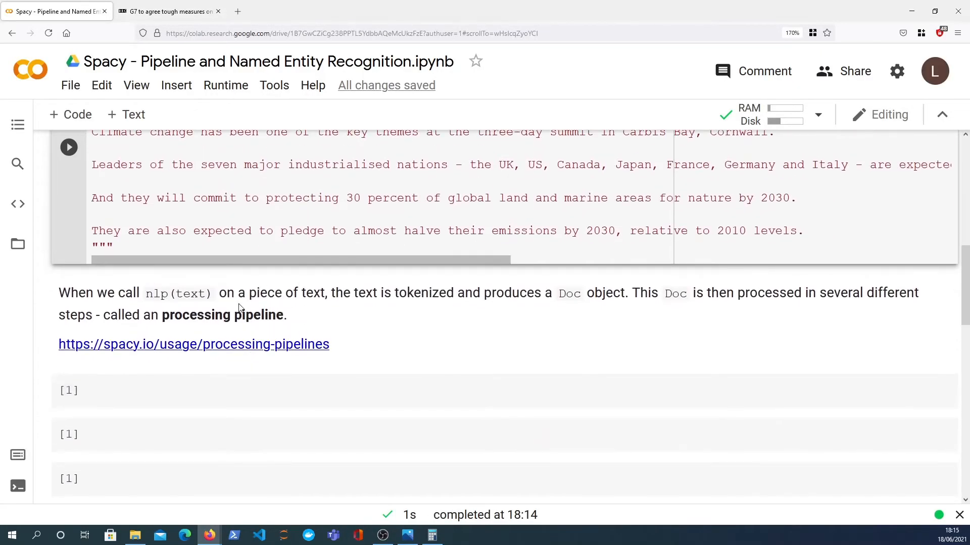
pyautogui.click(164, 390)
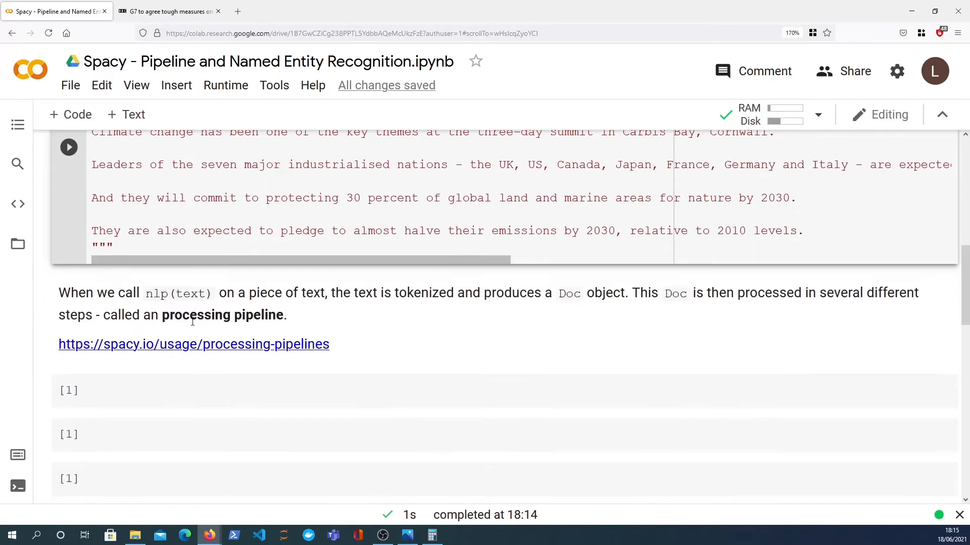
pyautogui.scroll(-3)
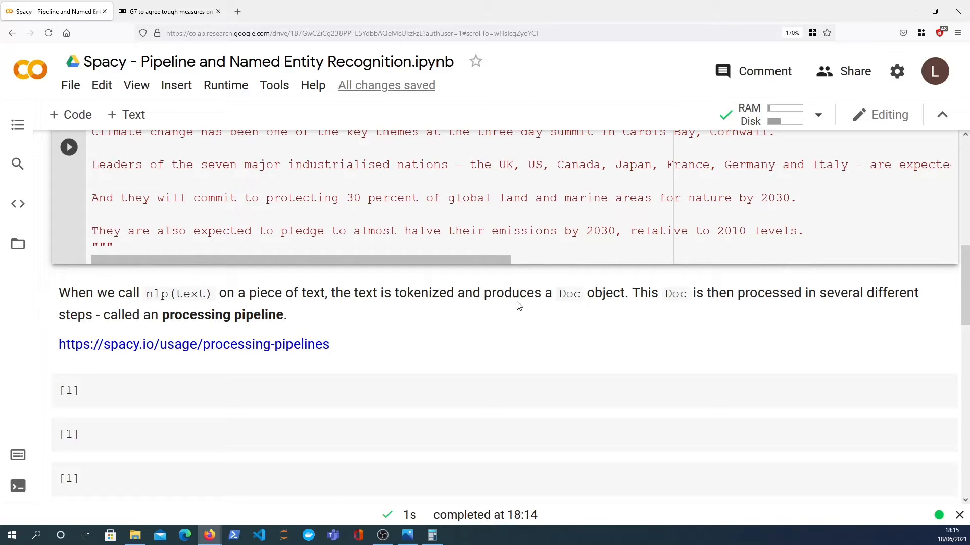
pyautogui.moveTo(638, 321)
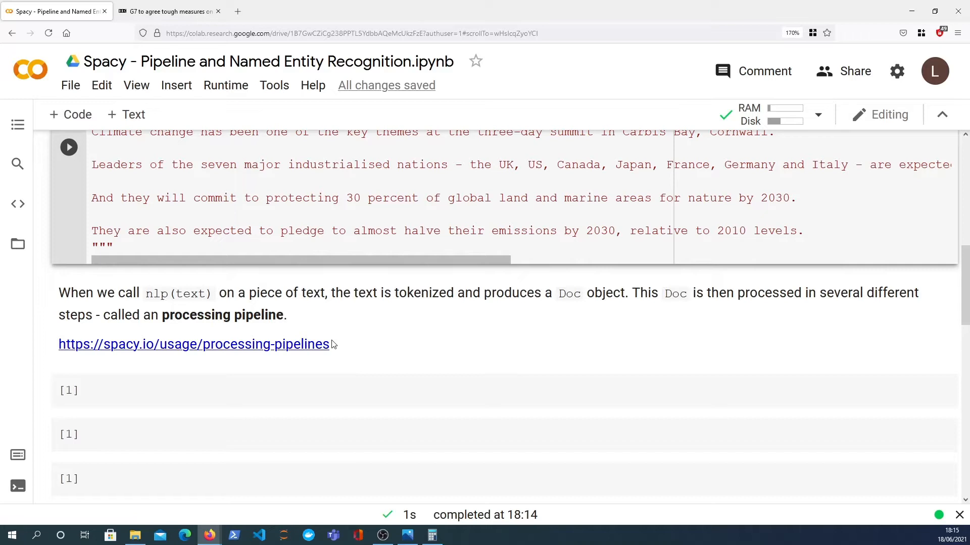
pyautogui.moveTo(293, 309)
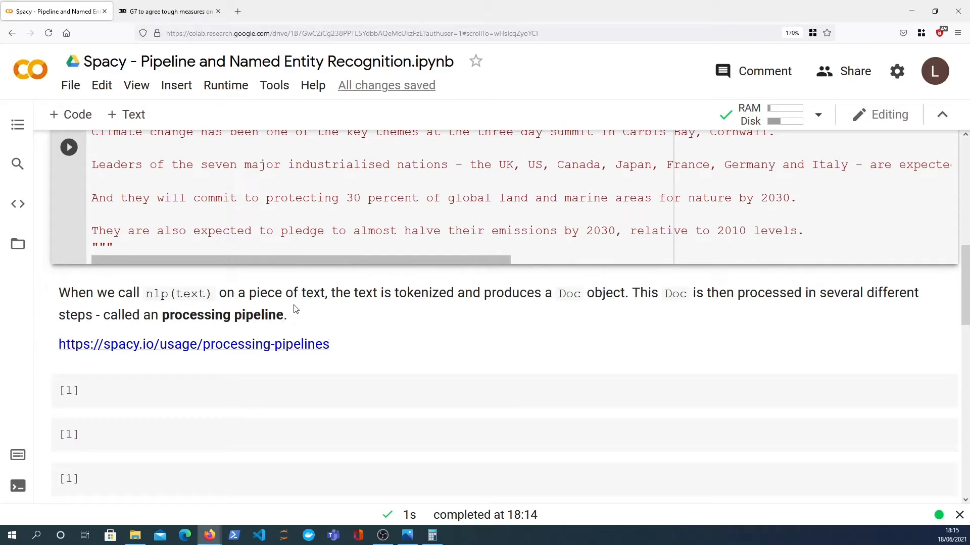
pyautogui.rightClick(247, 344)
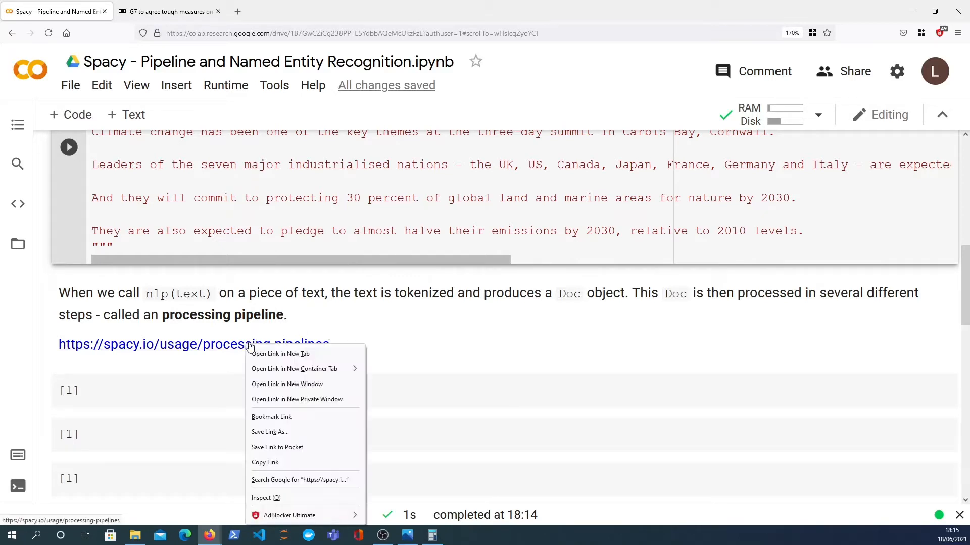
# Open the processing-pipelines docs in a new tab and review the tokenizer and parser rows of the component table
pyautogui.click(280, 353)
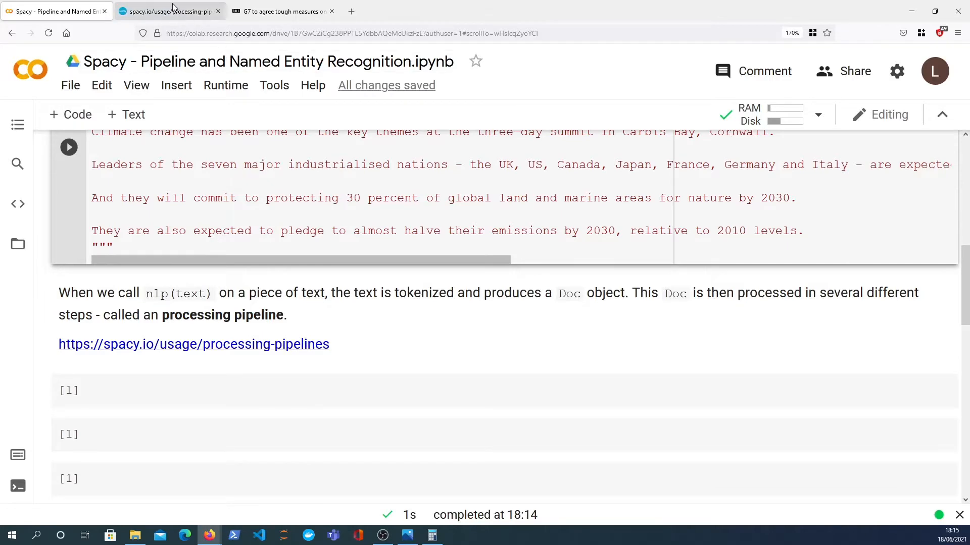
pyautogui.click(170, 11)
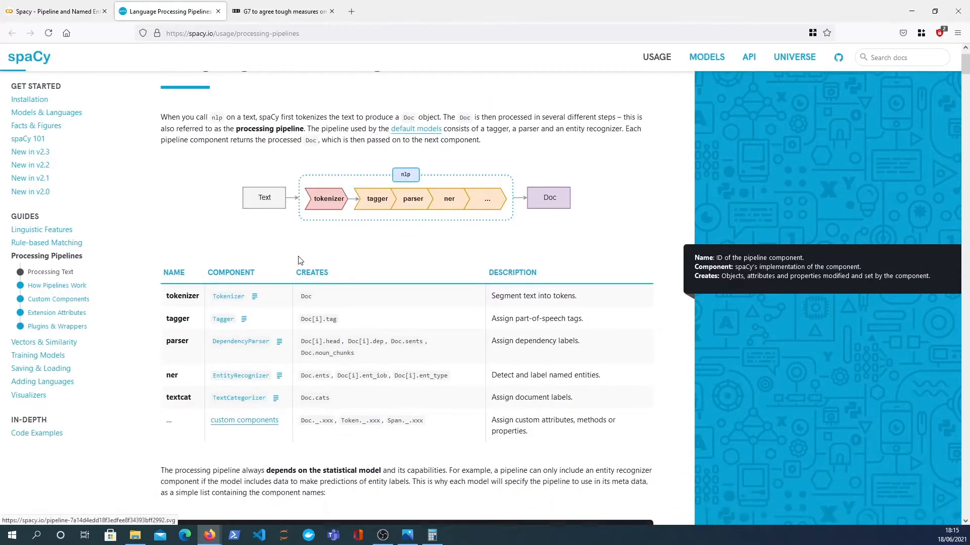
pyautogui.scroll(-3)
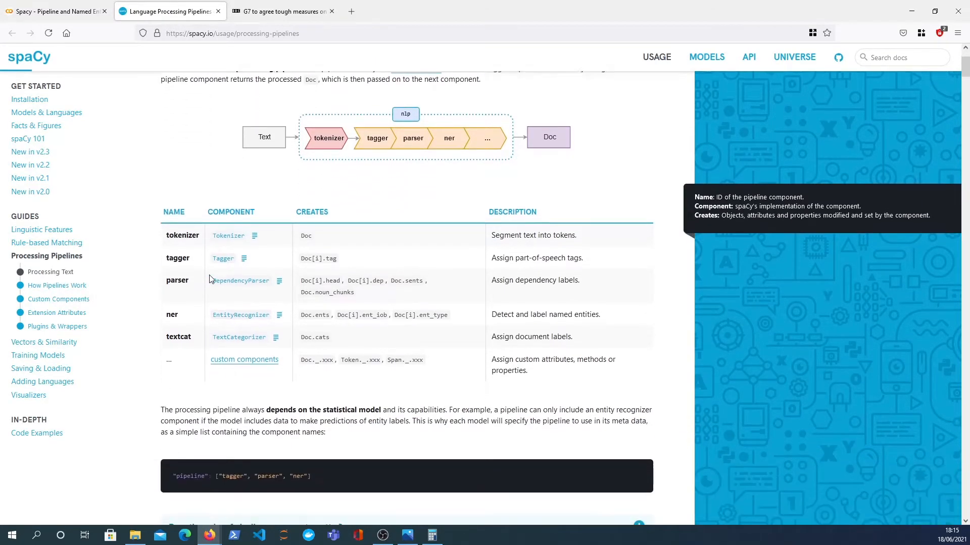
pyautogui.scroll(-3)
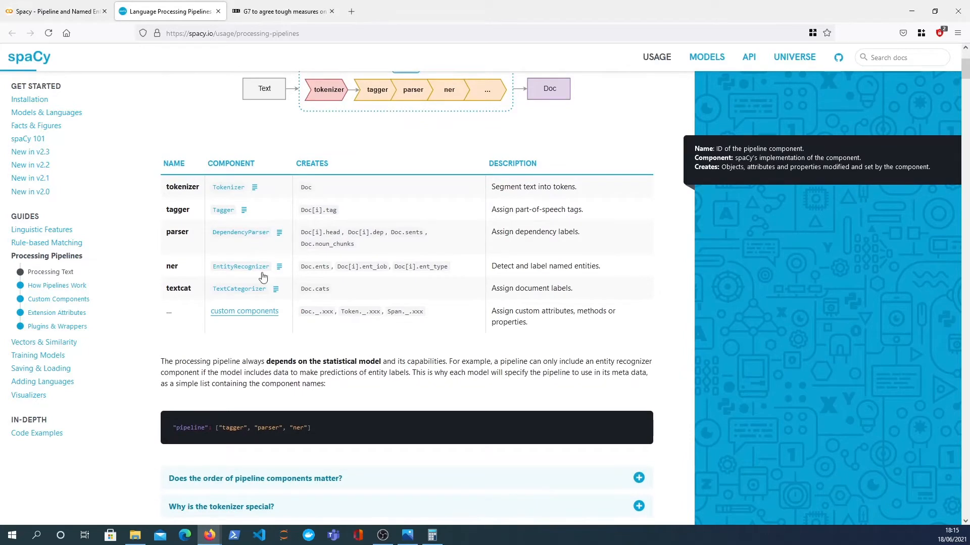
pyautogui.doubleClick(182, 187)
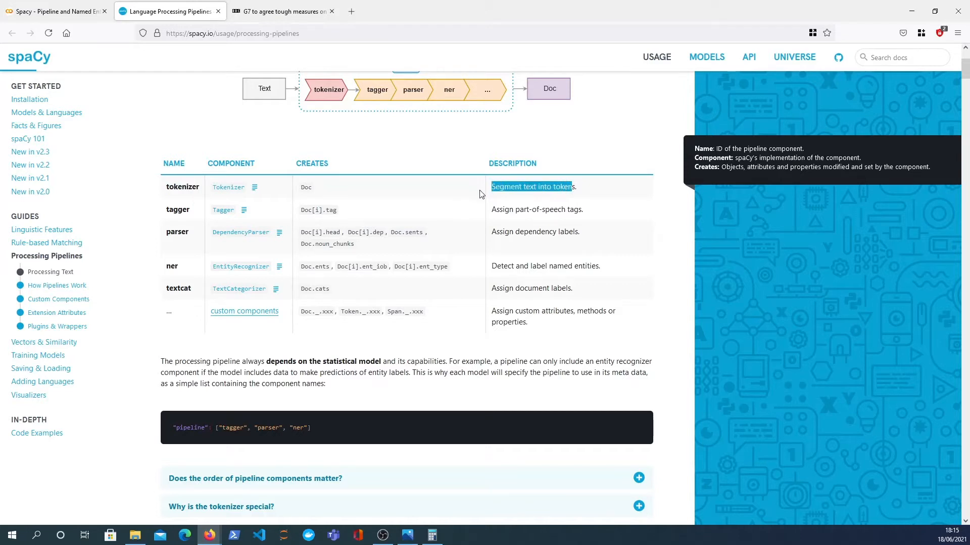
pyautogui.moveTo(183, 212)
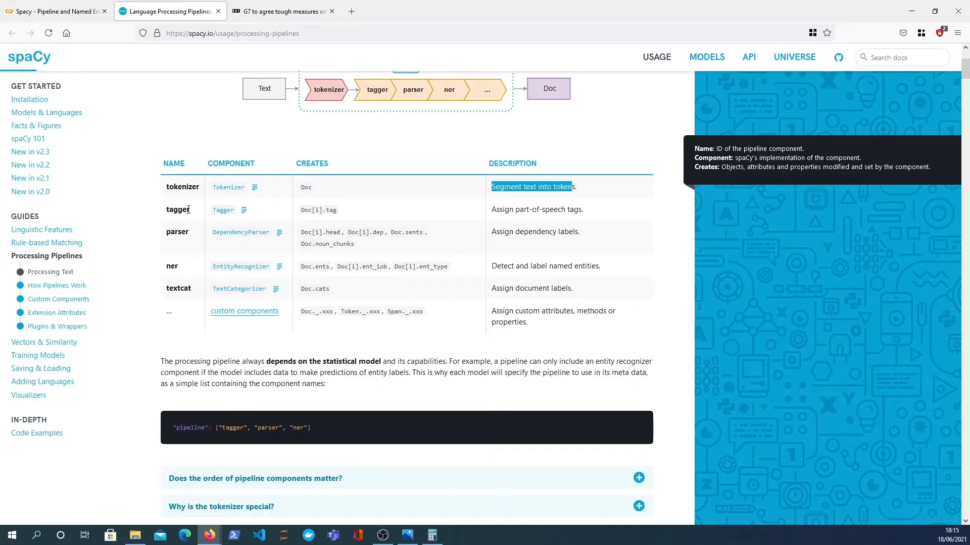
pyautogui.doubleClick(178, 209)
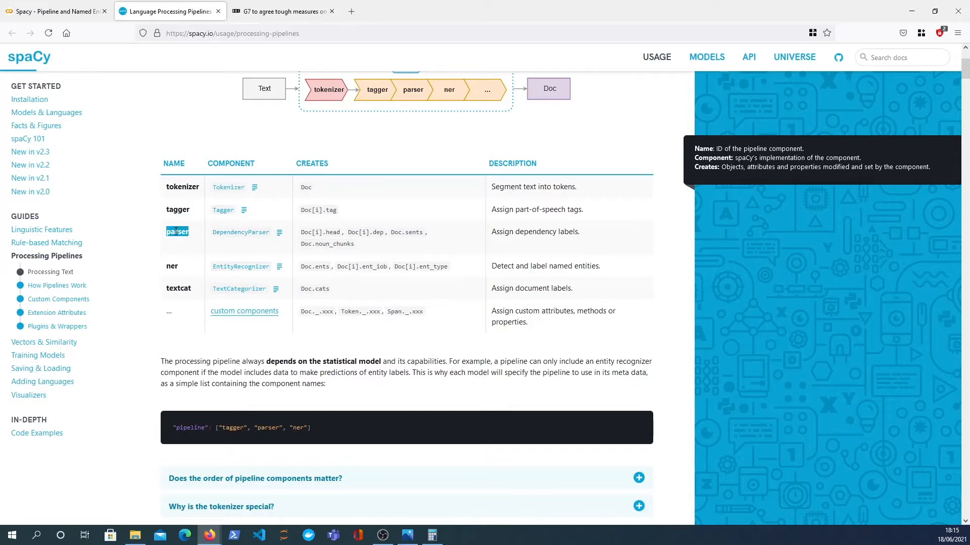
pyautogui.moveTo(568, 230)
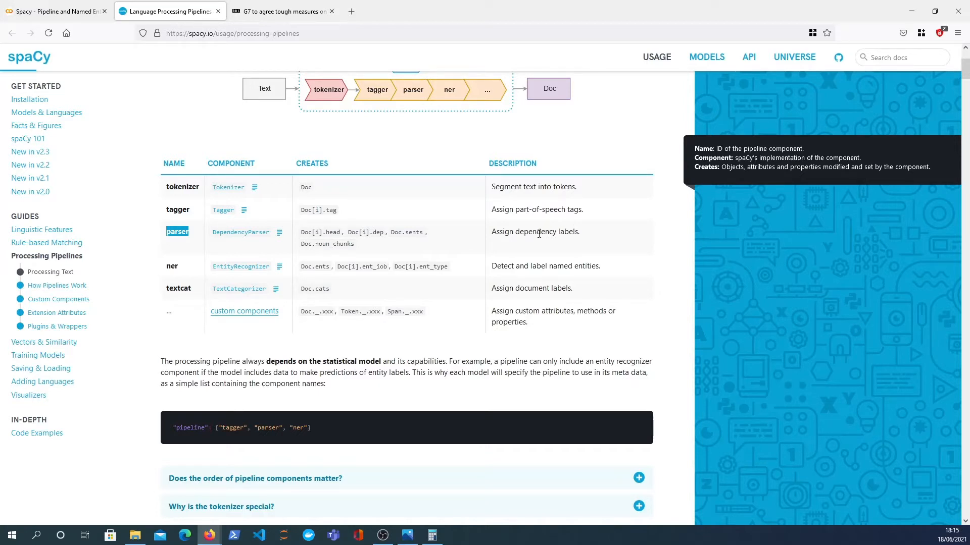
pyautogui.moveTo(188, 280)
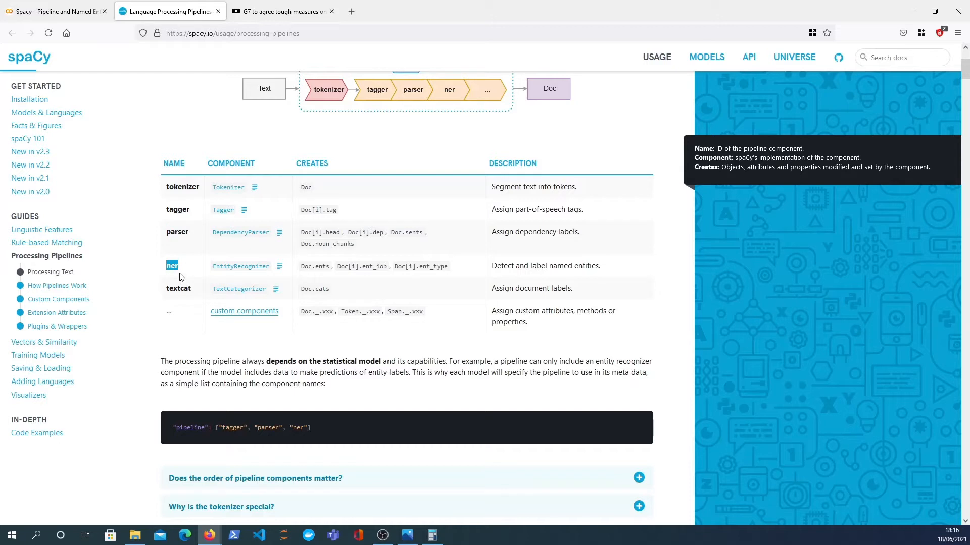
pyautogui.moveTo(241, 266)
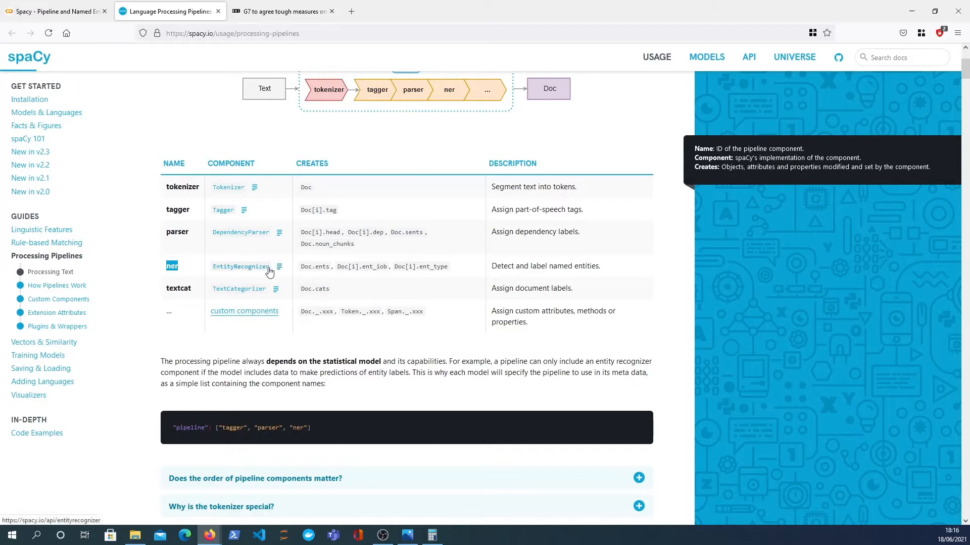
pyautogui.moveTo(346, 281)
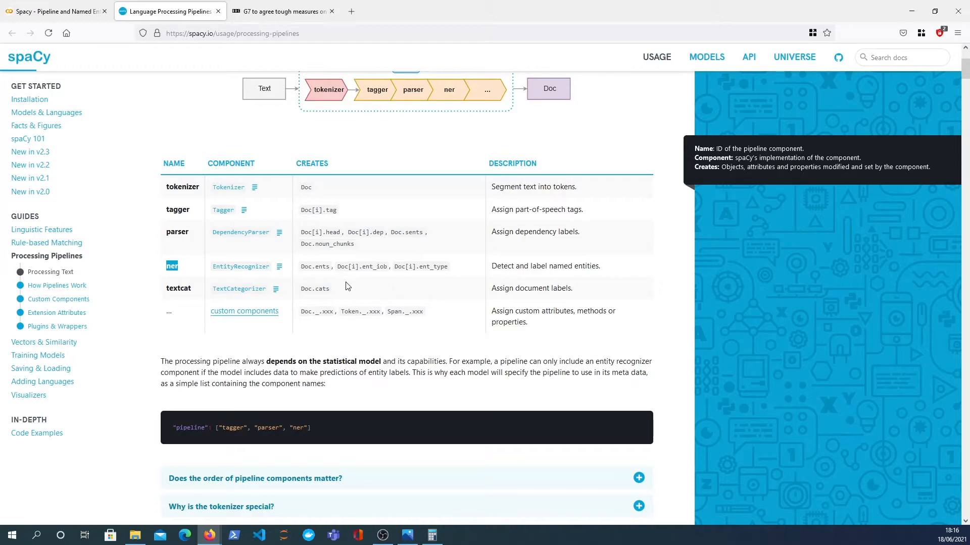
pyautogui.moveTo(324, 181)
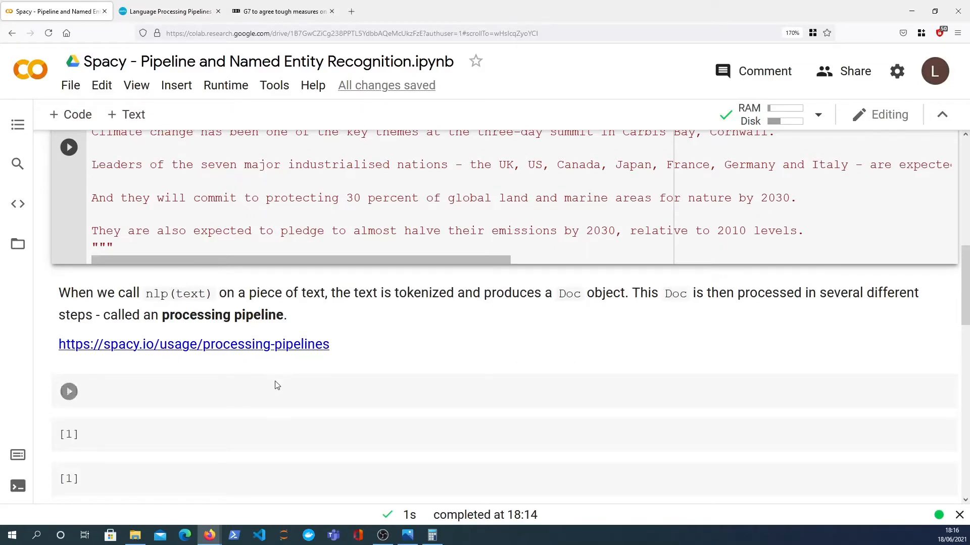
# Run nlp.pipeline in a new cell and point out tagger among the listed components
pyautogui.write('nlp')
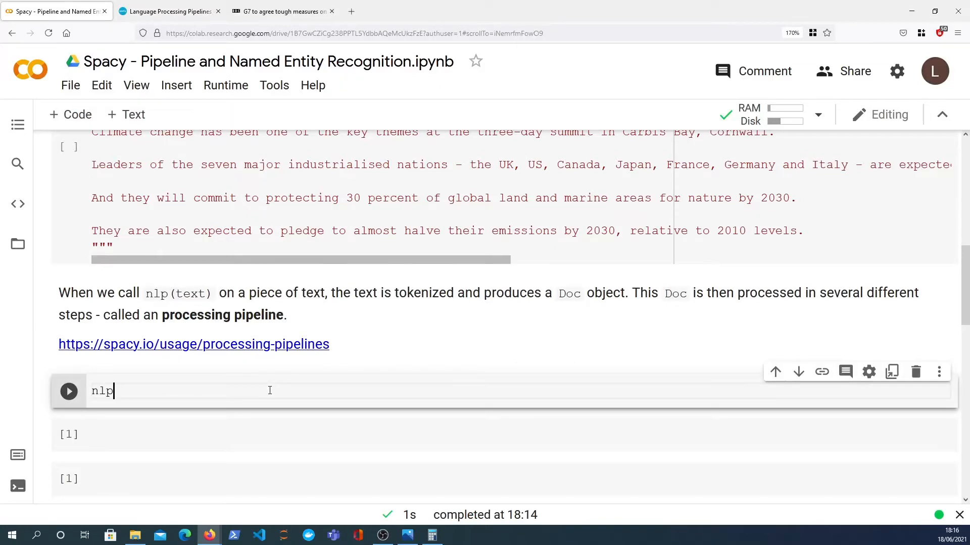
pyautogui.write('.pipeline')
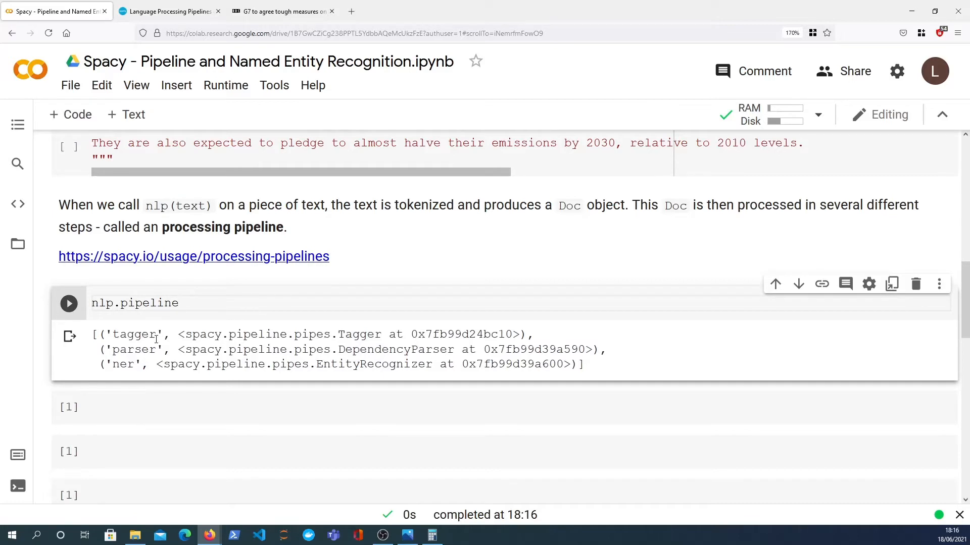
pyautogui.doubleClick(133, 334)
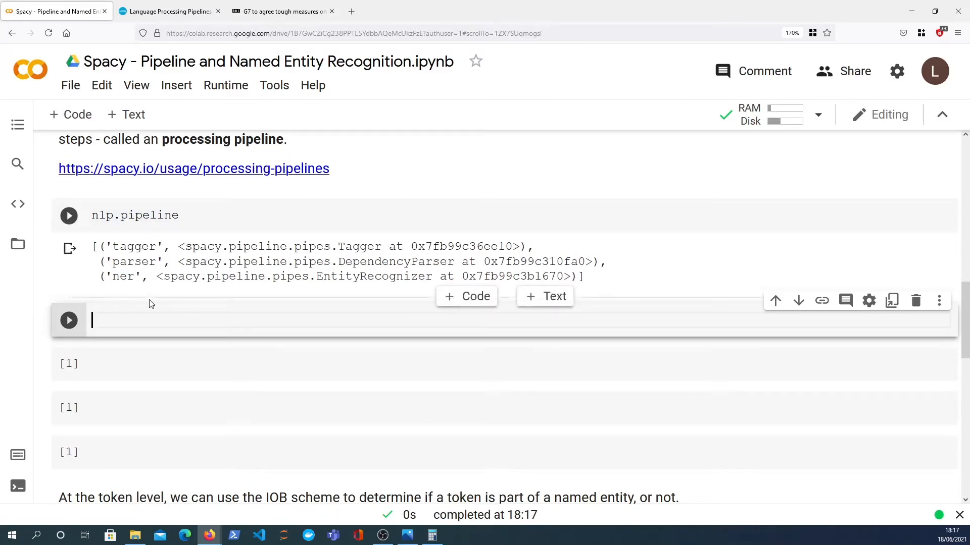
# Write doc = nlp(txt), check Doc[i].tag in the docs table as the tagger's attribute, and return to Colab
pyautogui.write('doc = nl')
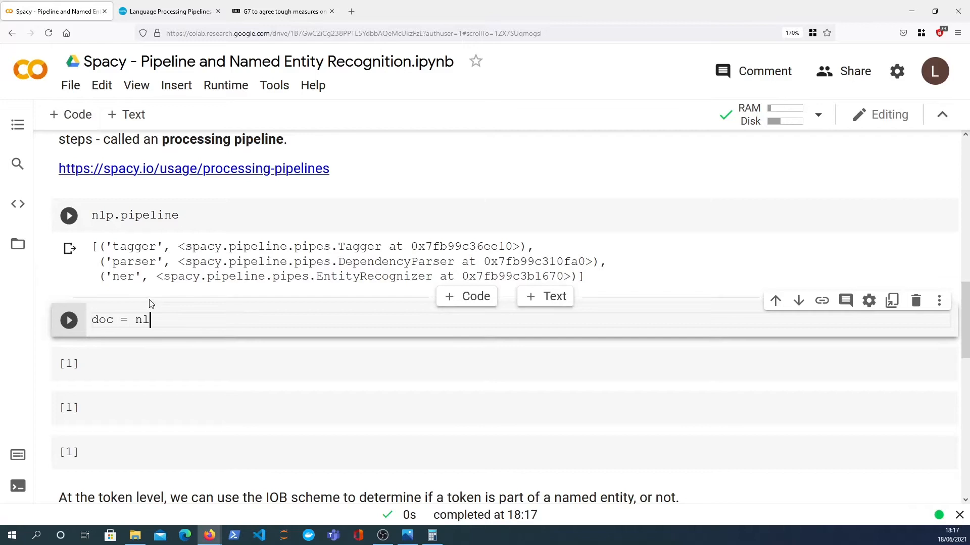
pyautogui.write('p(txt)')
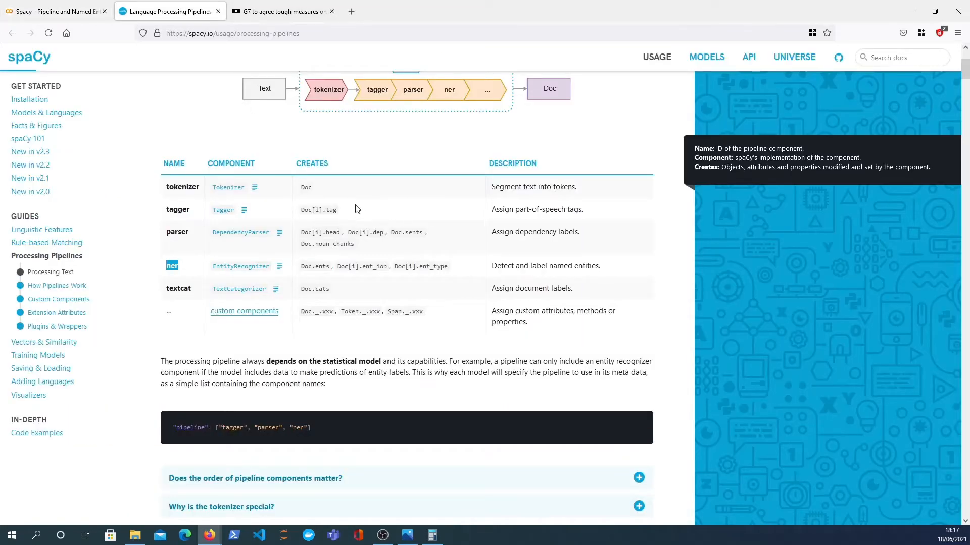
pyautogui.doubleClick(318, 209)
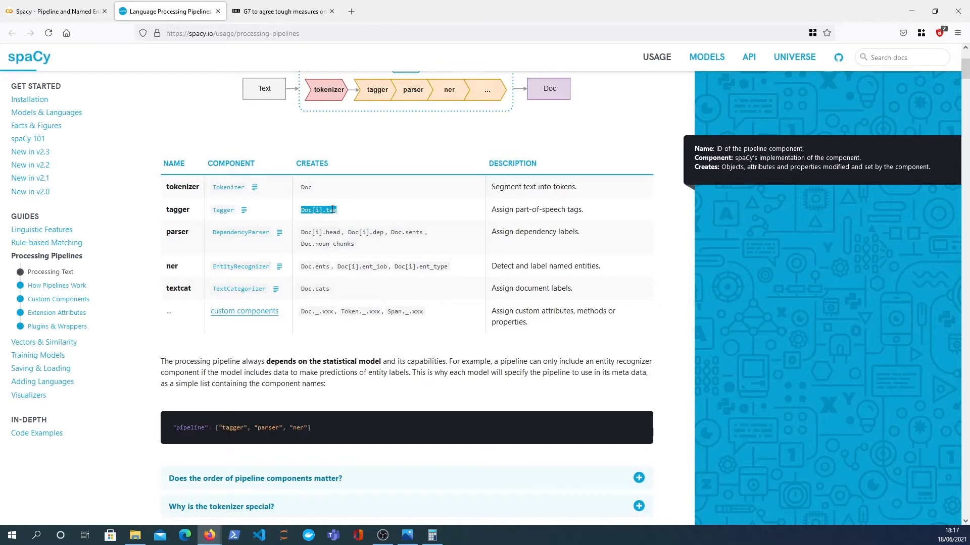
pyautogui.moveTo(161, 67)
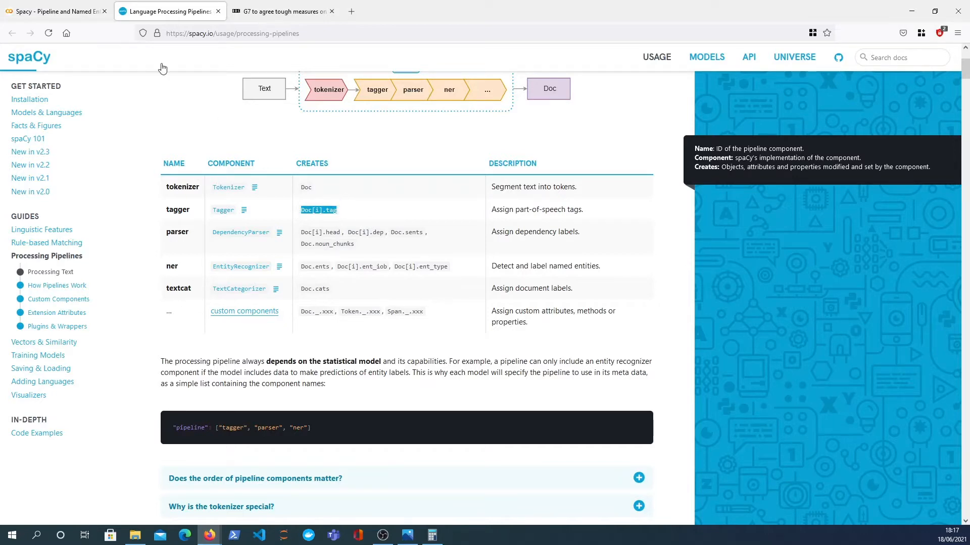
pyautogui.click(54, 11)
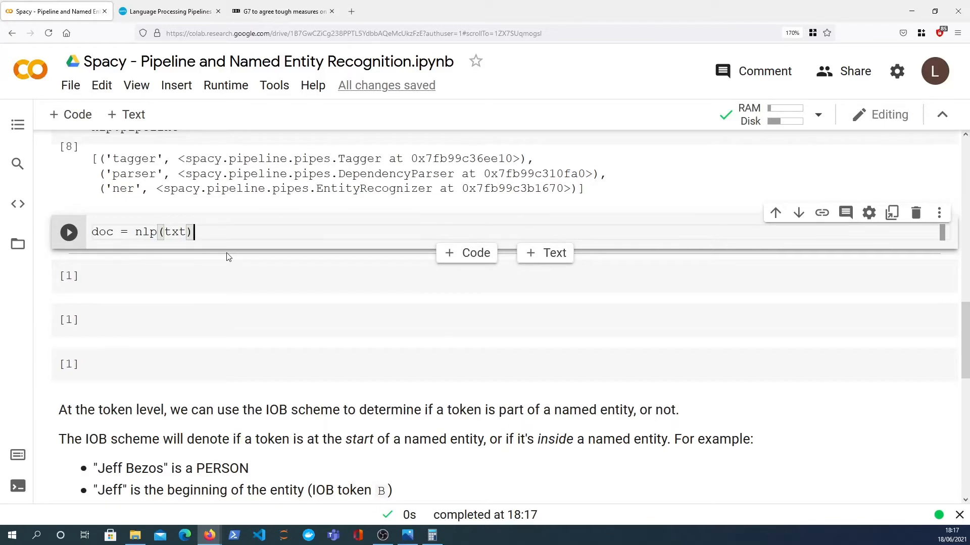
# Write a loop over range(10) printing doc[i].text with its part-of-speech tag and run it
pyautogui.write('doc[')
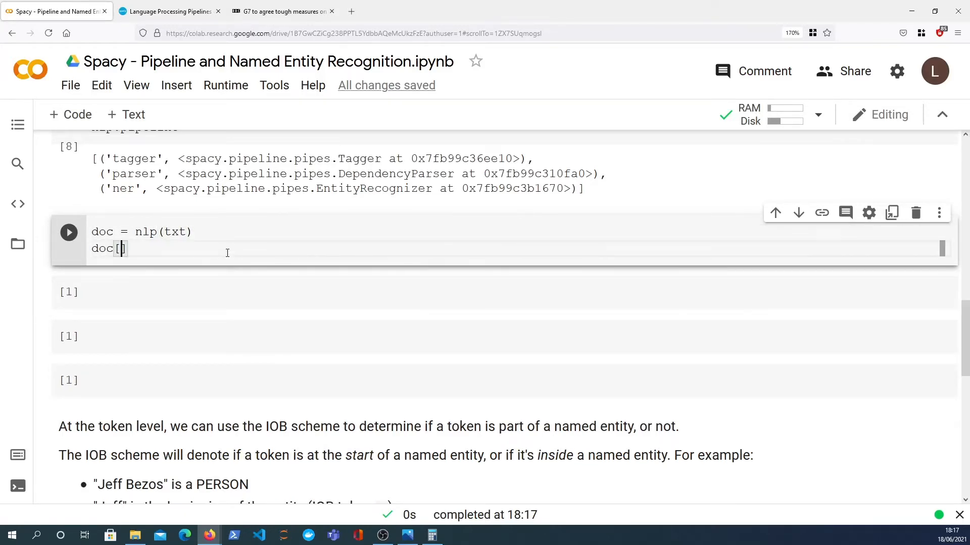
pyautogui.write('2')
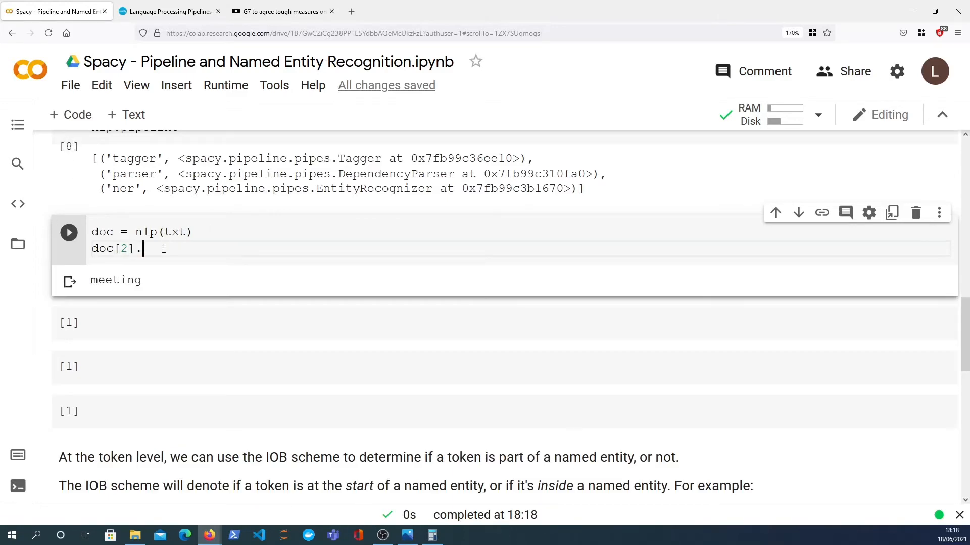
pyautogui.click(170, 11)
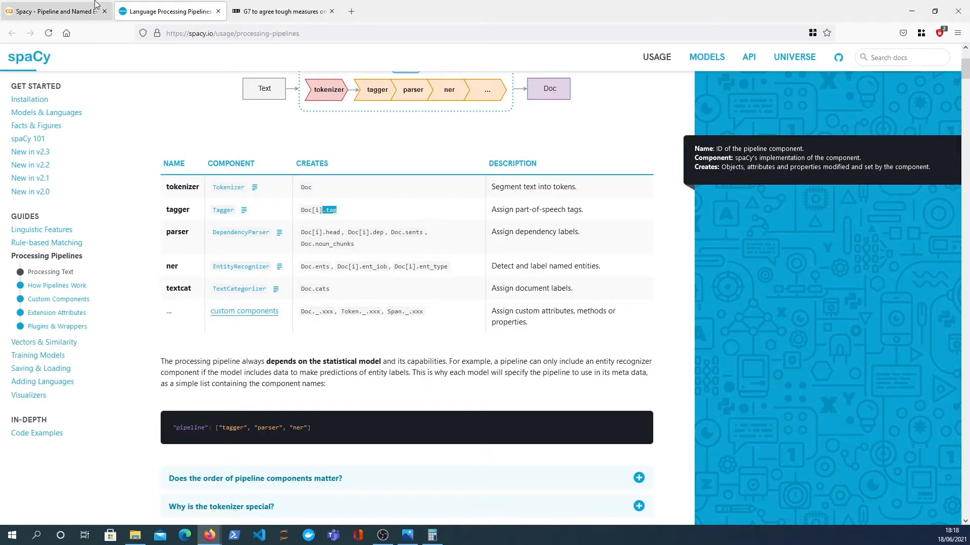
pyautogui.click(55, 11)
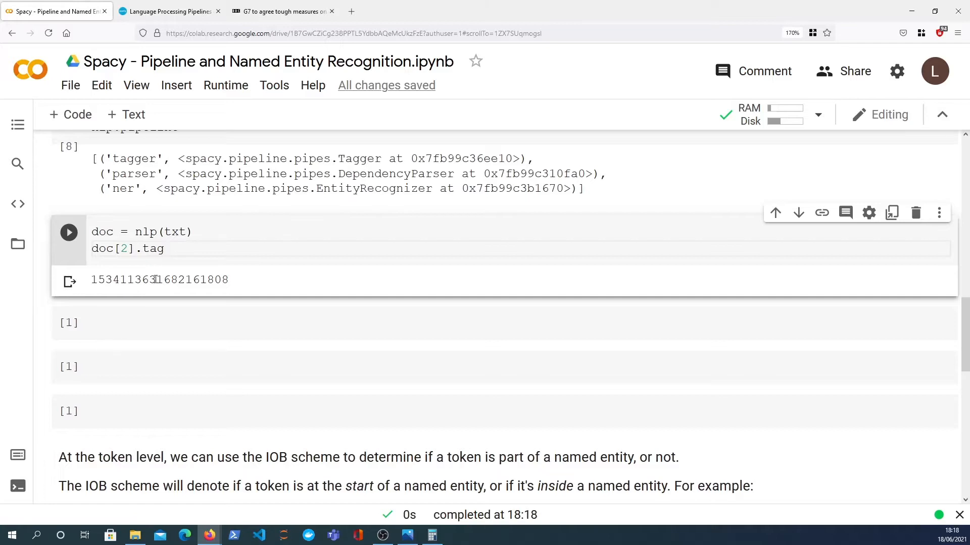
pyautogui.write('pos_')
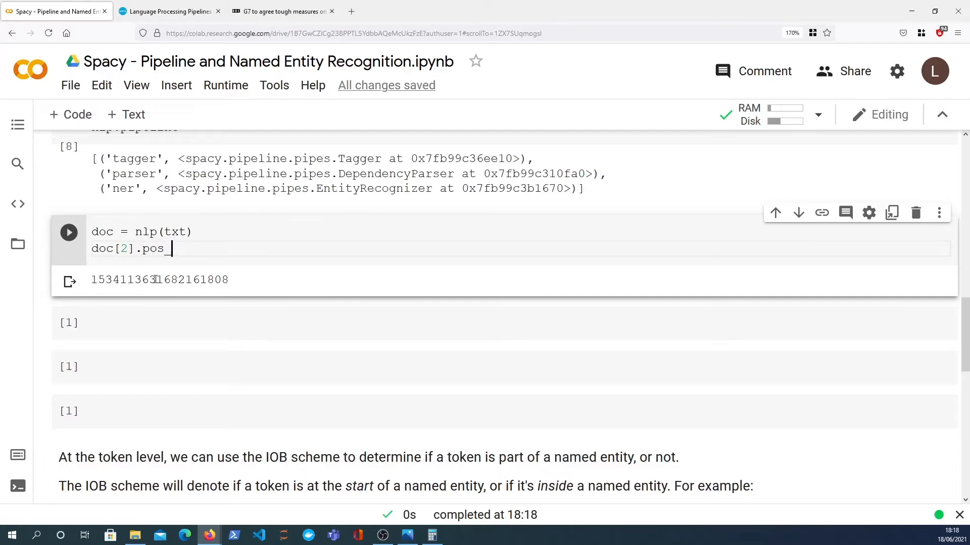
pyautogui.click(68, 232)
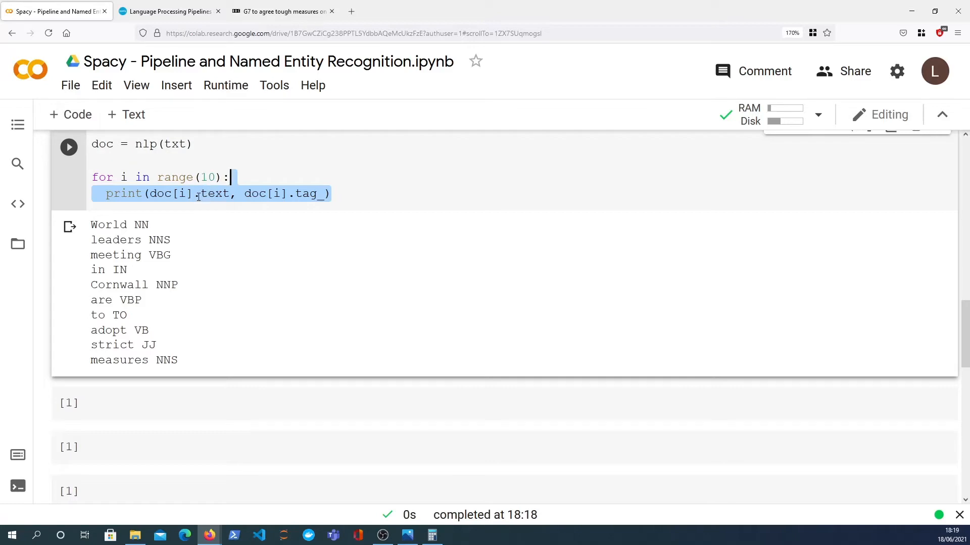
# Replace tag with pos_ in the print line so the loop shows coarse labels like NOUN and VERB
pyautogui.click(228, 194)
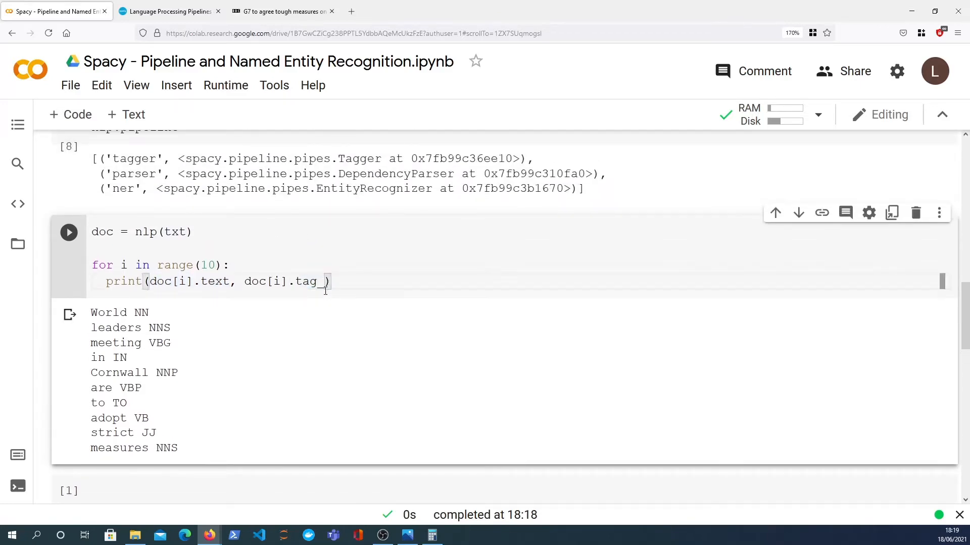
pyautogui.doubleClick(306, 281)
pyautogui.write('pos')
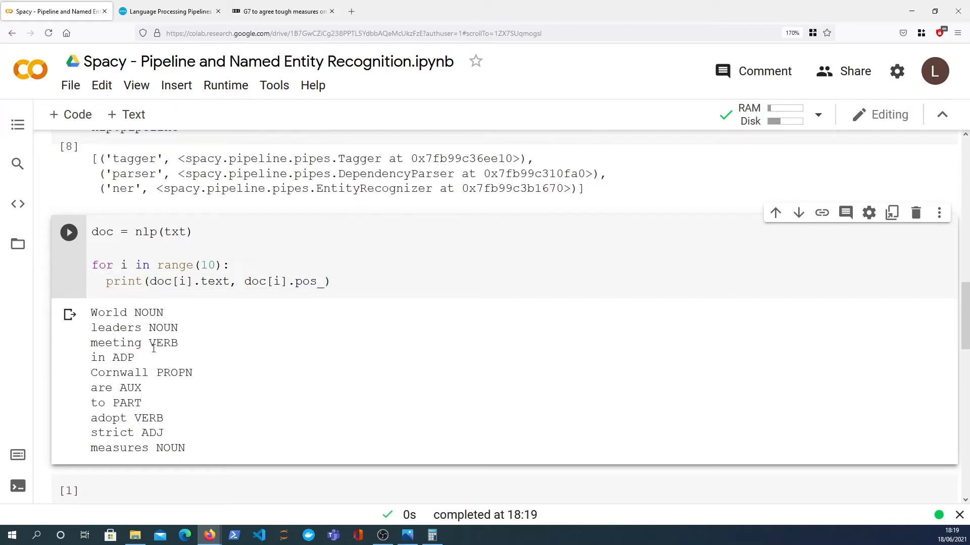
pyautogui.moveTo(175, 393)
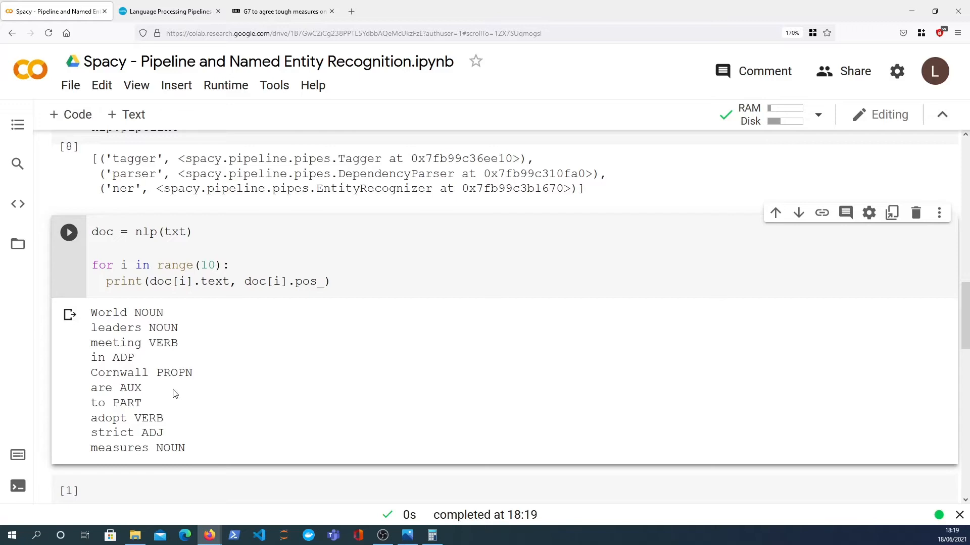
pyautogui.click(339, 281)
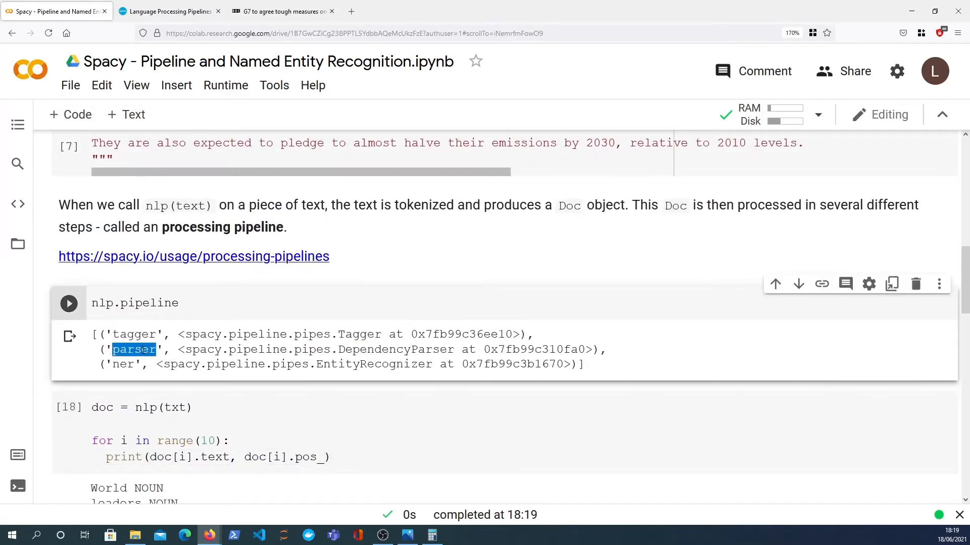
# Check the parser's attributes in the docs, run the loop printing doc[i].head, and note 'World leaders' in the output
pyautogui.click(170, 11)
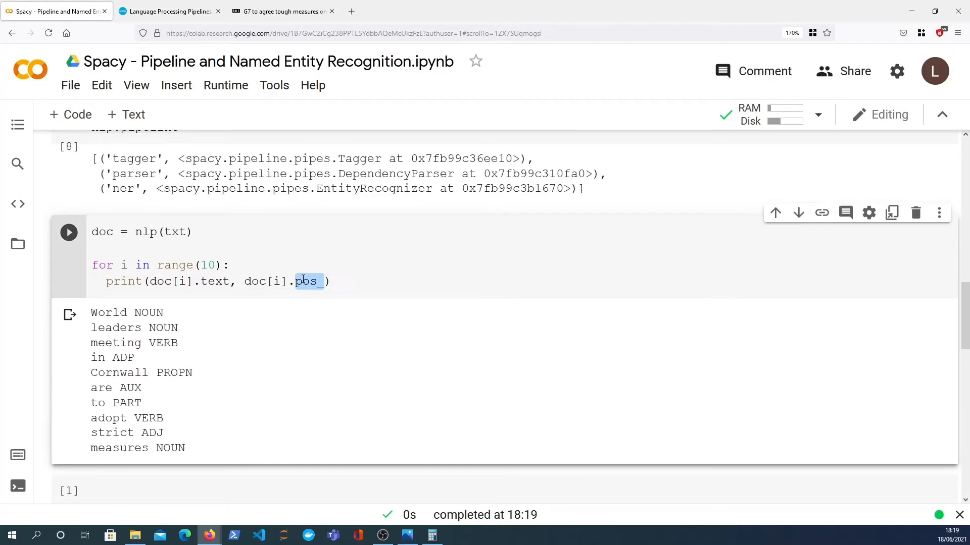
pyautogui.click(170, 11)
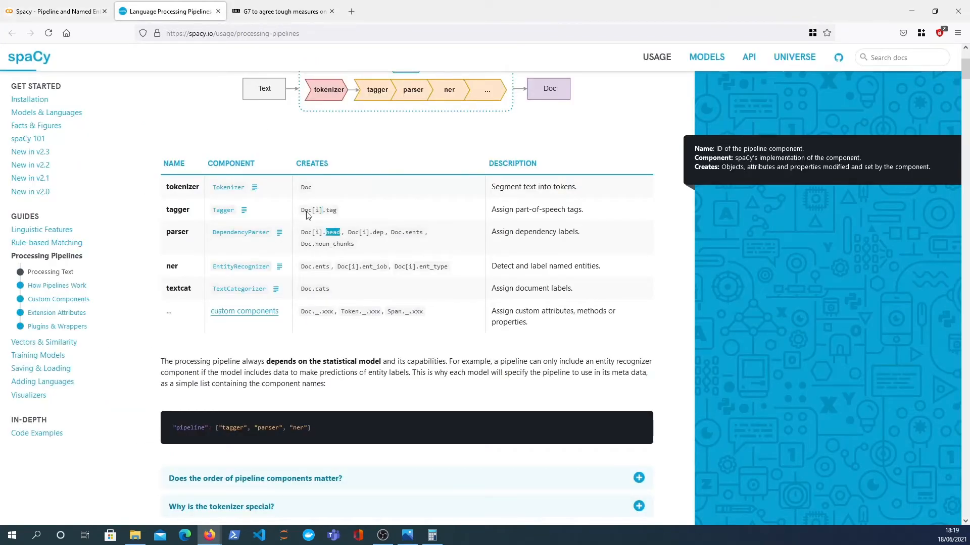
pyautogui.click(56, 11)
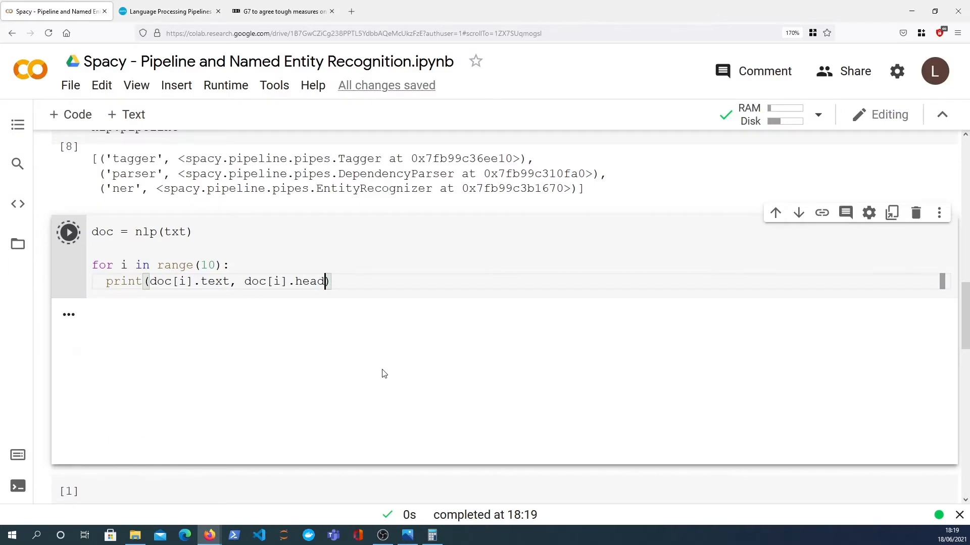
pyautogui.click(69, 233)
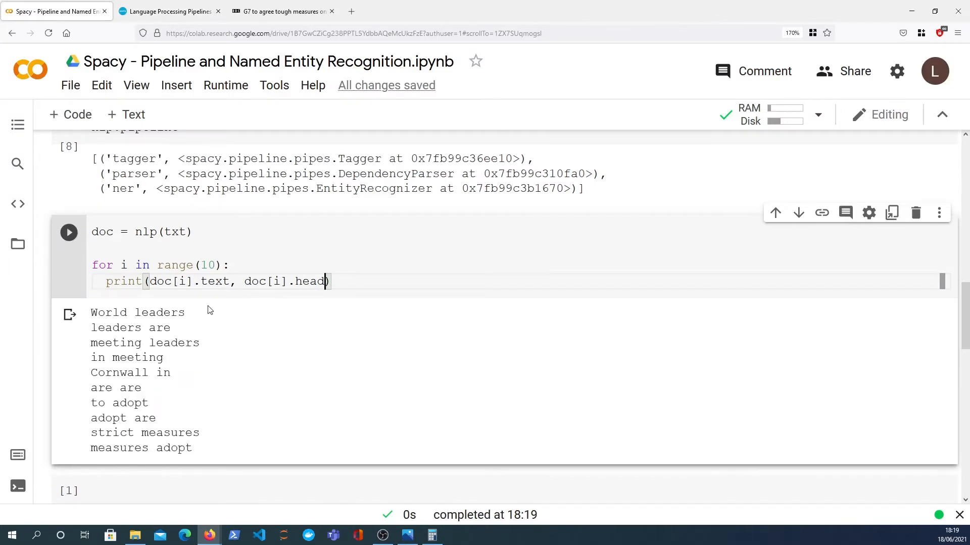
pyautogui.doubleClick(108, 312)
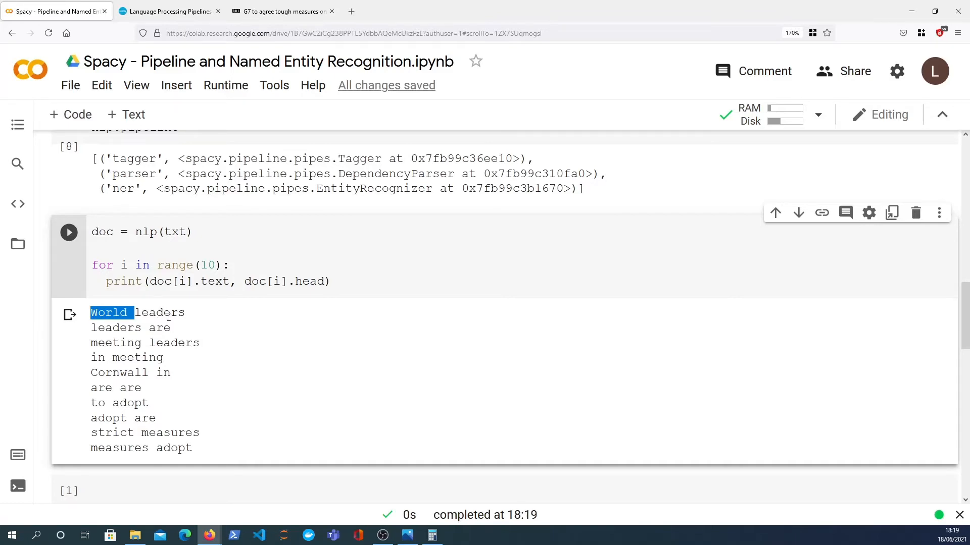
pyautogui.scroll(-3)
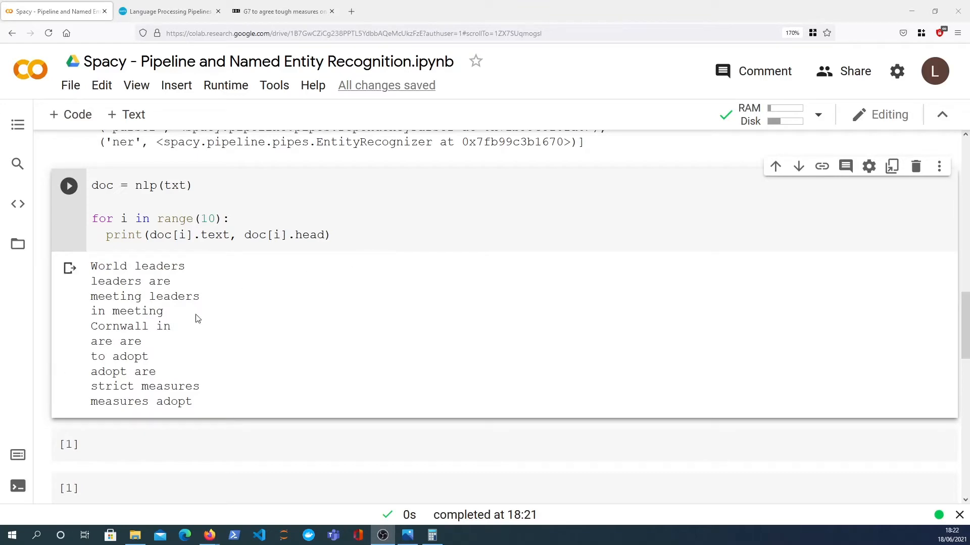
pyautogui.moveTo(211, 326)
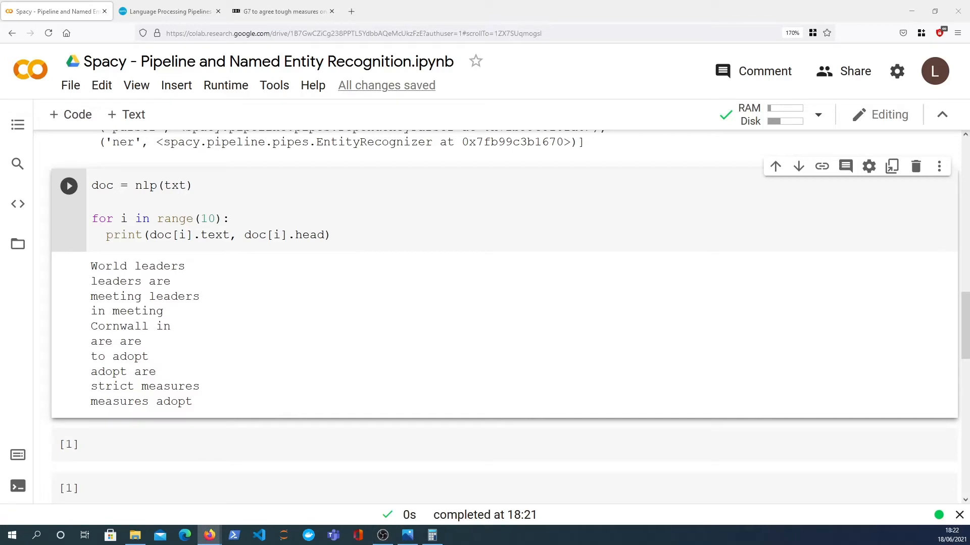
# Comment out the head loop and render displacy.render(doc[:11], style='dep') with display(HTML(html))
pyautogui.click(332, 235)
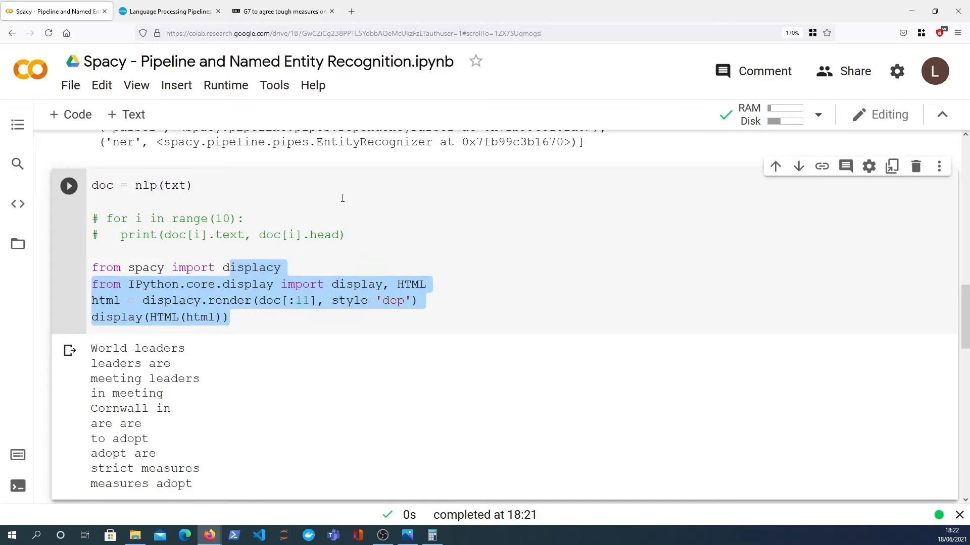
pyautogui.doubleClick(252, 267)
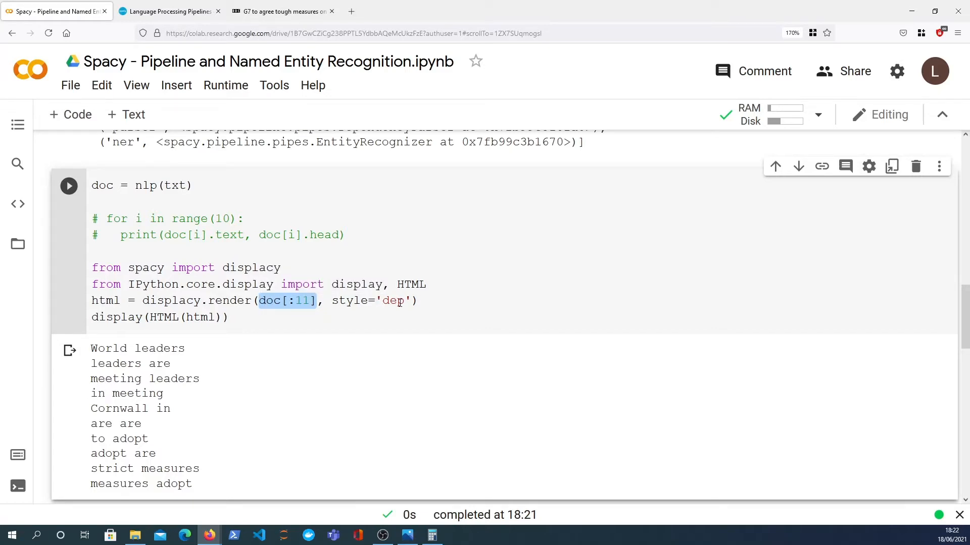
pyautogui.click(229, 317)
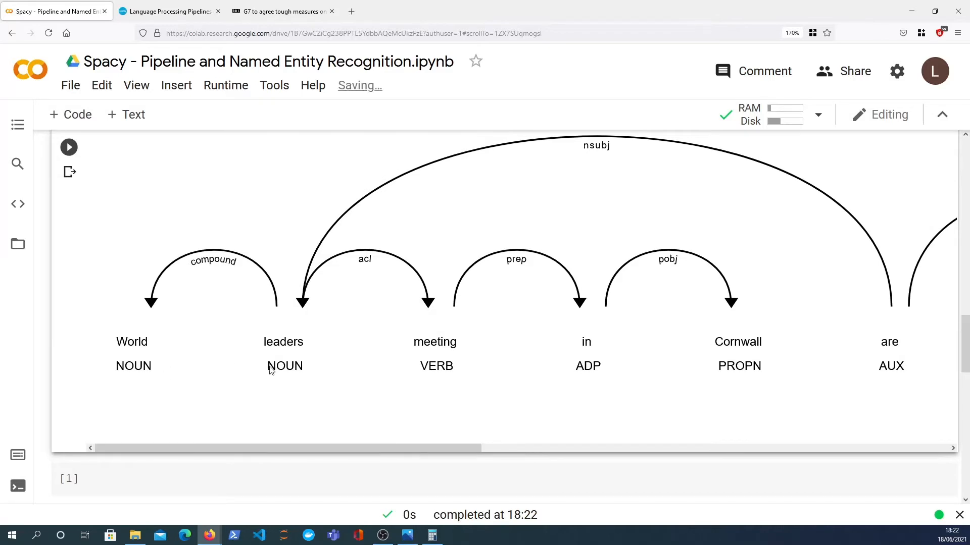
# Review the nlp.pipeline output listing tagger, parser and ner above the displacy diagram
pyautogui.doubleClick(131, 341)
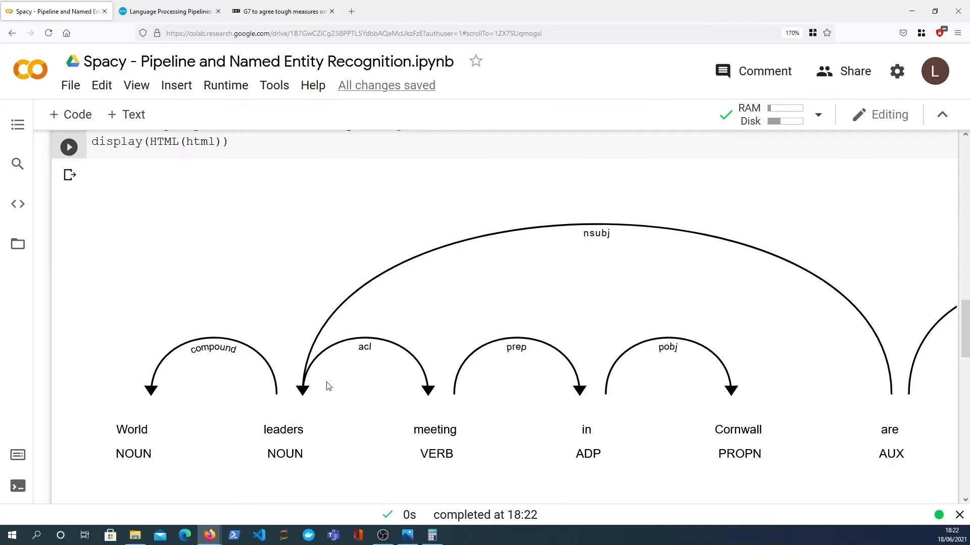
pyautogui.moveTo(286, 416)
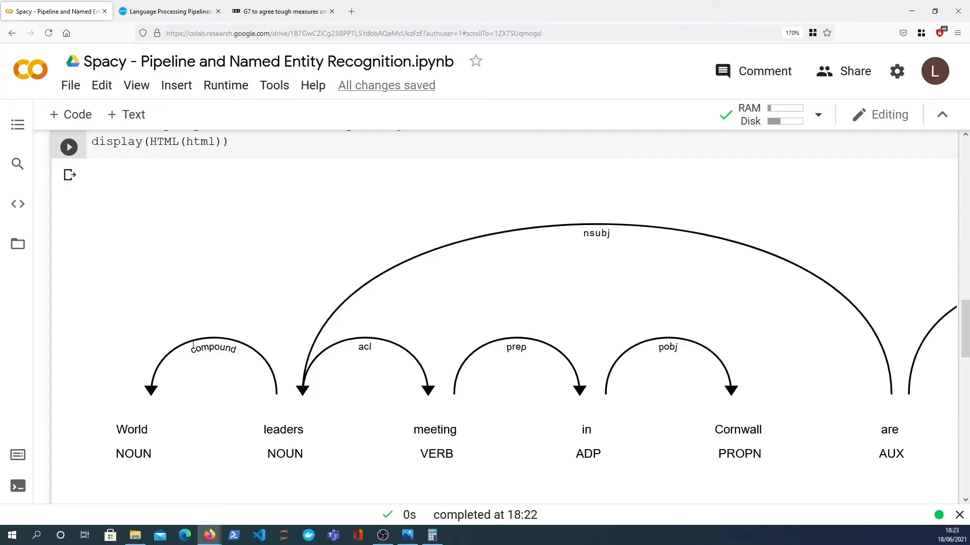
pyautogui.moveTo(135, 398)
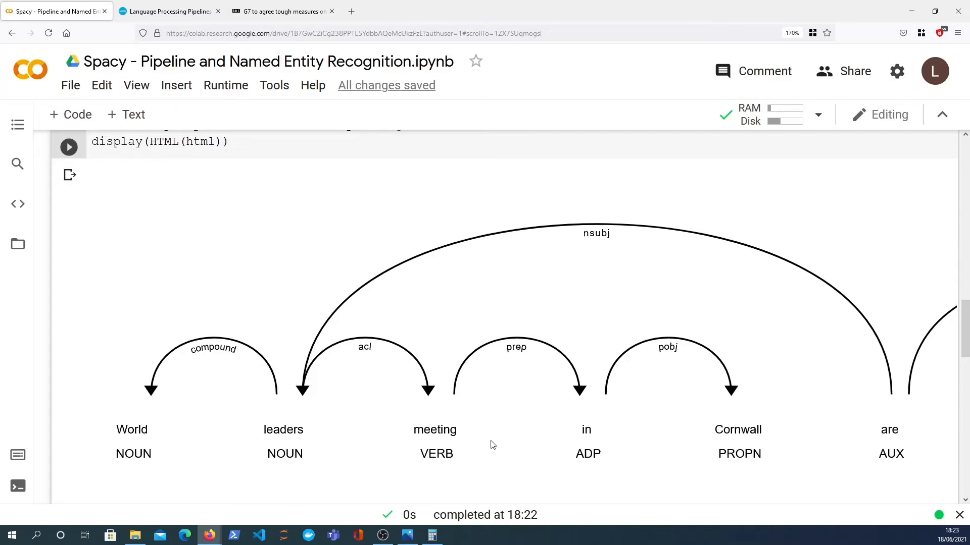
pyautogui.scroll(-3)
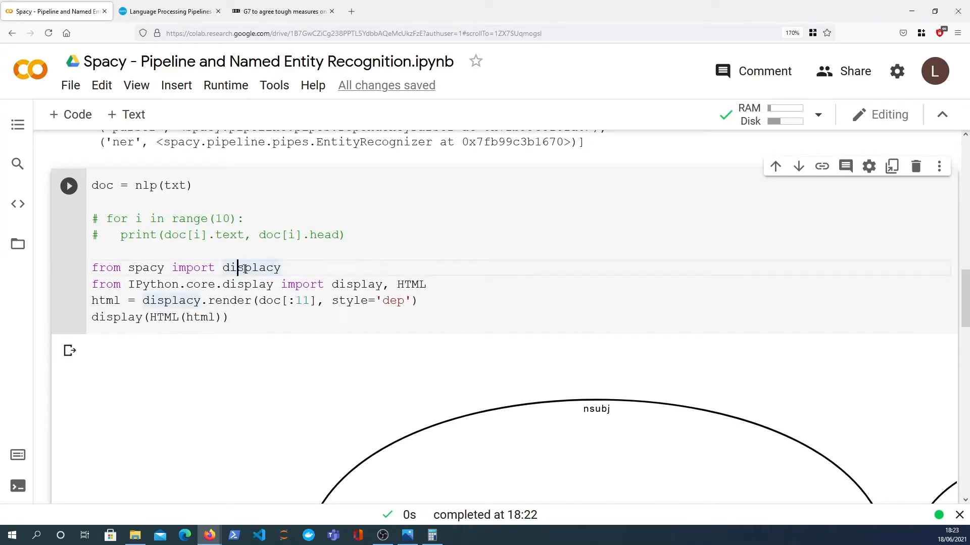
pyautogui.moveTo(230, 304)
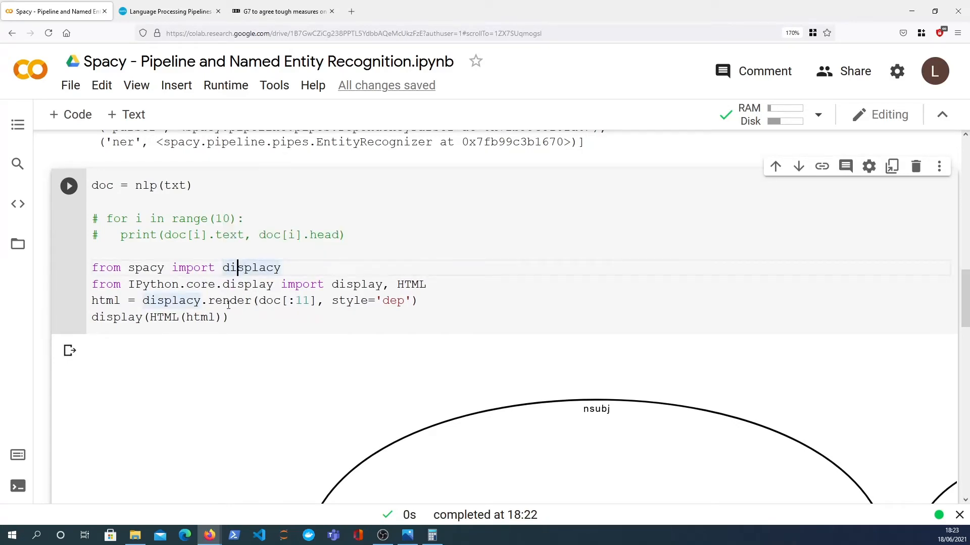
pyautogui.moveTo(241, 312)
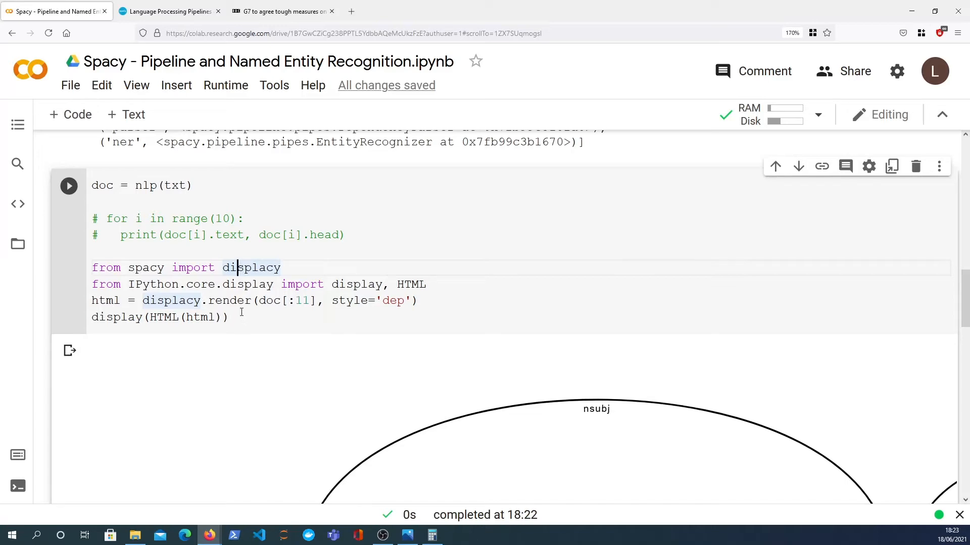
pyautogui.scroll(-3)
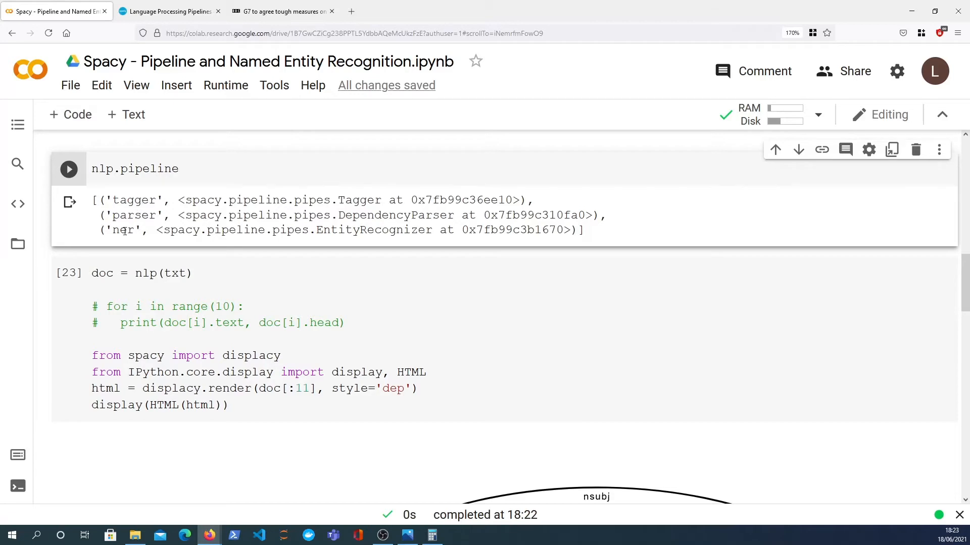
# Mark the ner component in the pipeline output and move to the spaCy pipelines documentation
pyautogui.doubleClick(122, 229)
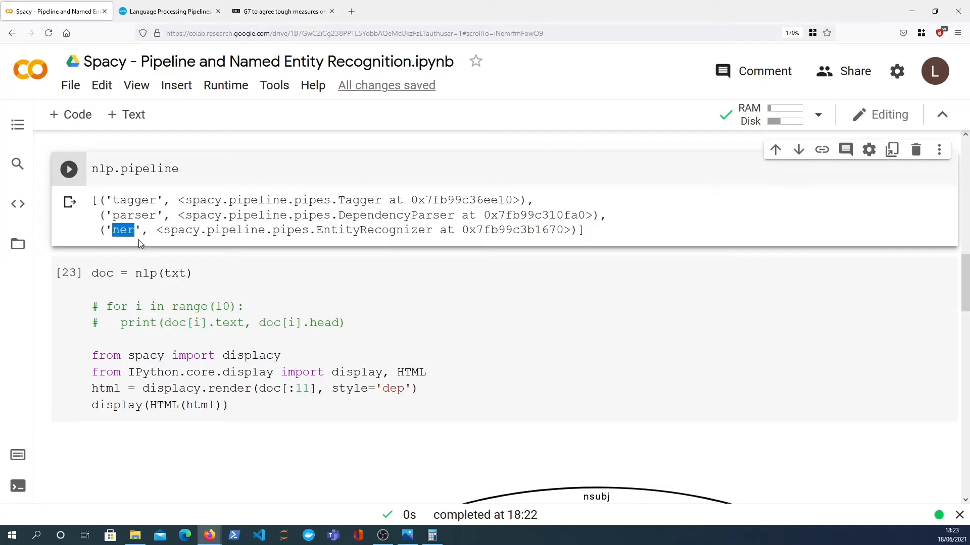
pyautogui.scroll(-3)
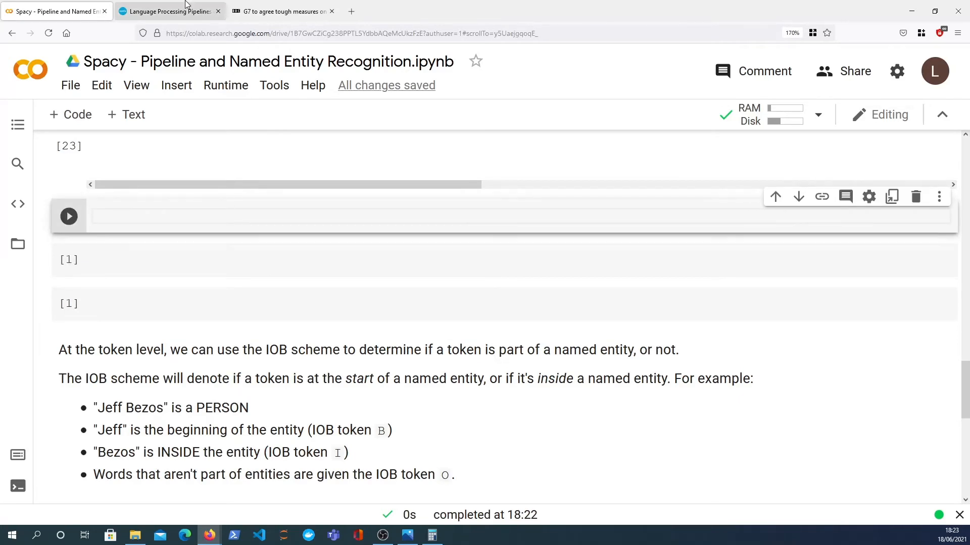
pyautogui.click(170, 12)
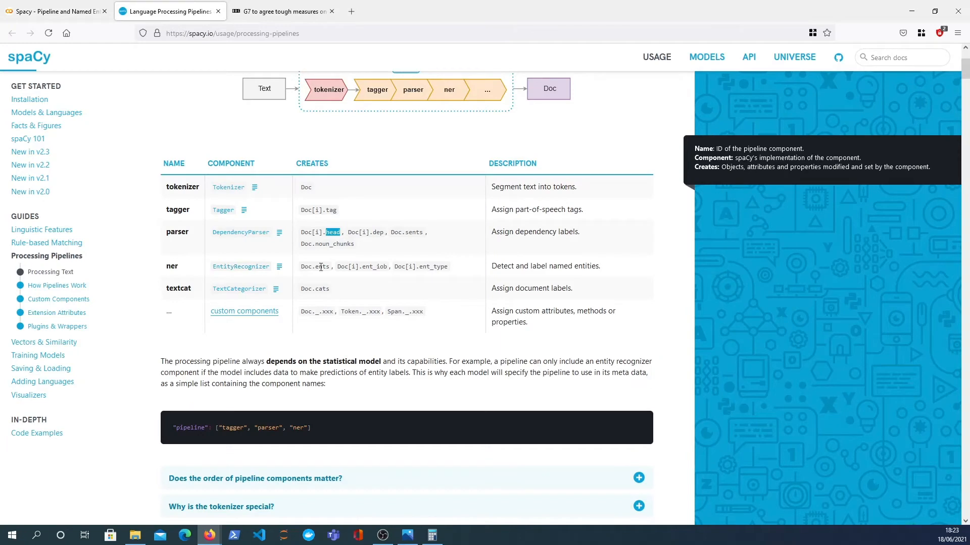
pyautogui.moveTo(367, 285)
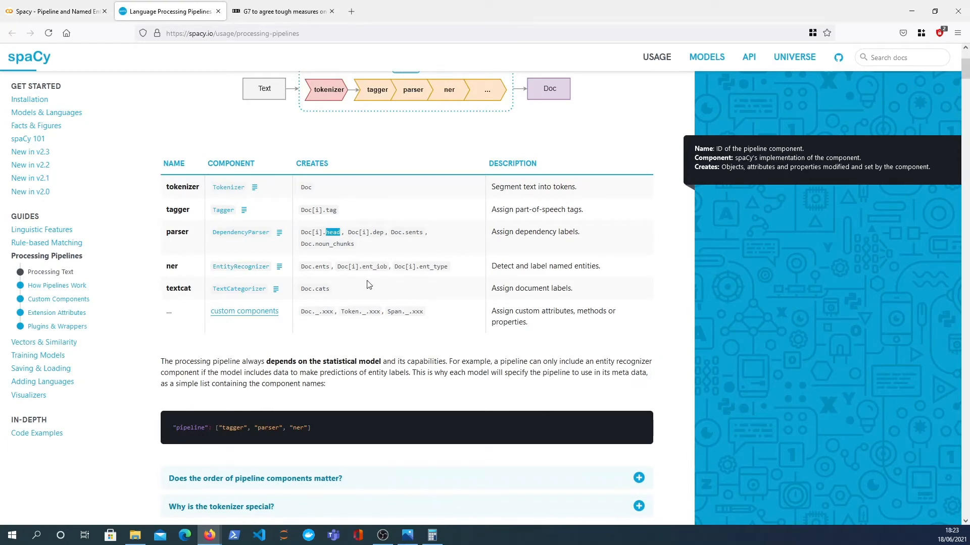
# Highlight the ner row's ent_iob and ent_type attributes, then return to the Colab notebook
pyautogui.doubleClick(305, 267)
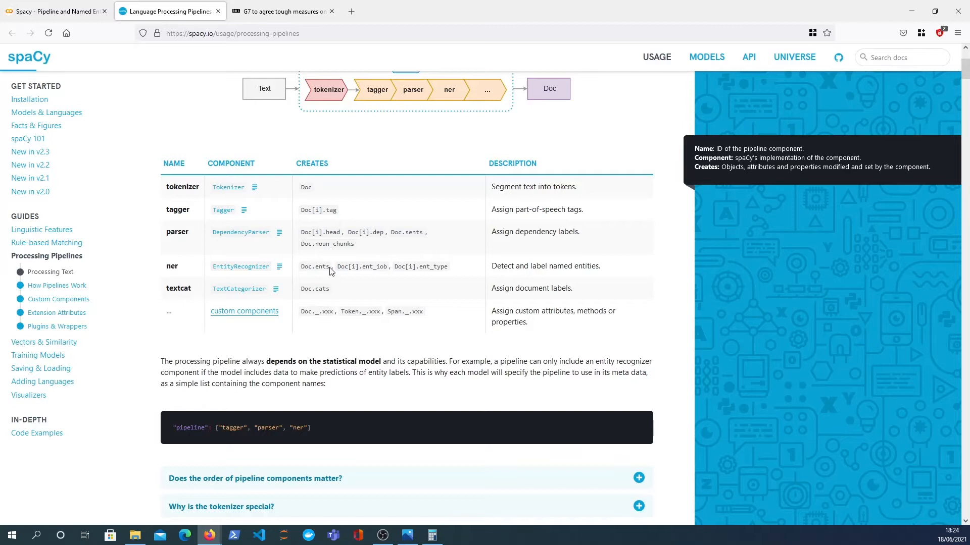
pyautogui.moveTo(323, 281)
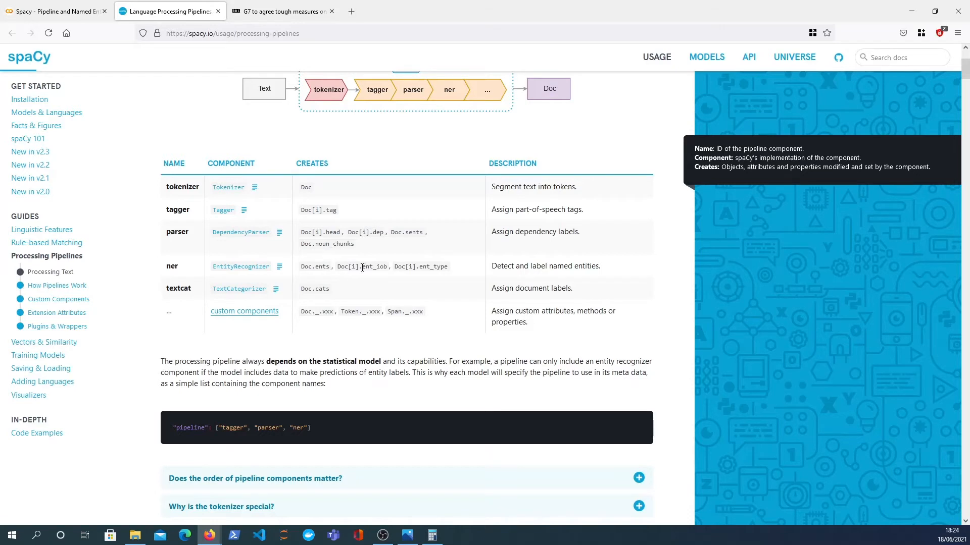
pyautogui.moveTo(405, 267)
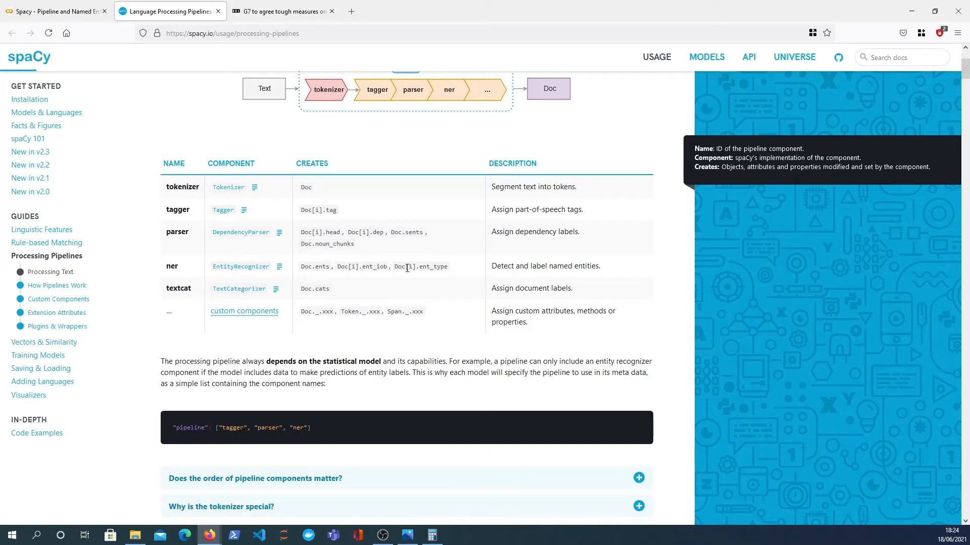
pyautogui.doubleClick(374, 267)
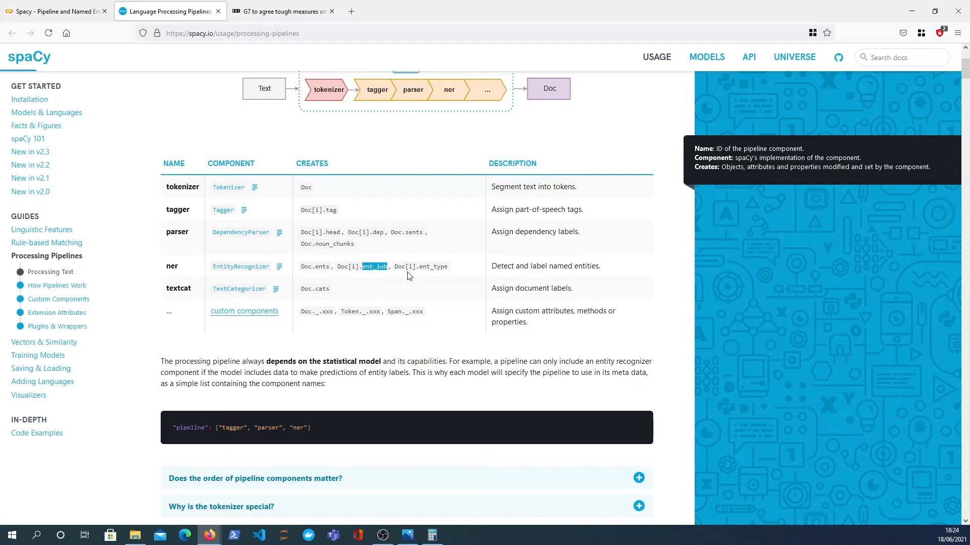
pyautogui.moveTo(427, 267)
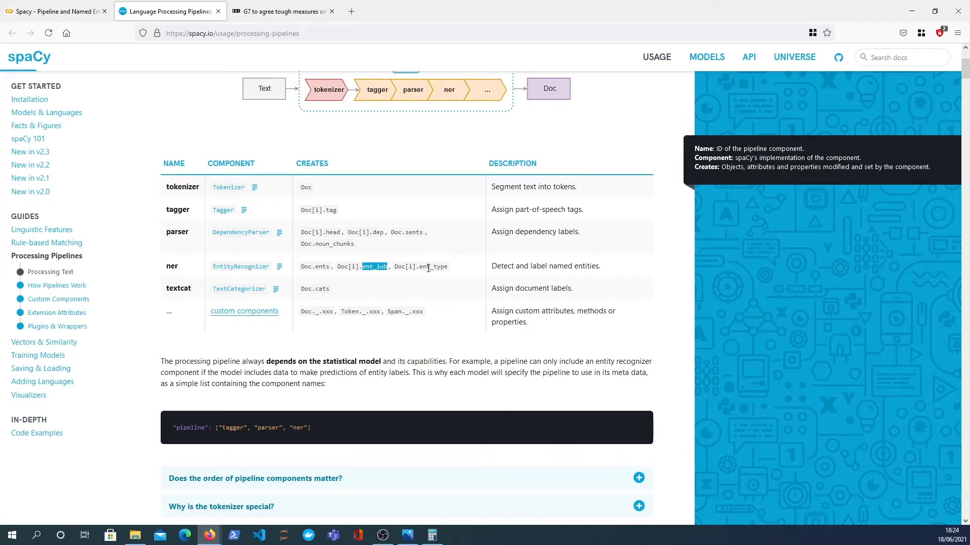
pyautogui.moveTo(362, 266); pyautogui.dragTo(448, 265)
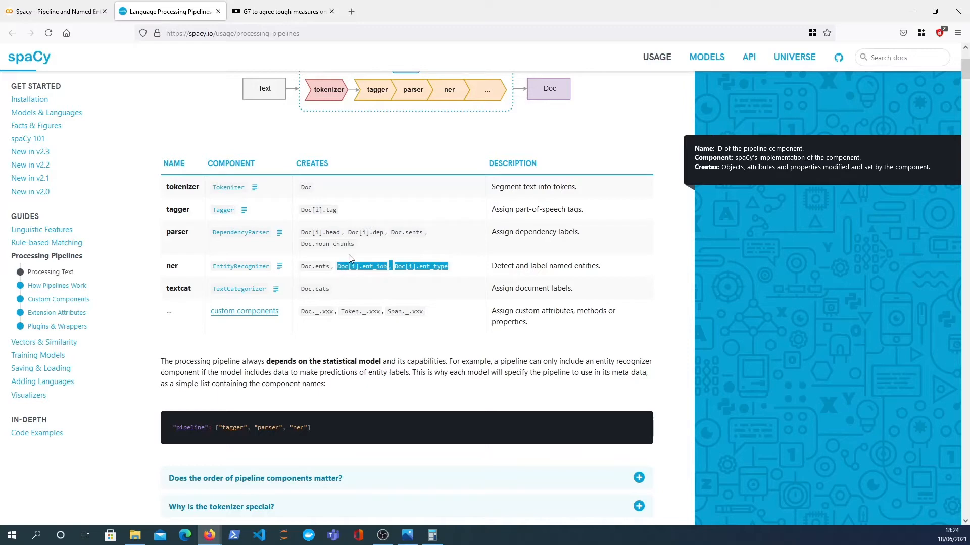
pyautogui.click(53, 11)
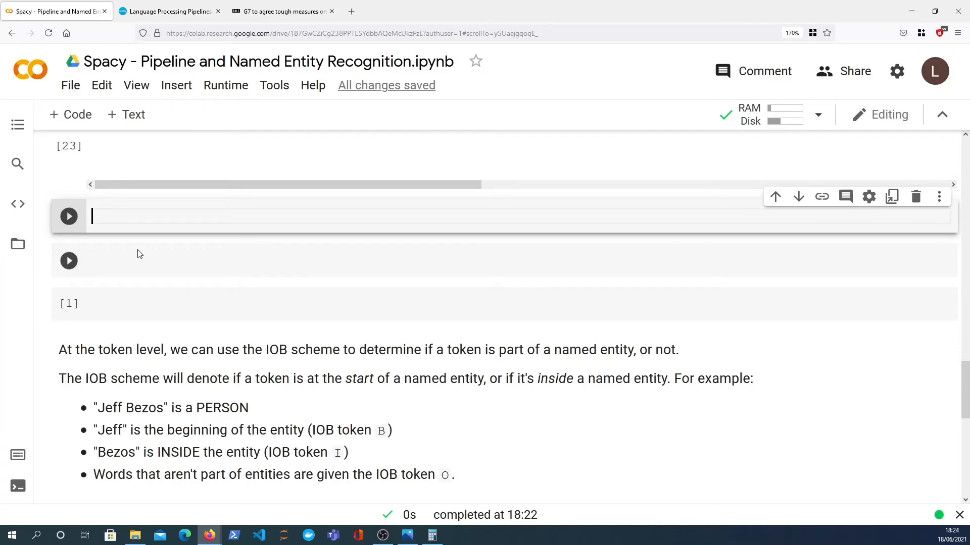
# Run doc.ents to list entities like Cornwall, G7 and David Attenborough, marking a few
pyautogui.write('doc.ents')
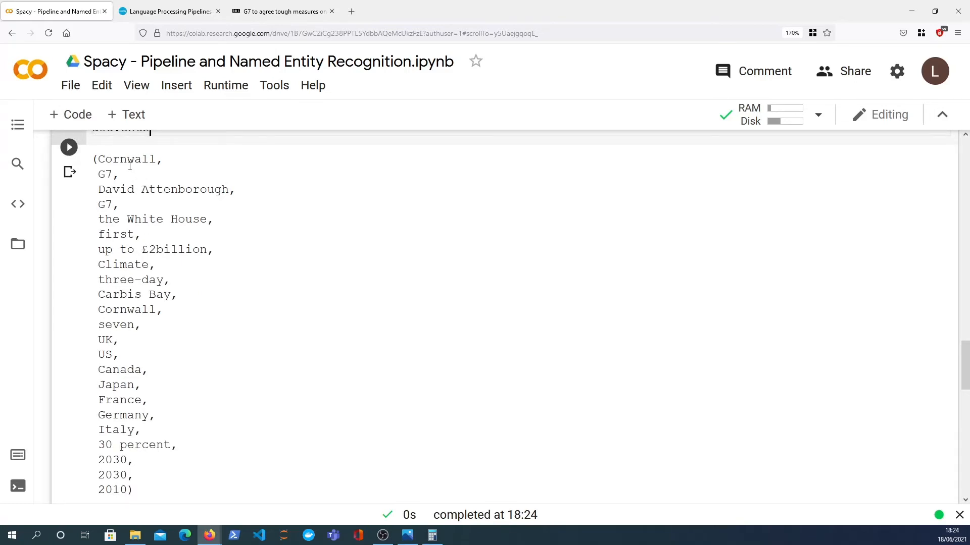
pyautogui.doubleClick(127, 159)
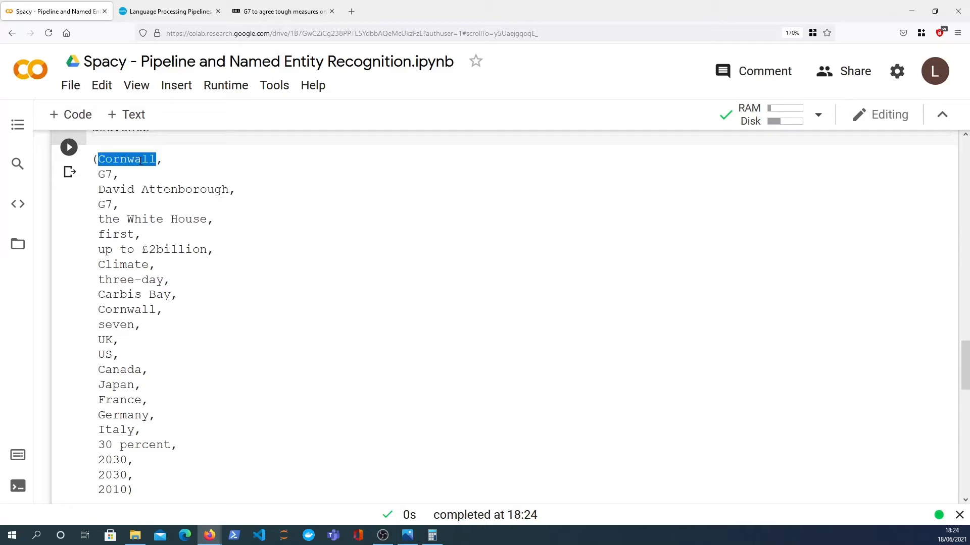
pyautogui.moveTo(109, 178)
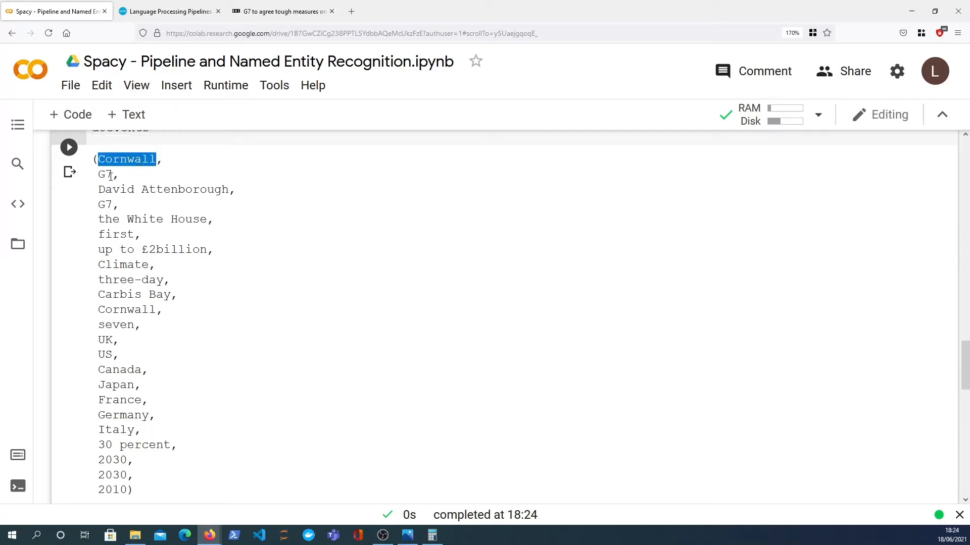
pyautogui.doubleClick(105, 174)
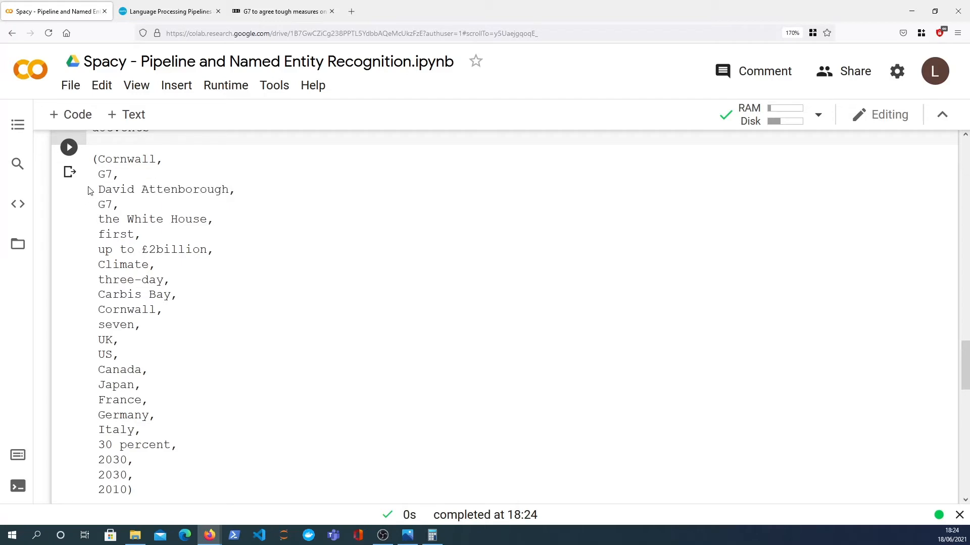
pyautogui.doubleClick(155, 219)
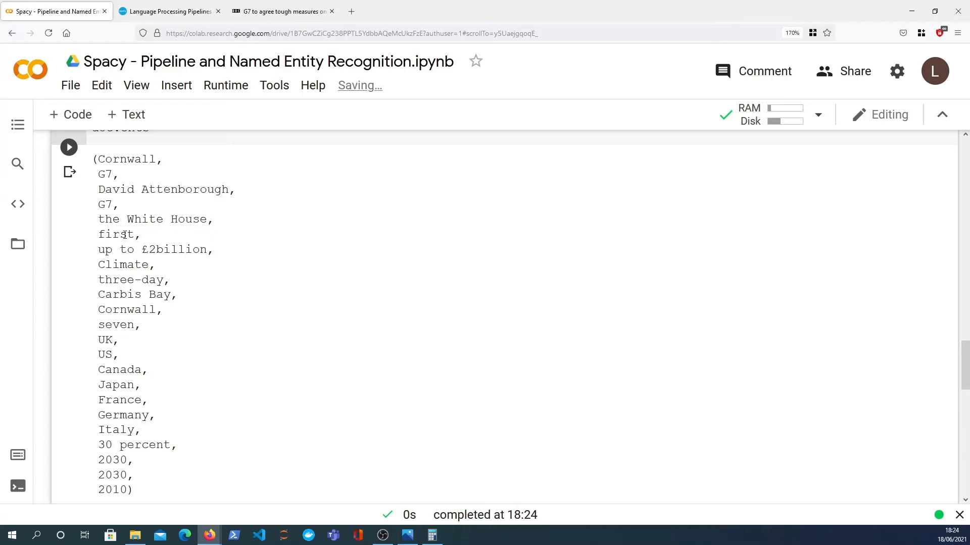
pyautogui.doubleClick(116, 233)
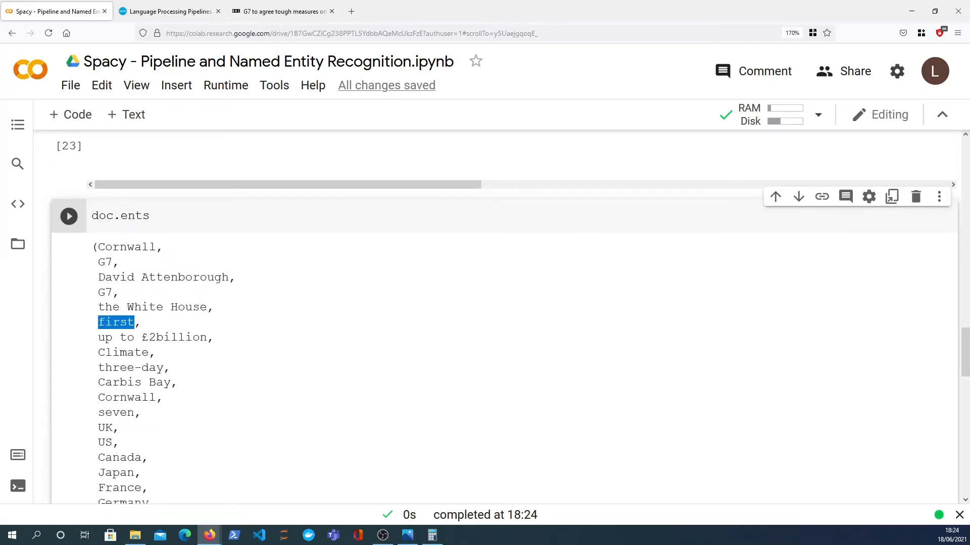
pyautogui.click(92, 216)
pyautogui.write('for ent in')
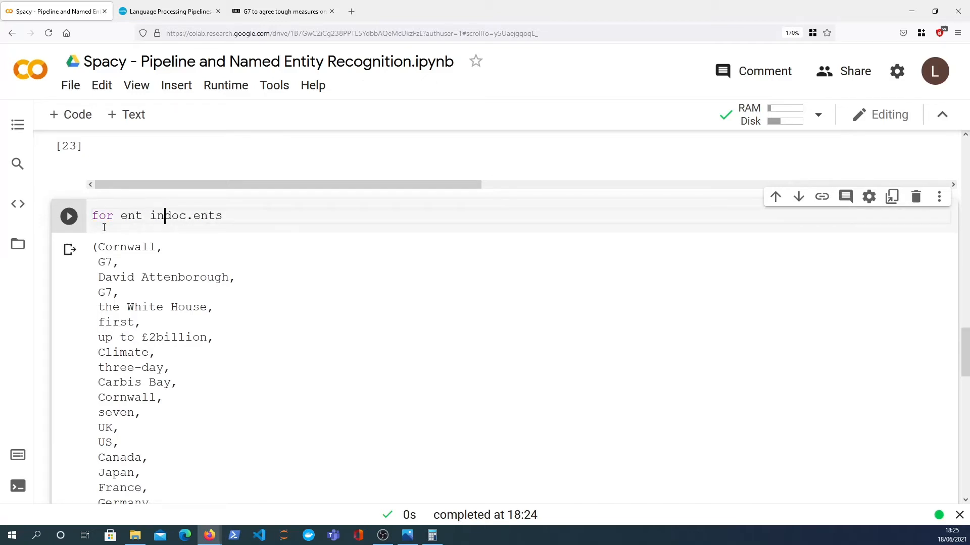
# Rewrite the cell as 'for ent in doc.ents: print(ent.text, ent.label_)' and run it
pyautogui.write(':')
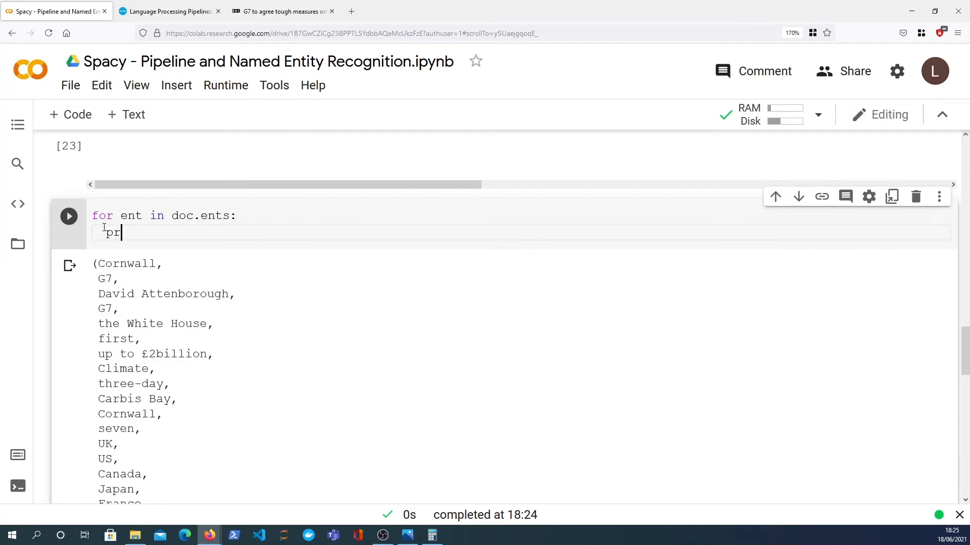
pyautogui.write('int(ent.text,')
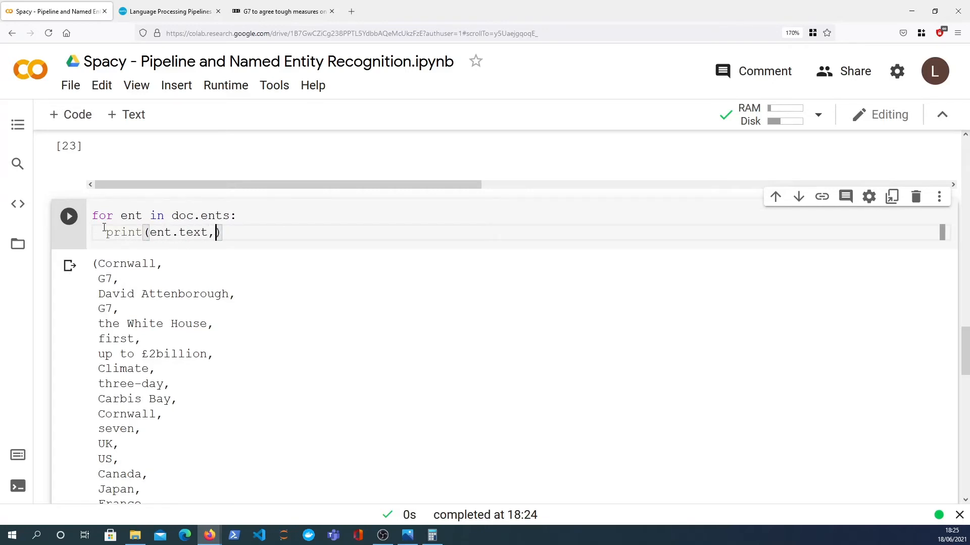
pyautogui.write('ent.')
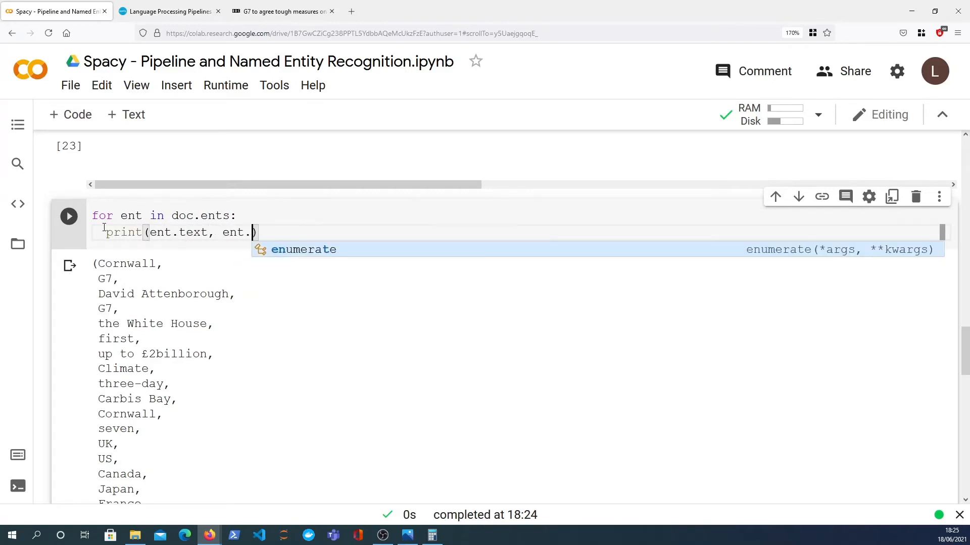
pyautogui.write('label_')
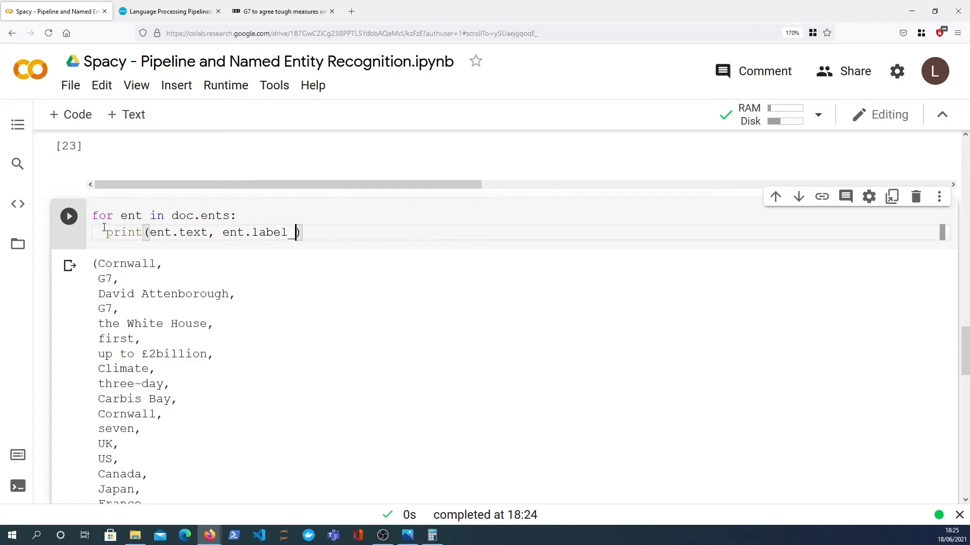
pyautogui.click(68, 216)
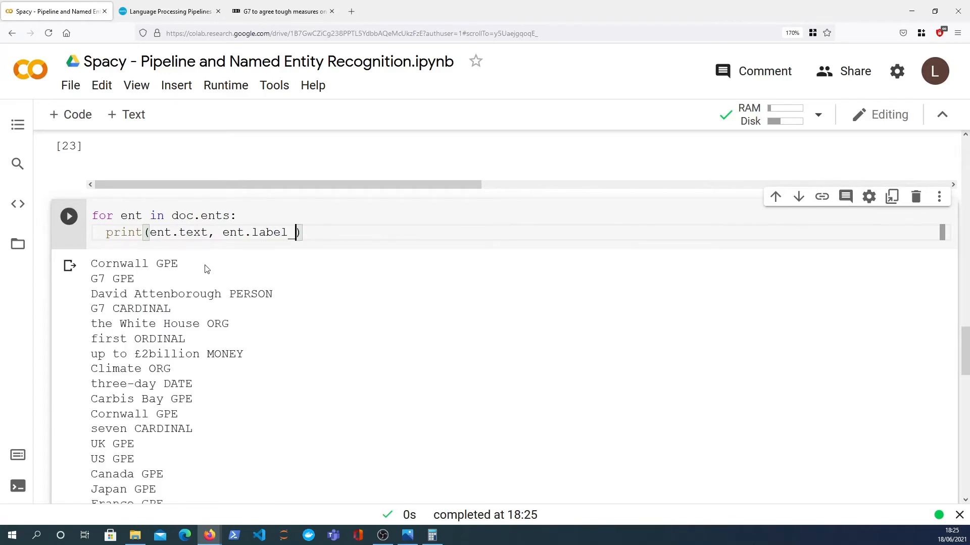
pyautogui.moveTo(175, 310)
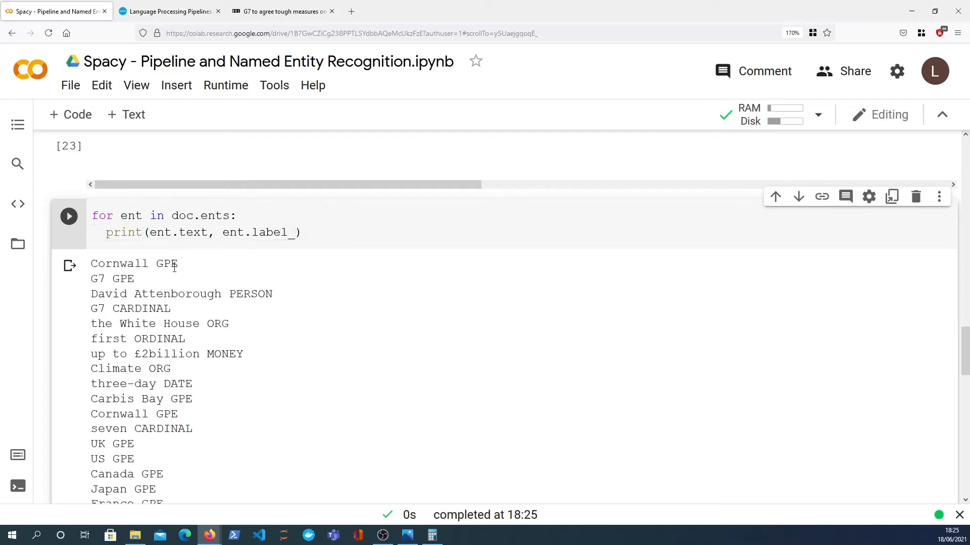
# Point out labels in the output: Cornwall GPE, David Attenborough PERSON, 2010 DATE
pyautogui.doubleClick(166, 264)
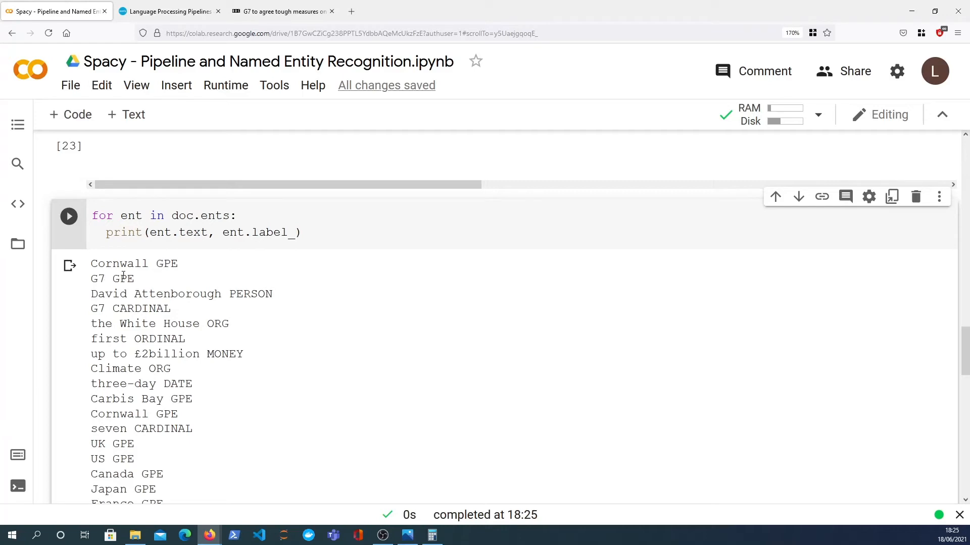
pyautogui.moveTo(263, 294)
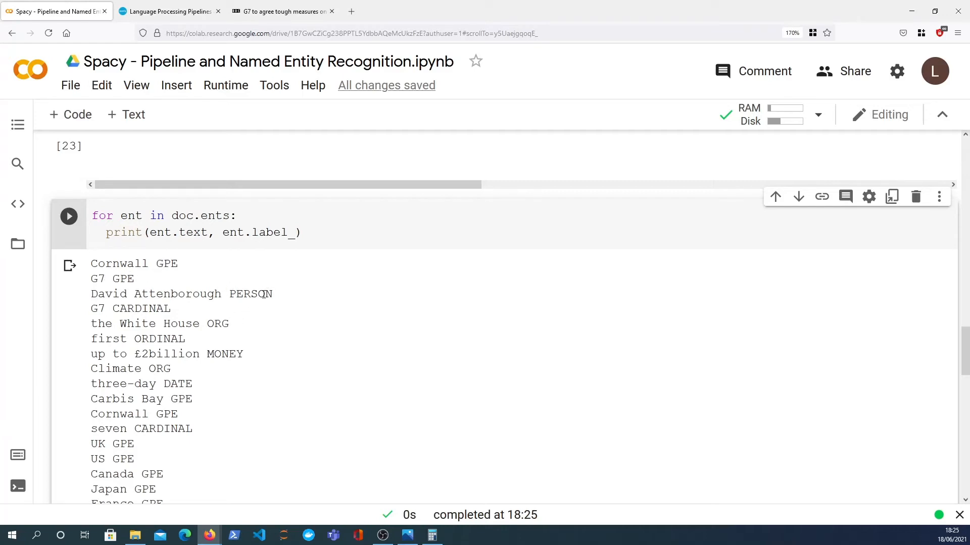
pyautogui.doubleClick(217, 323)
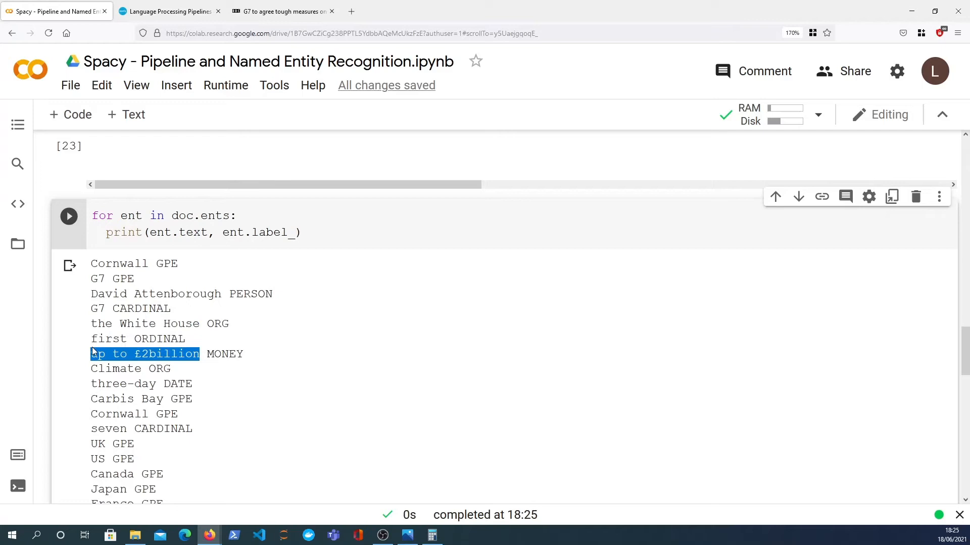
pyautogui.scroll(-3)
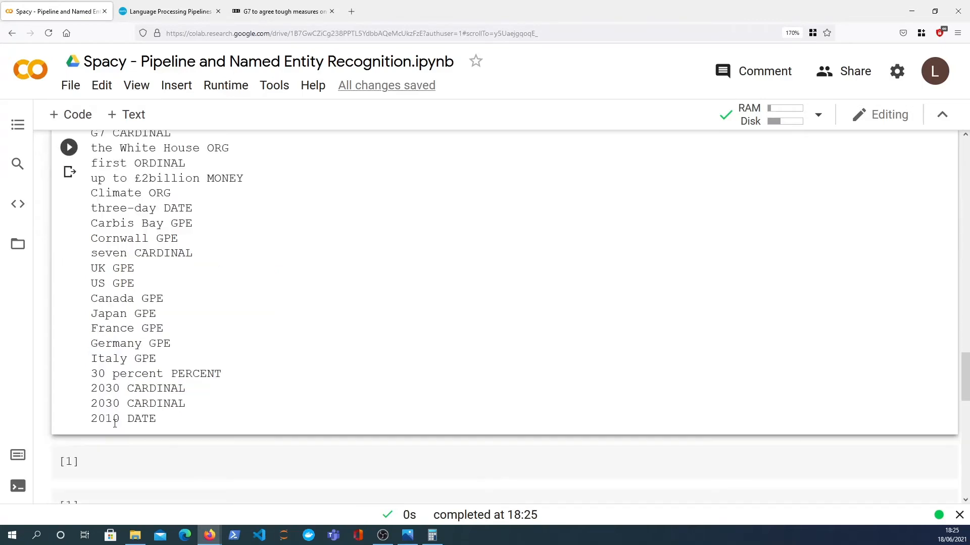
pyautogui.doubleClick(106, 418)
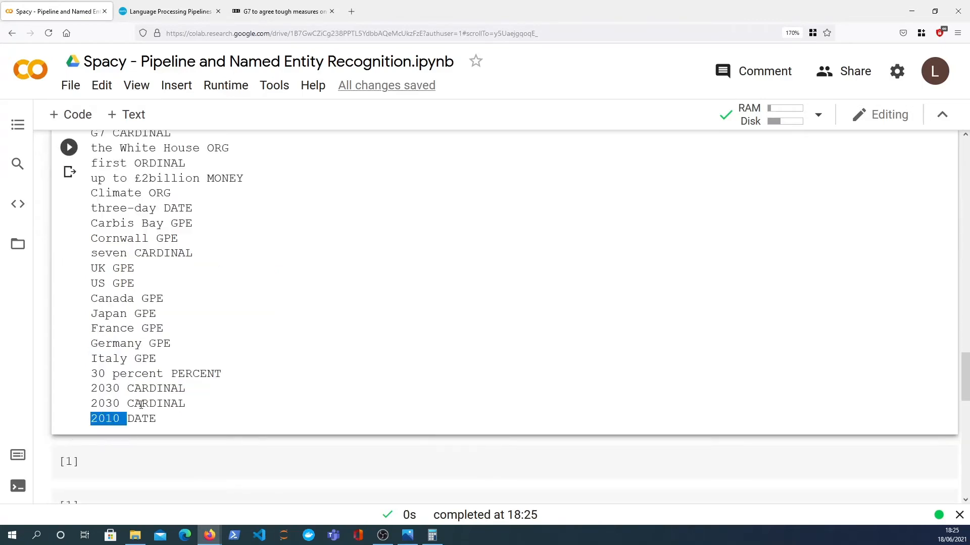
pyautogui.moveTo(194, 344)
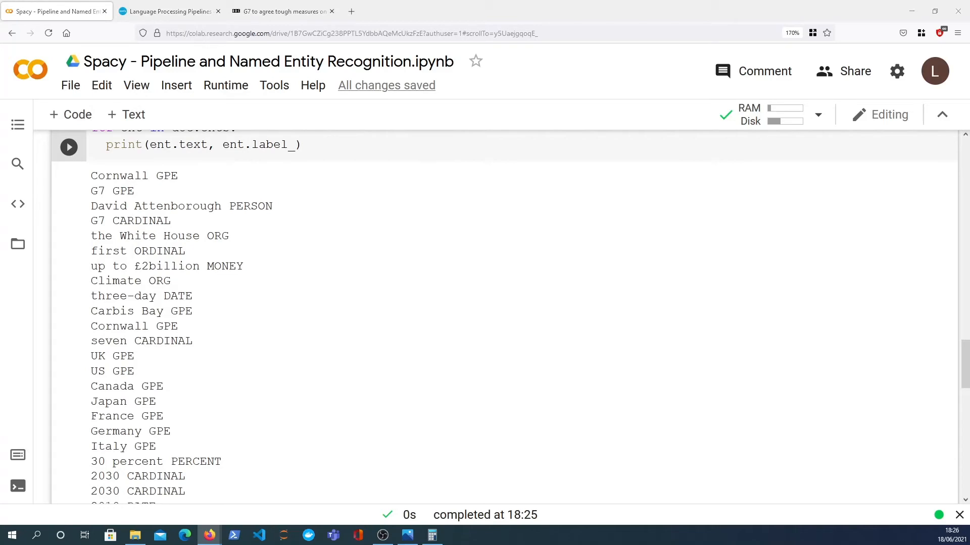
# Scroll to the displacy render code and select its style='dep' value for reuse
pyautogui.scroll(-3)
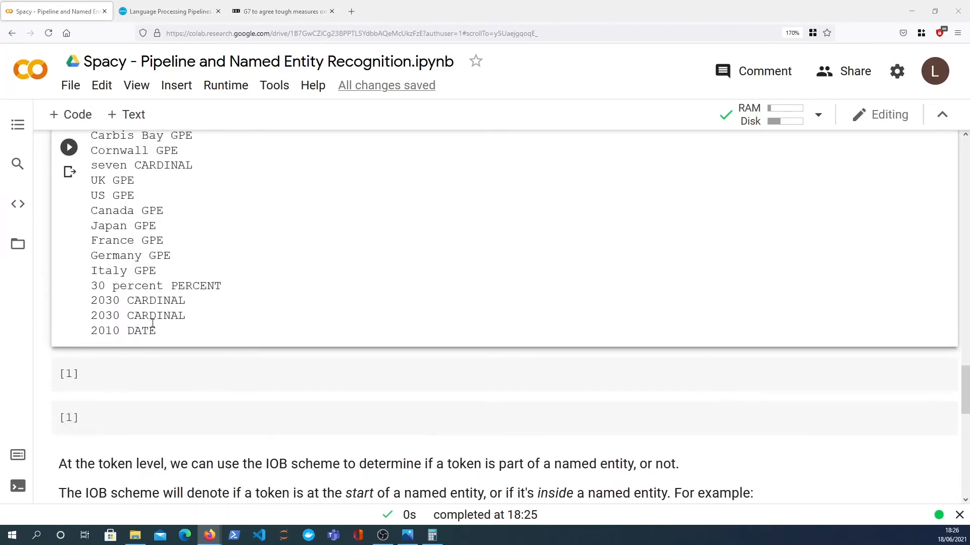
pyautogui.scroll(-3)
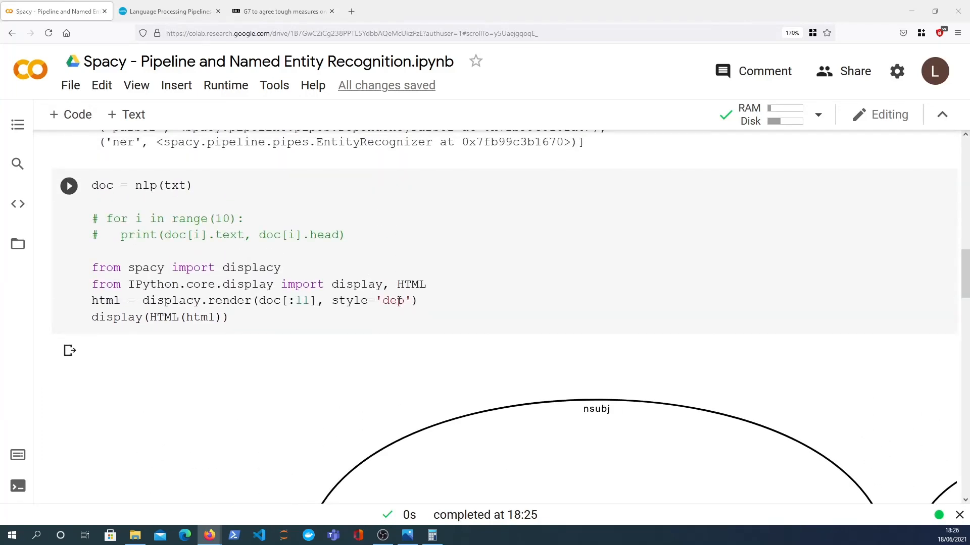
pyautogui.doubleClick(392, 301)
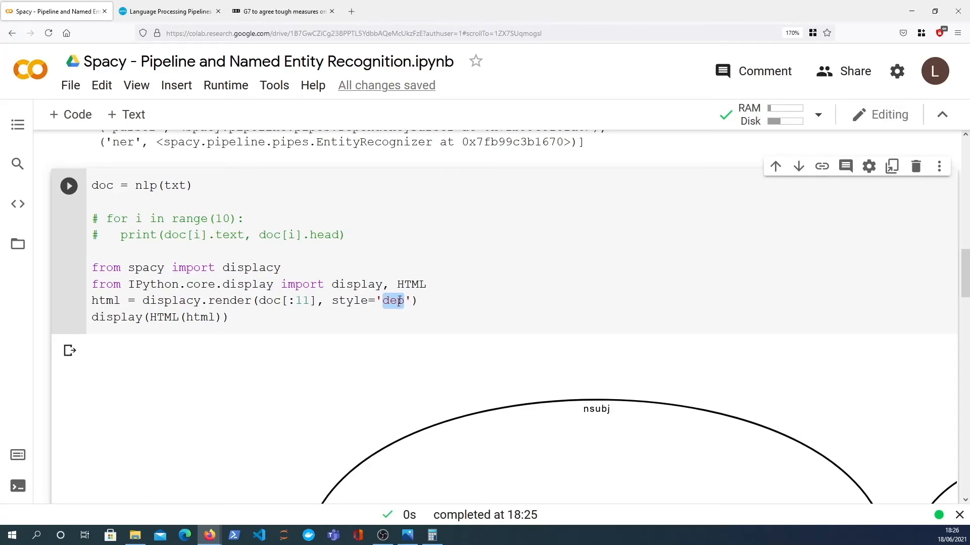
pyautogui.scroll(-3)
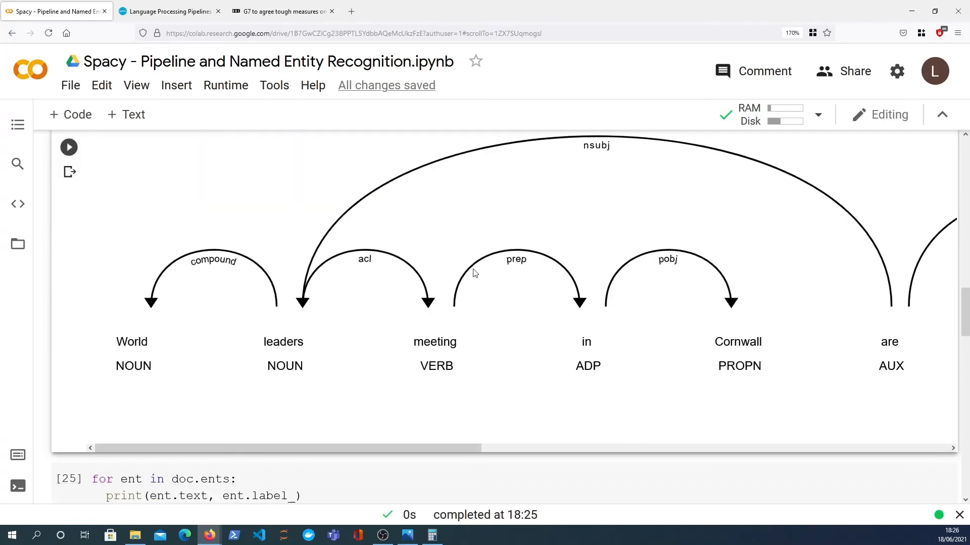
pyautogui.moveTo(430, 247)
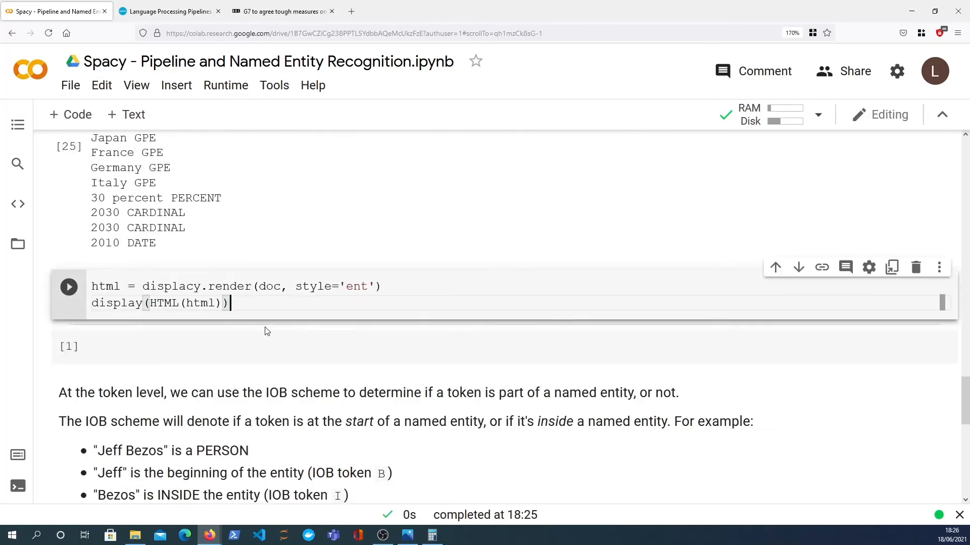
# Render the article with displacy style='ent' and scroll through the highlighted entities
pyautogui.doubleClick(356, 286)
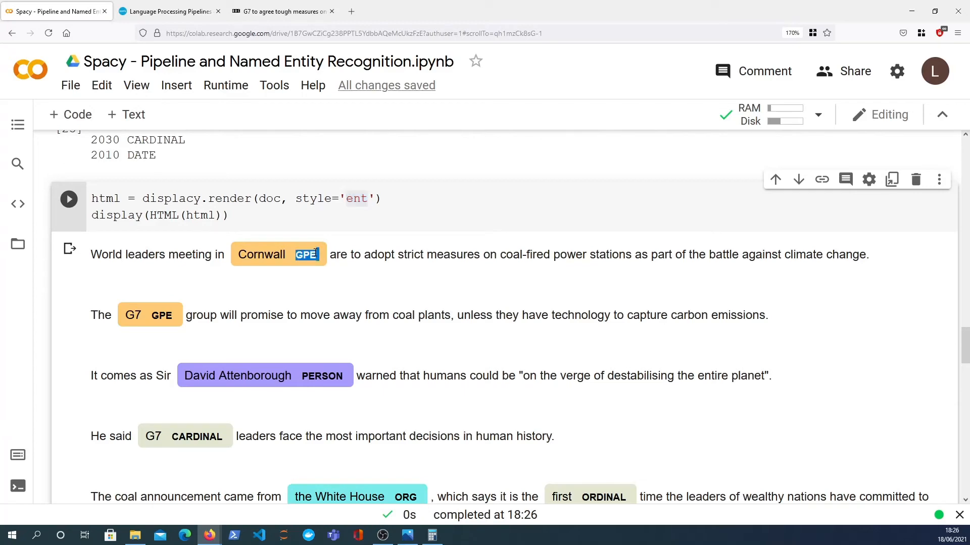
pyautogui.moveTo(355, 277)
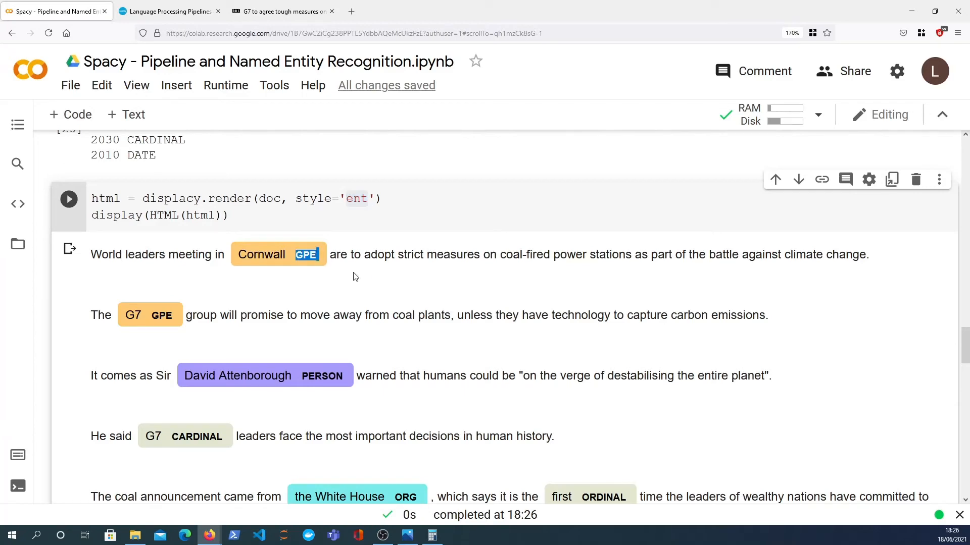
pyautogui.scroll(-3)
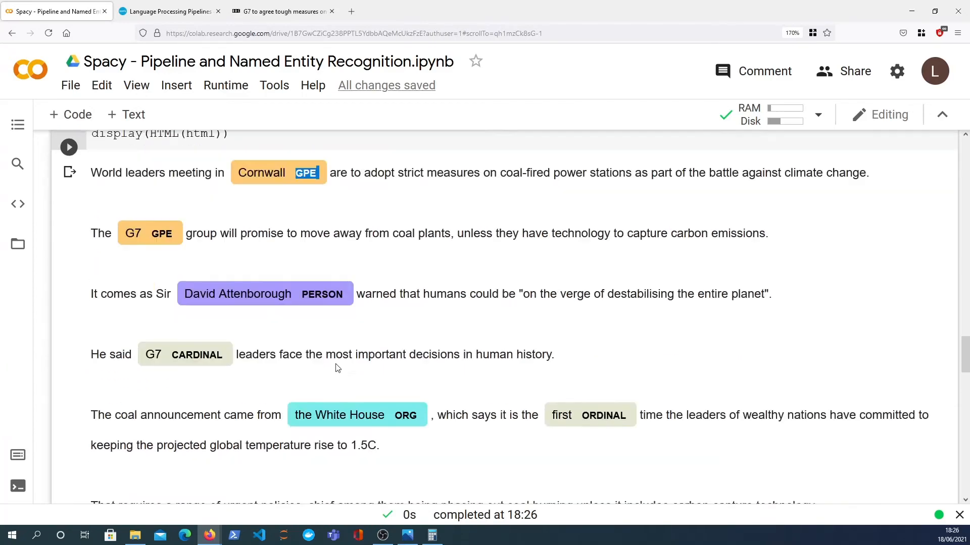
pyautogui.scroll(-3)
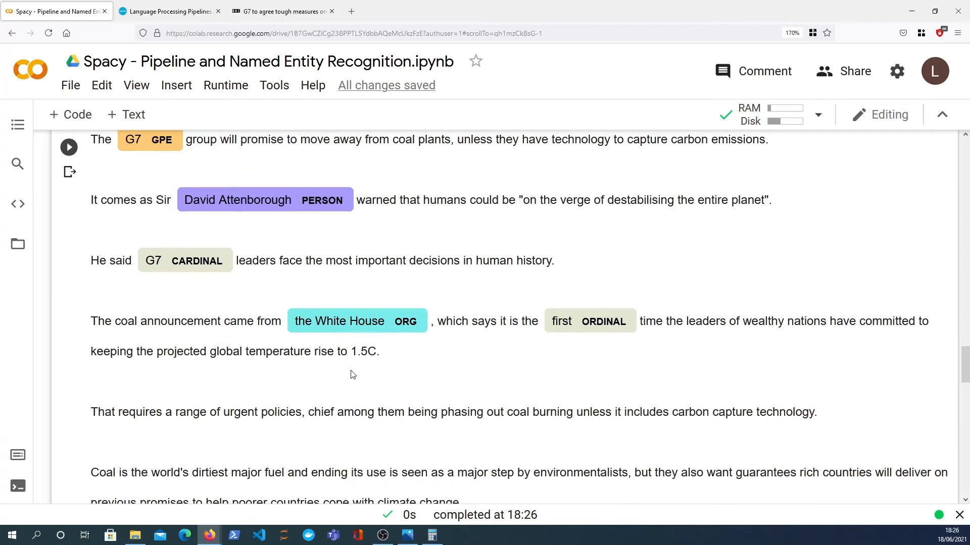
pyautogui.moveTo(350, 348)
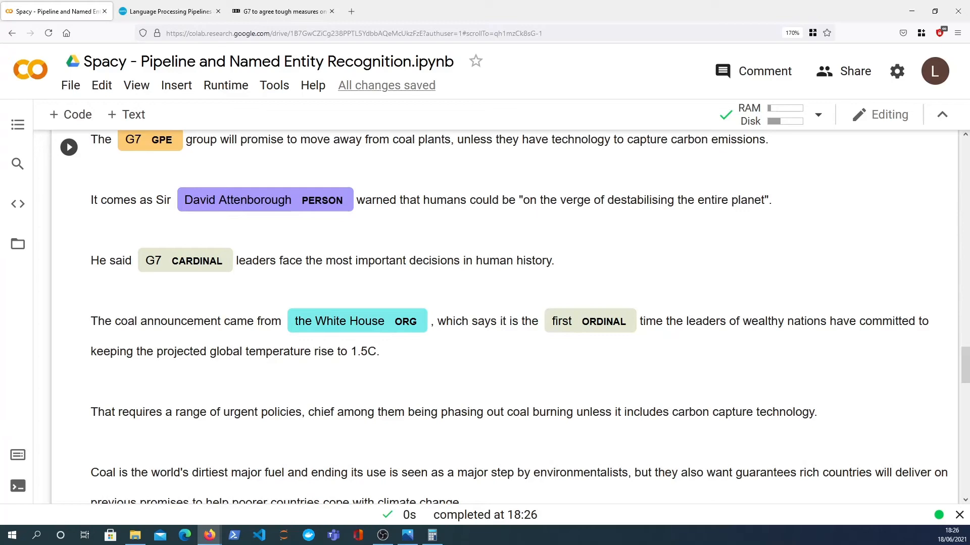
pyautogui.scroll(-3)
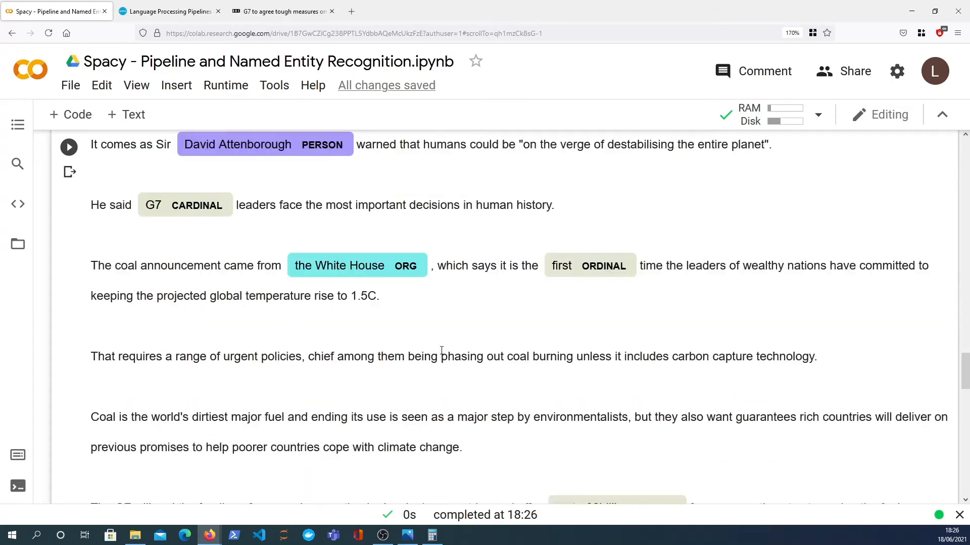
pyautogui.scroll(-3)
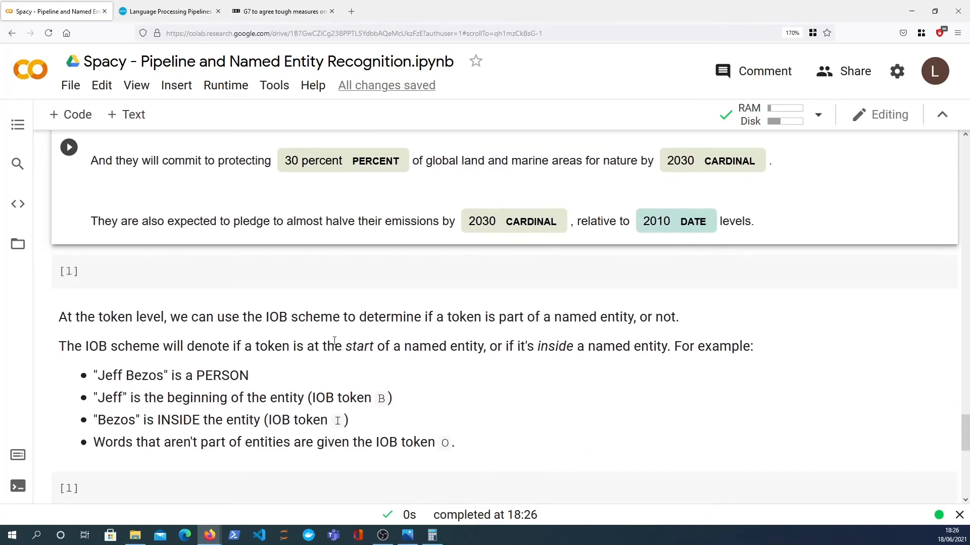
pyautogui.scroll(-3)
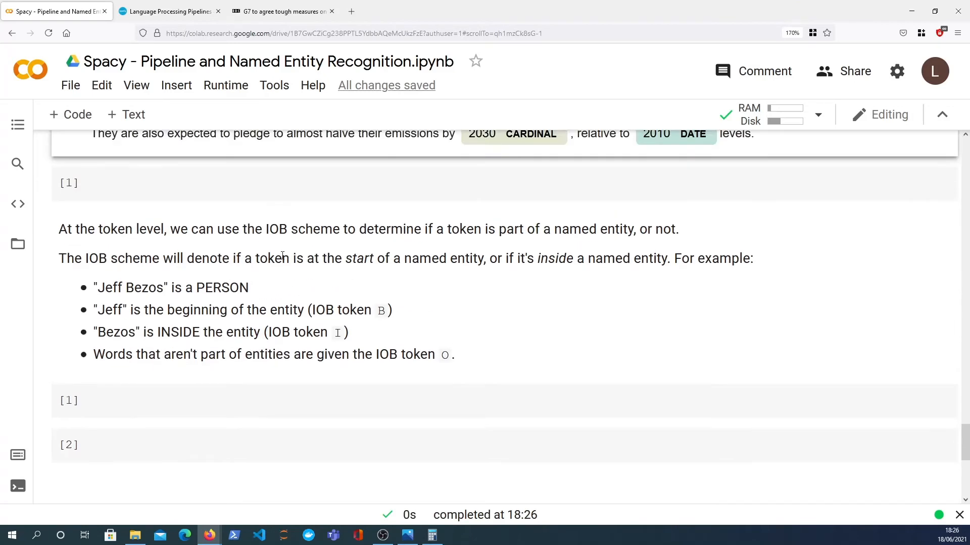
pyautogui.moveTo(305, 244)
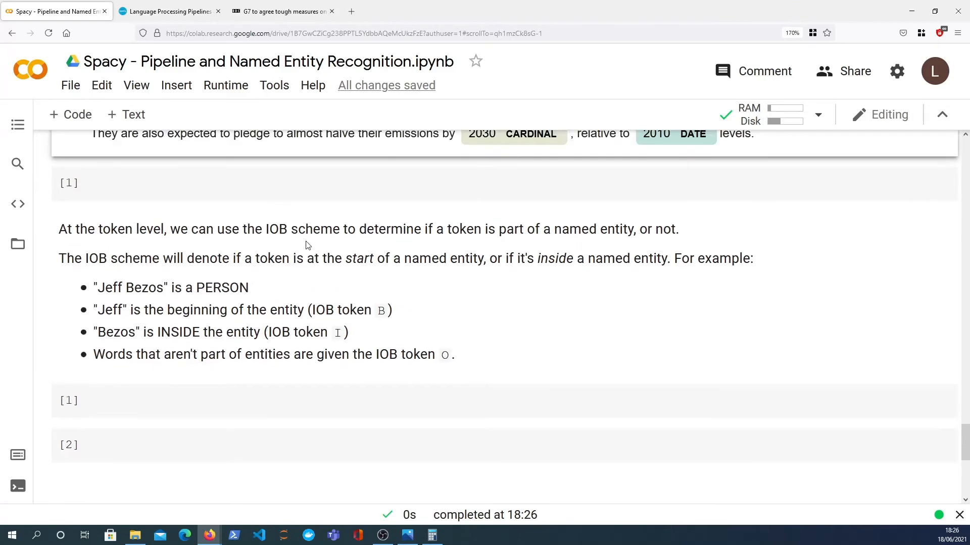
pyautogui.moveTo(288, 245)
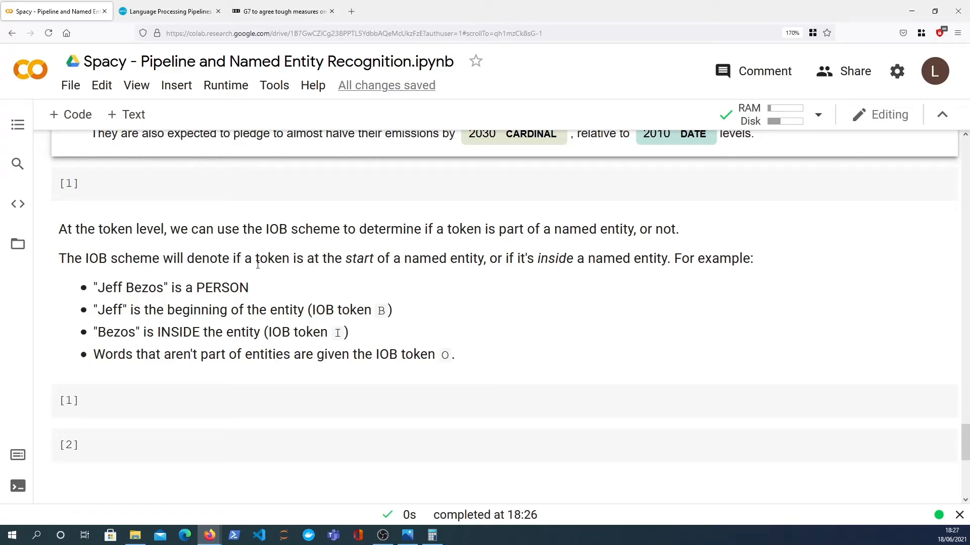
pyautogui.moveTo(229, 274)
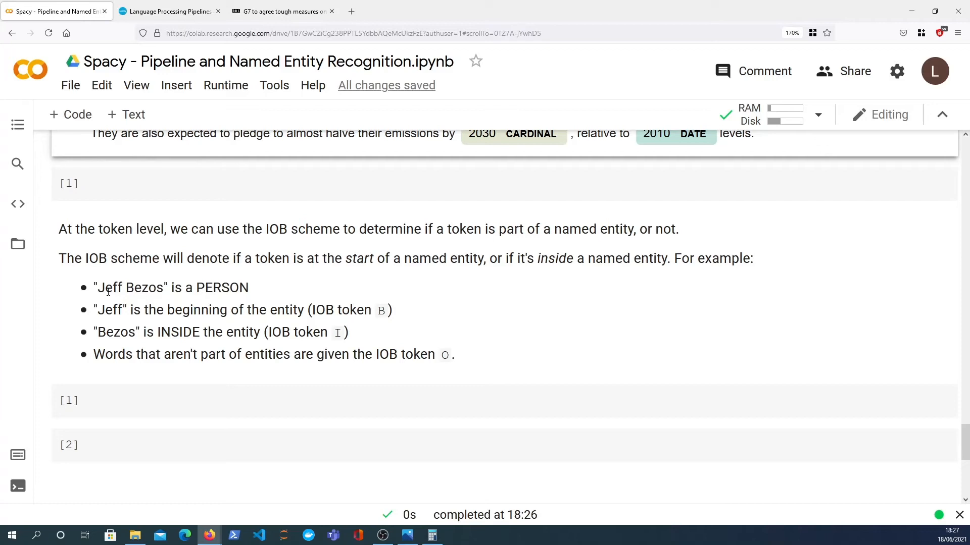
pyautogui.moveTo(105, 288); pyautogui.dragTo(248, 288)
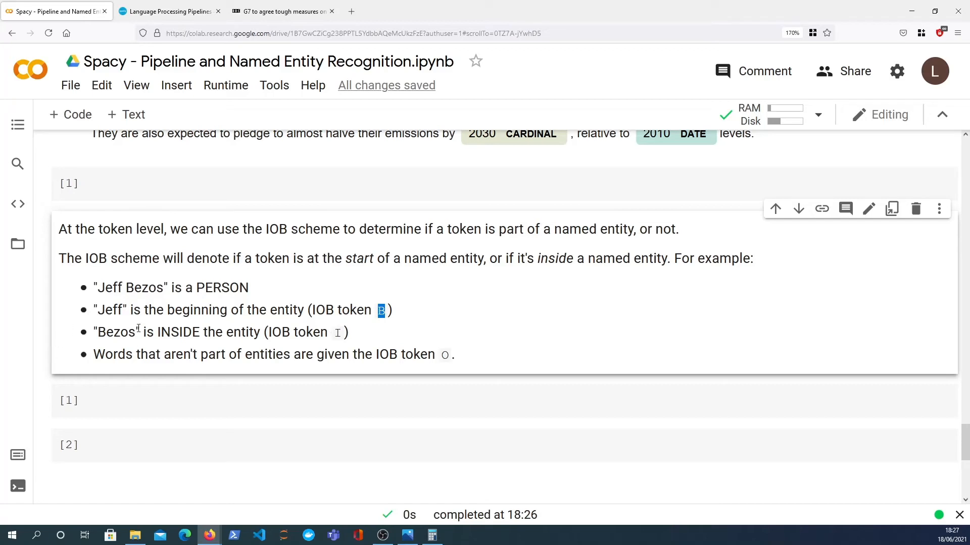
pyautogui.doubleClick(115, 332)
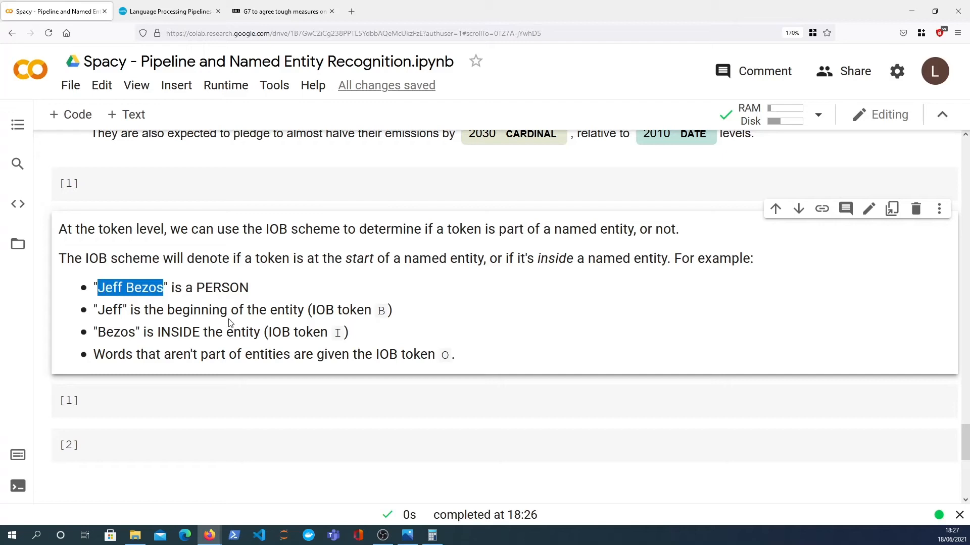
pyautogui.moveTo(167, 332)
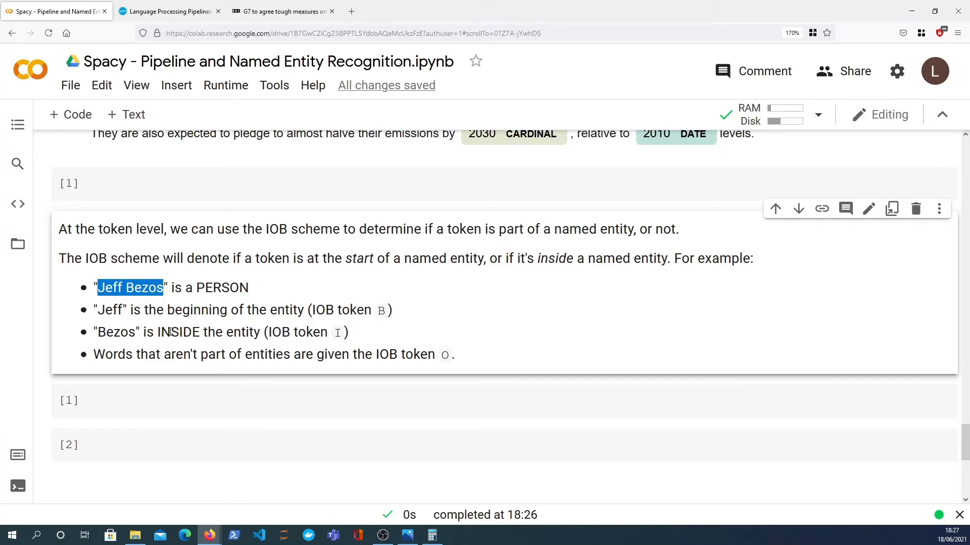
pyautogui.click(340, 334)
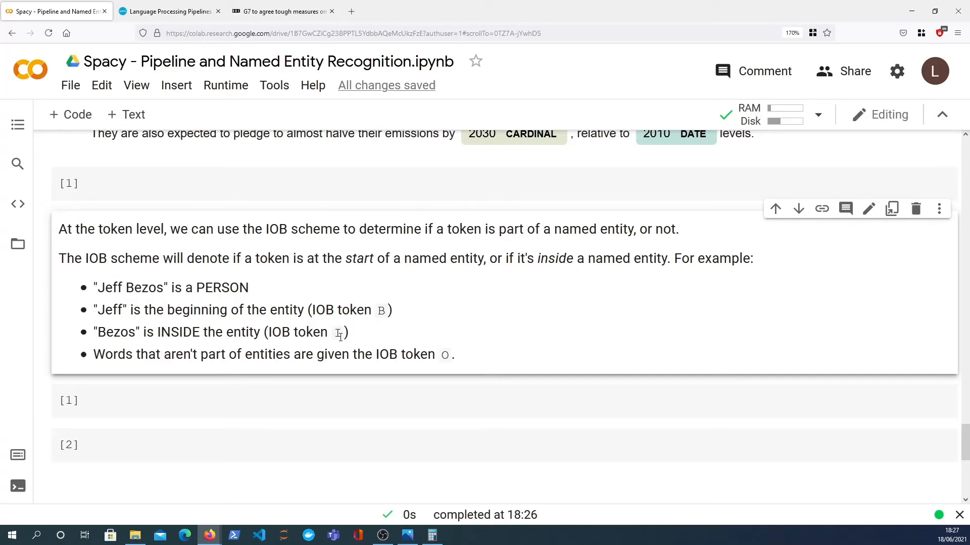
pyautogui.doubleClick(338, 332)
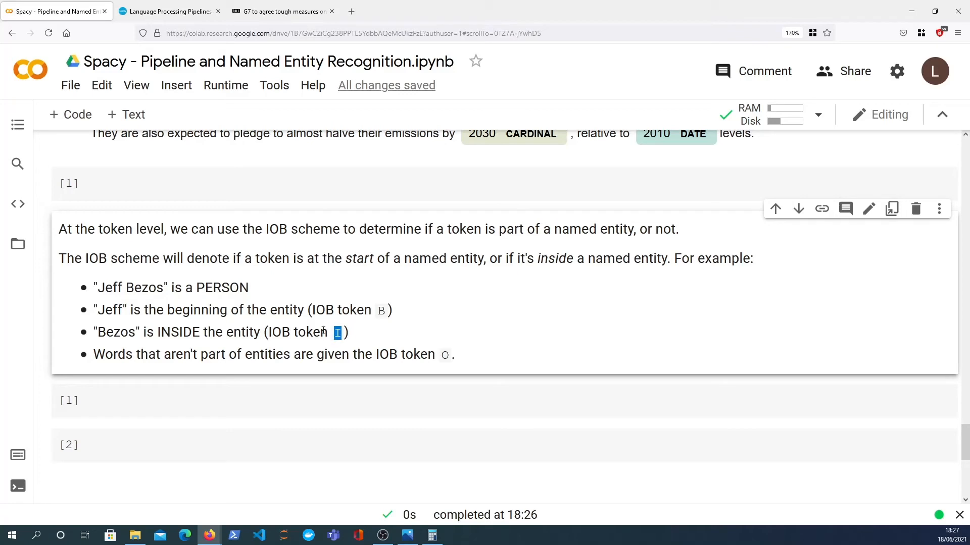
pyautogui.moveTo(105, 346)
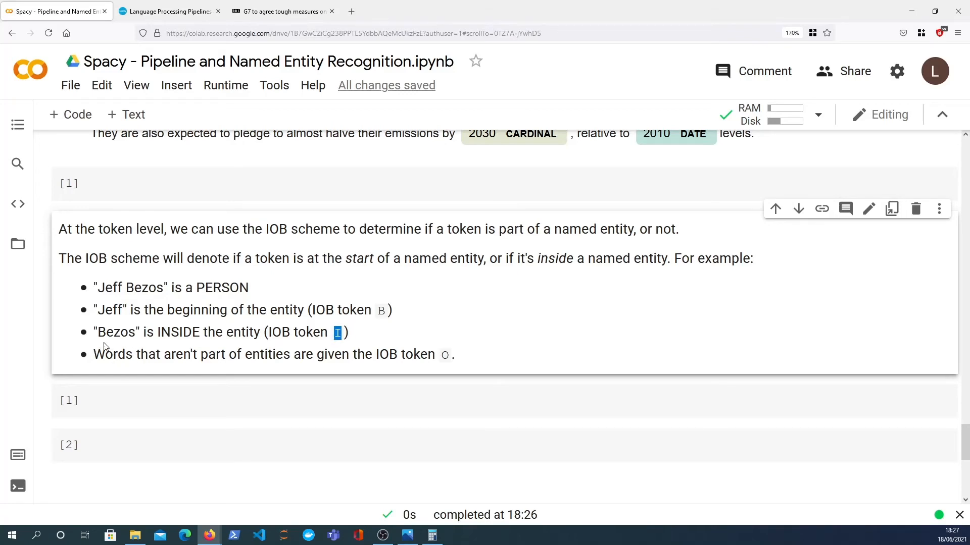
pyautogui.moveTo(332, 360)
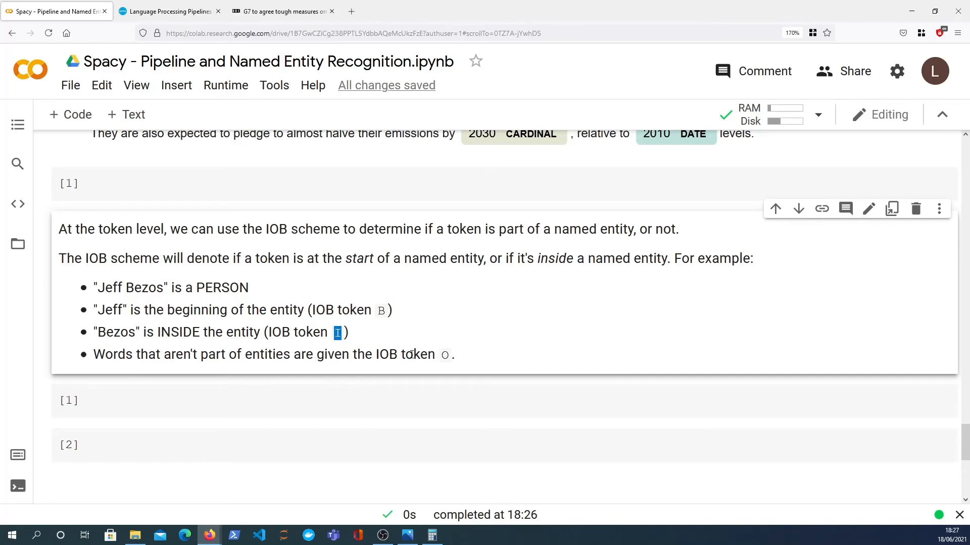
pyautogui.moveTo(414, 384)
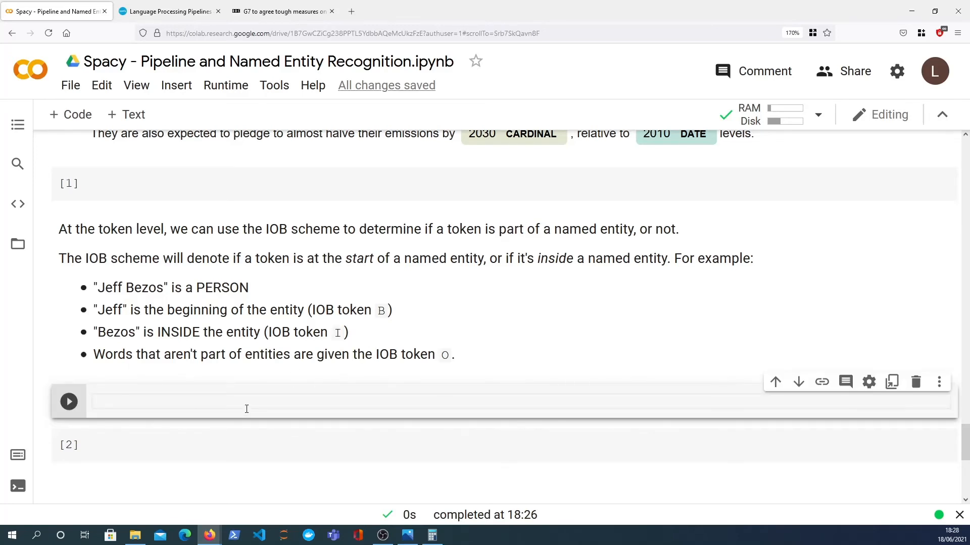
# Write and run 'for token in doc: print(token.ent_iob_)' to list every token's IOB tag
pyautogui.write('fo')
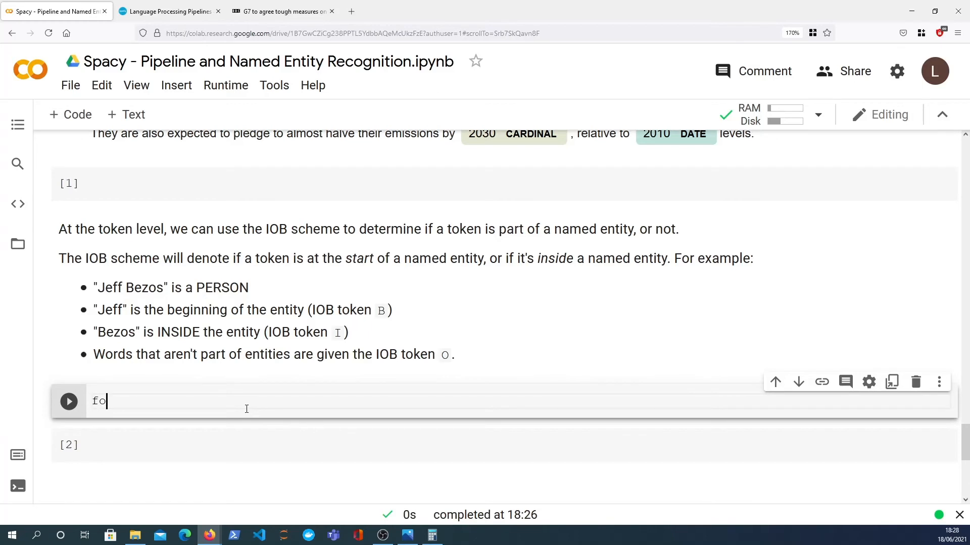
pyautogui.write('r t in doc:')
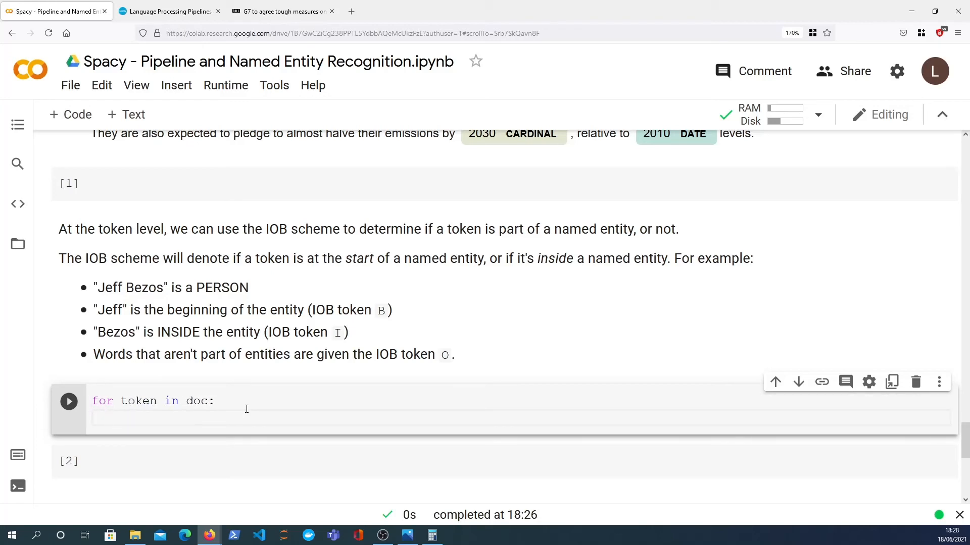
pyautogui.write('print(ent')
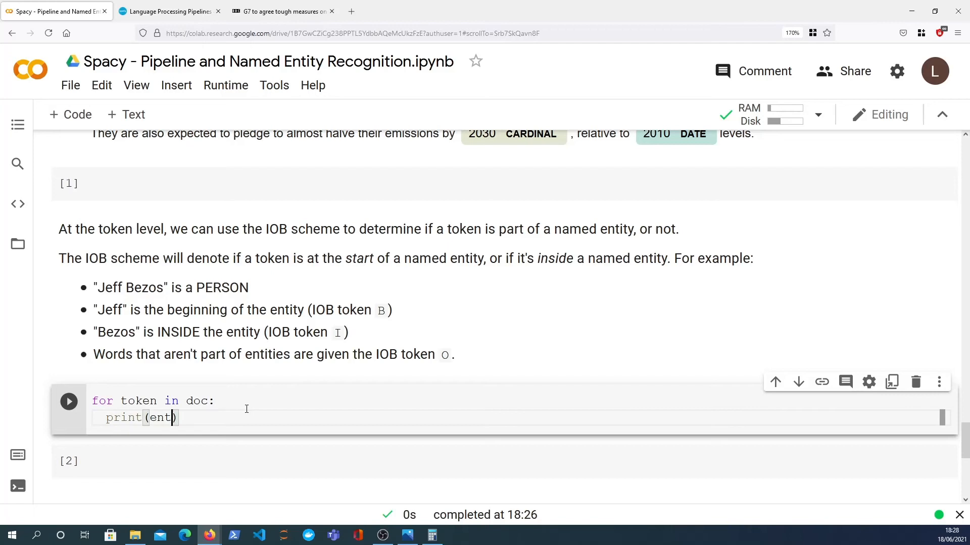
pyautogui.write('token.')
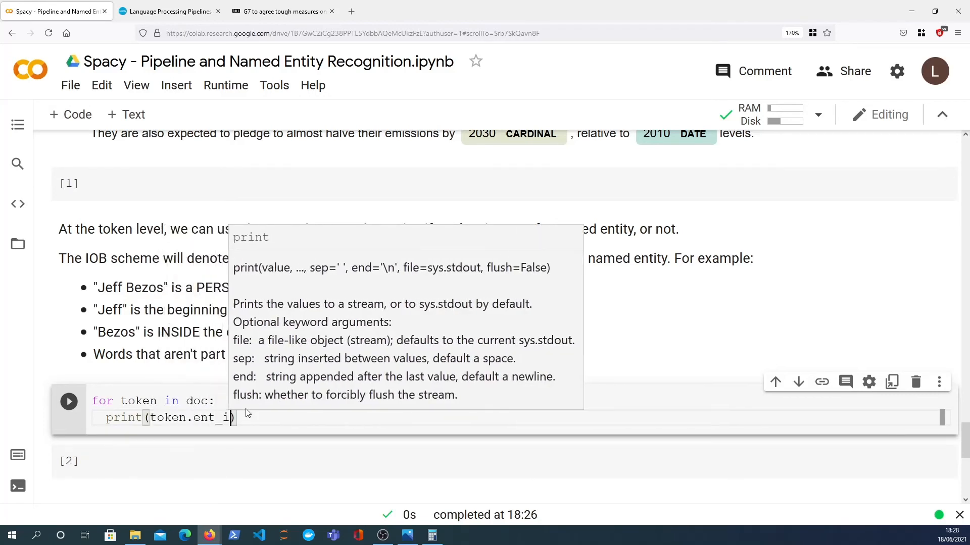
pyautogui.write('ob_')
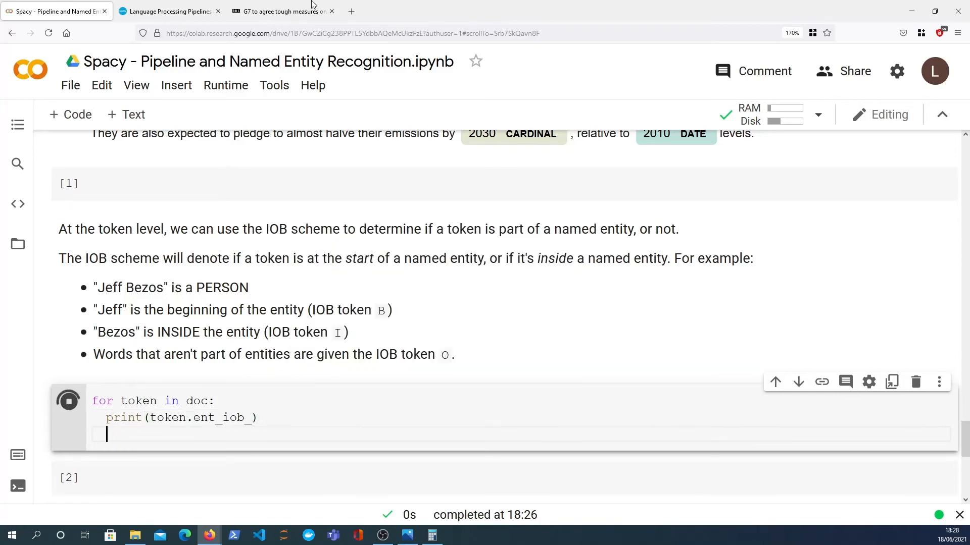
pyautogui.click(68, 400)
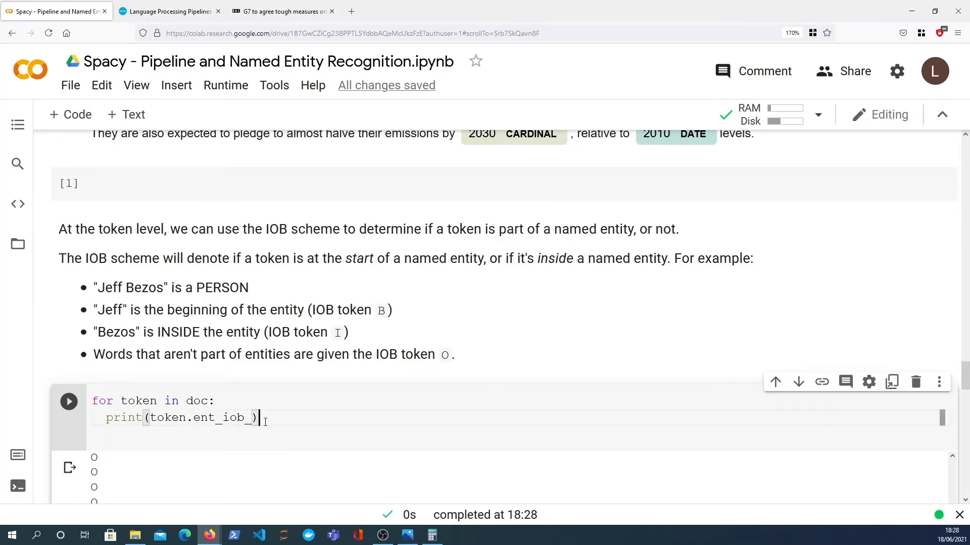
# Add the condition 'if token.ent_iob_ in ['B', 'I']:' inside the loop
pyautogui.click(216, 401)
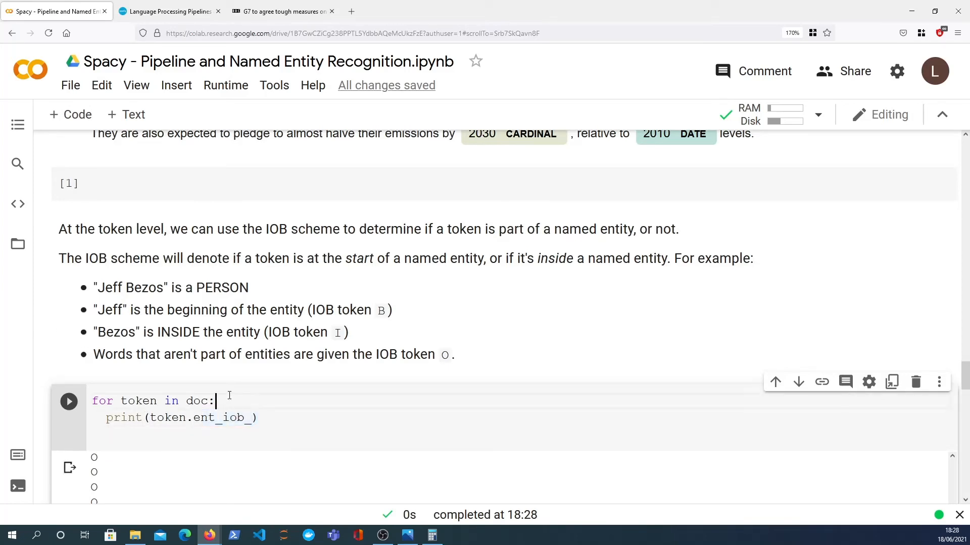
pyautogui.write('if token.')
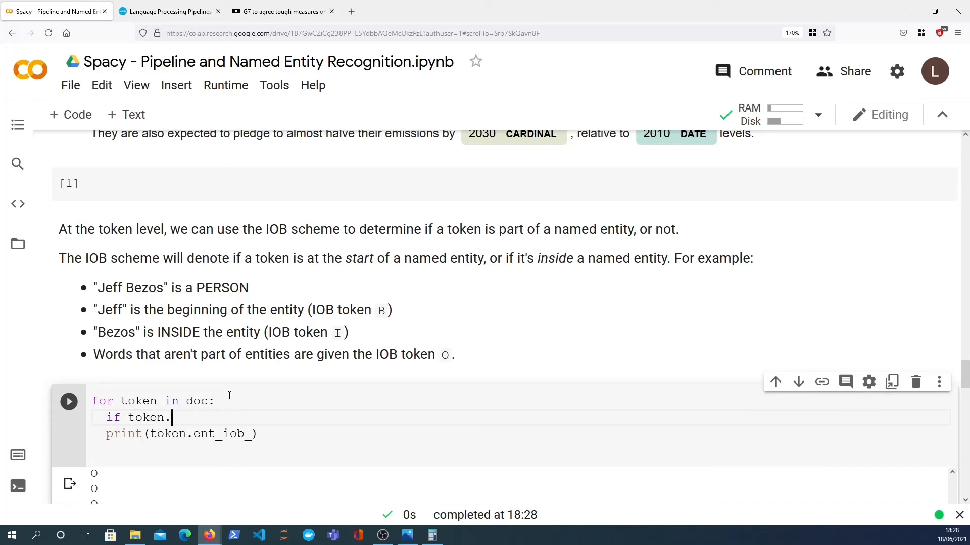
pyautogui.write('ent_iob')
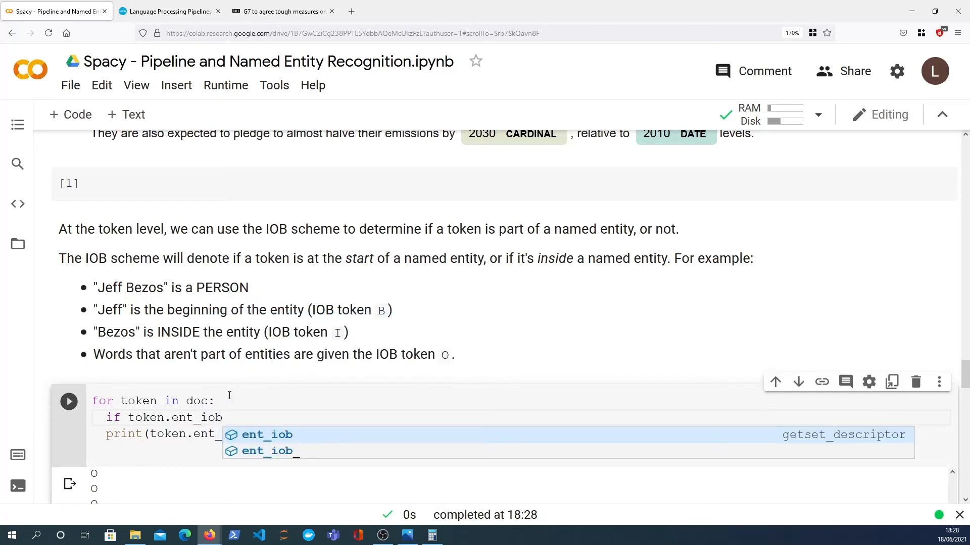
pyautogui.write('in[]')
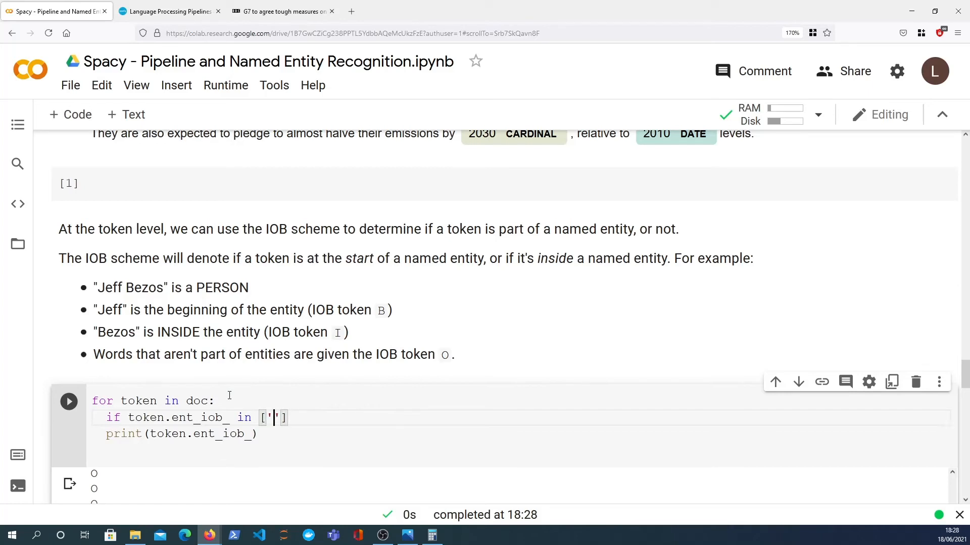
pyautogui.write('B')
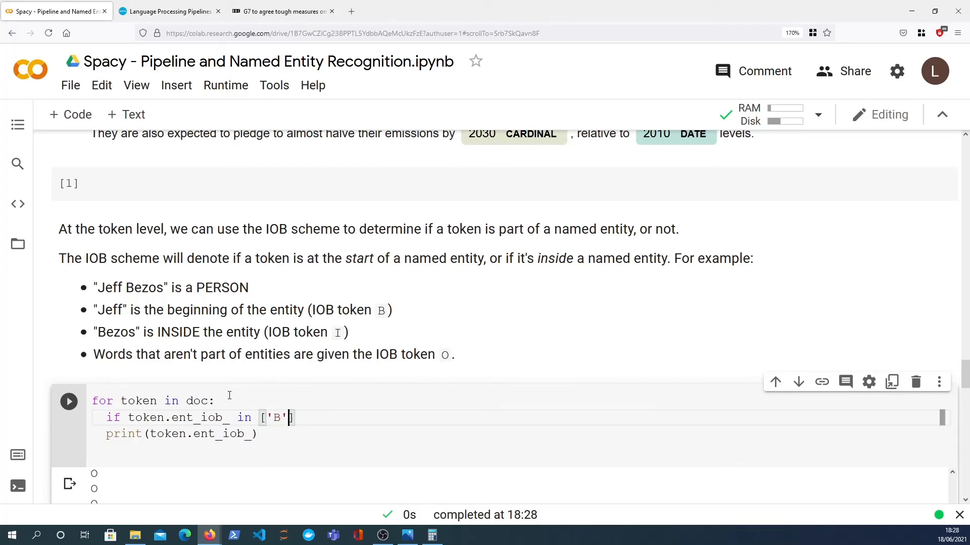
pyautogui.write(", 'I'")
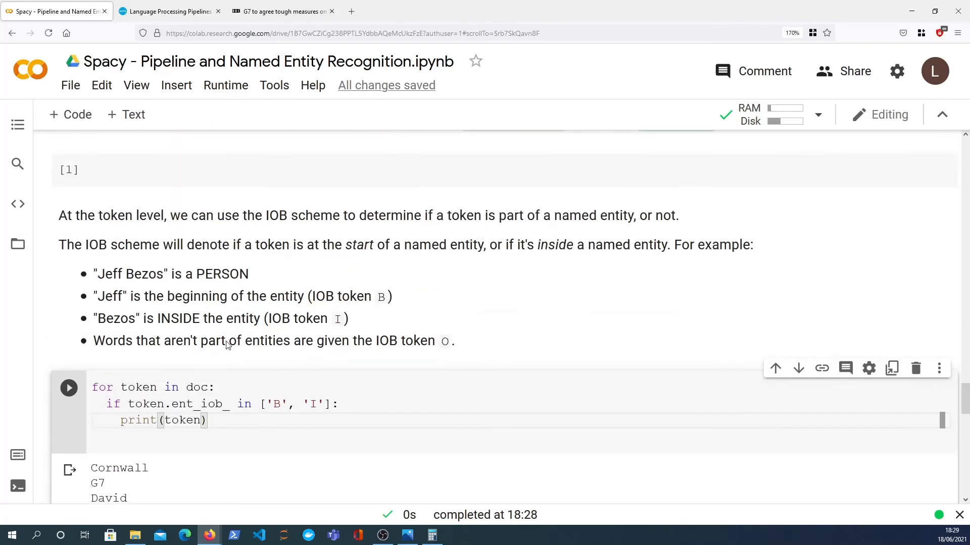
# Highlight ent_iob_ and run the filtered loop, listing entity words like Cornwall and G7
pyautogui.scroll(-3)
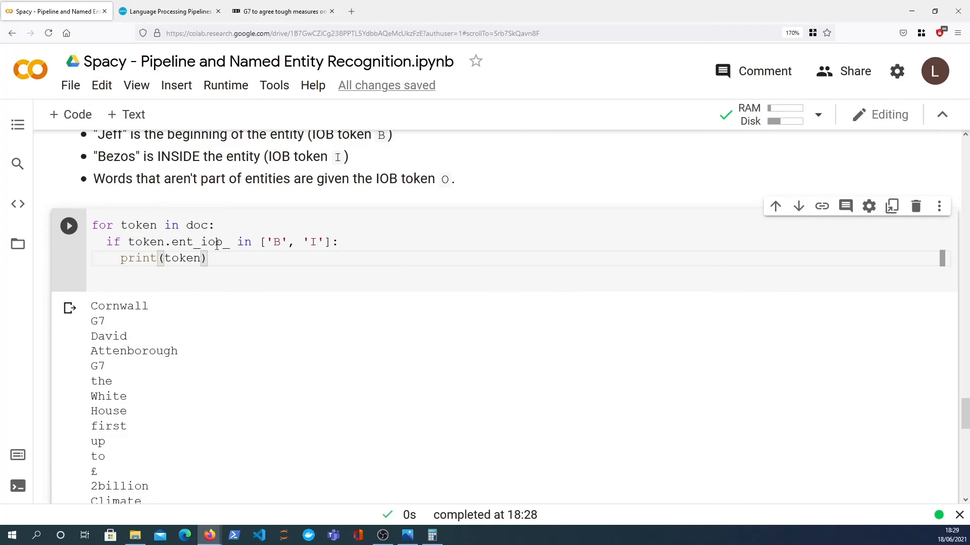
pyautogui.doubleClick(198, 241)
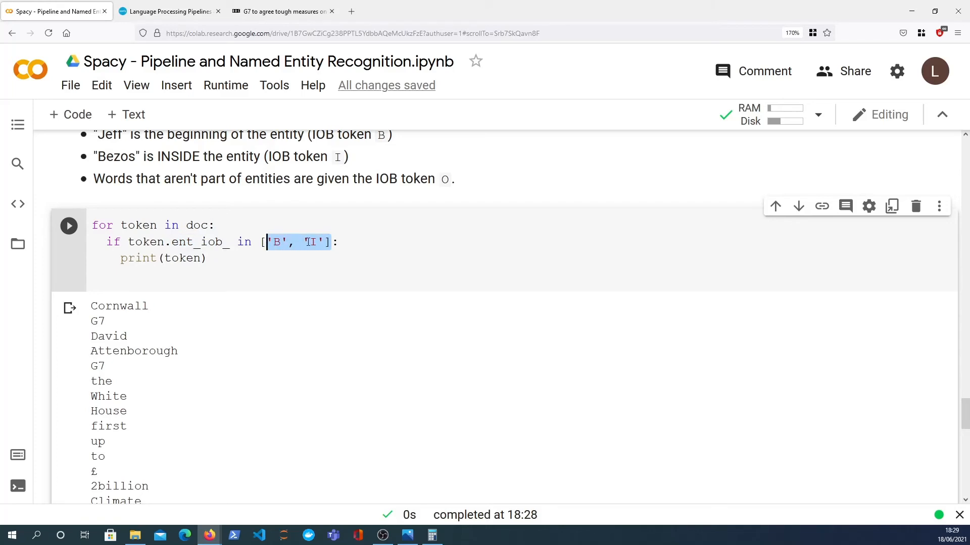
pyautogui.click(209, 258)
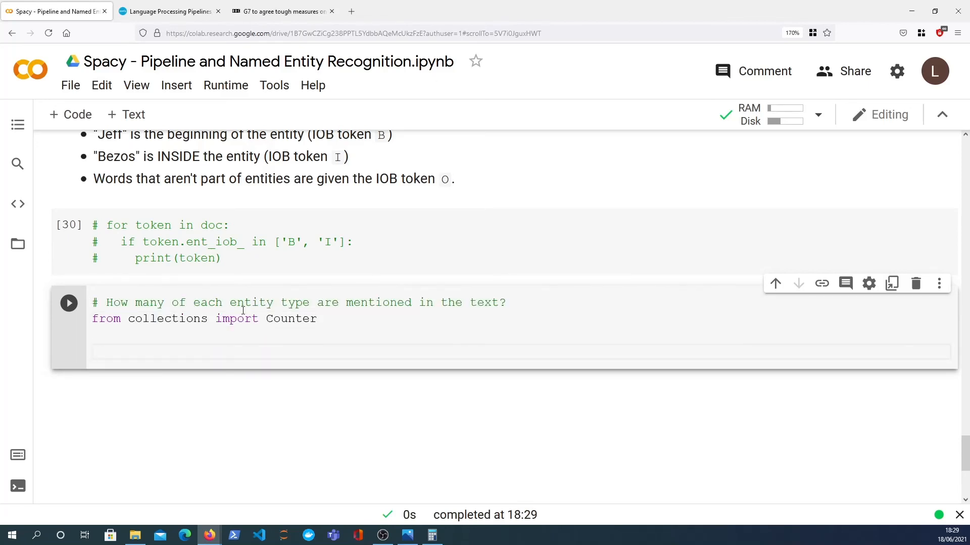
pyautogui.moveTo(376, 339)
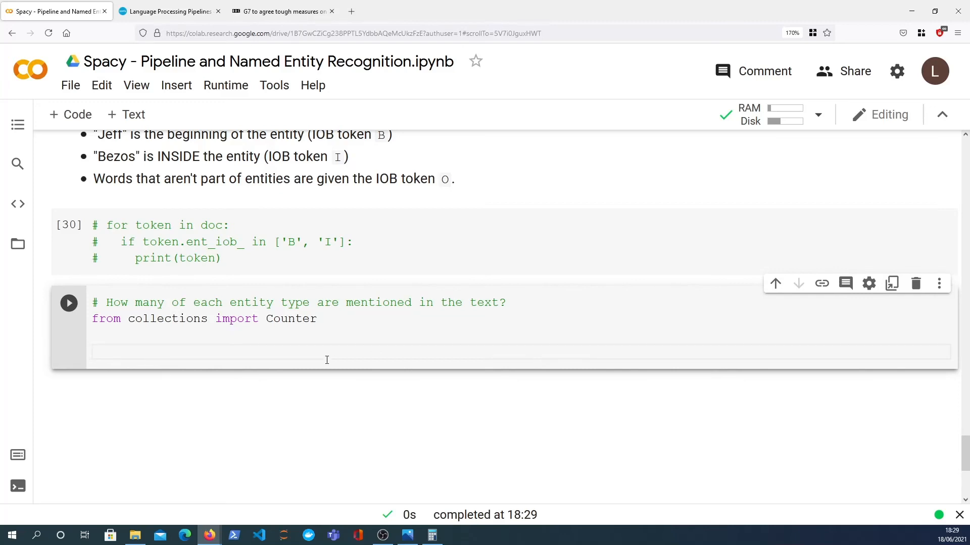
# Run Counter([ent.label_ for ent in doc.ents]) to tally entity types like GPE 11, CARDINAL 4
pyautogui.write('Counter()')
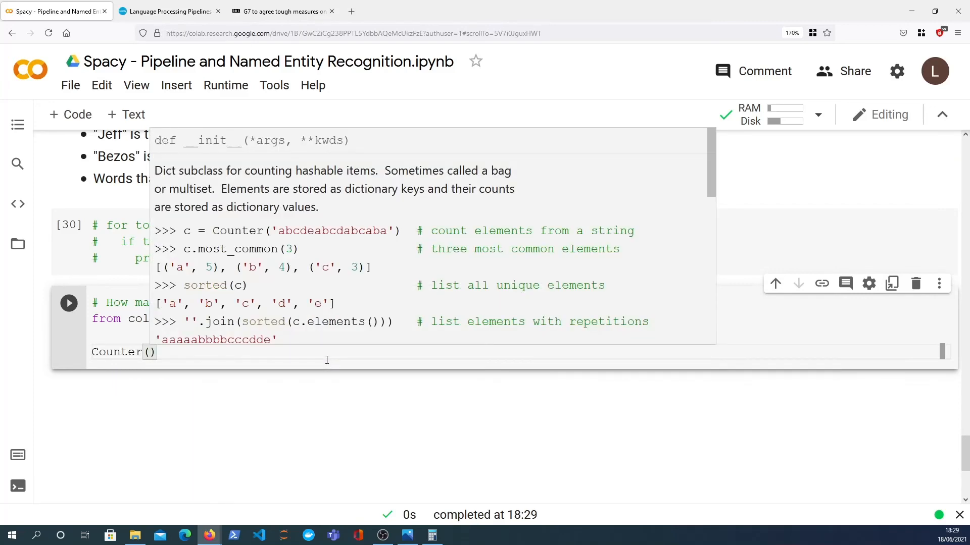
pyautogui.write('[')
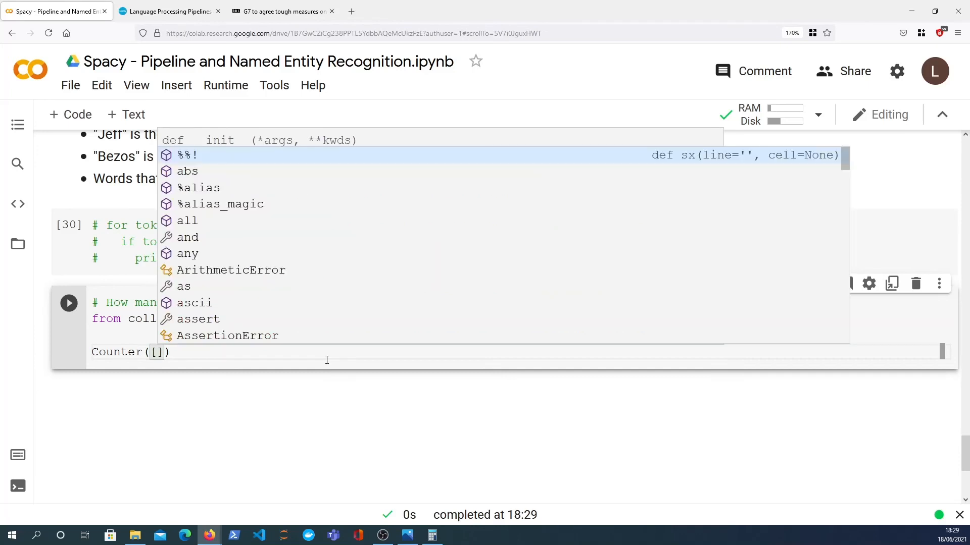
pyautogui.write('ent')
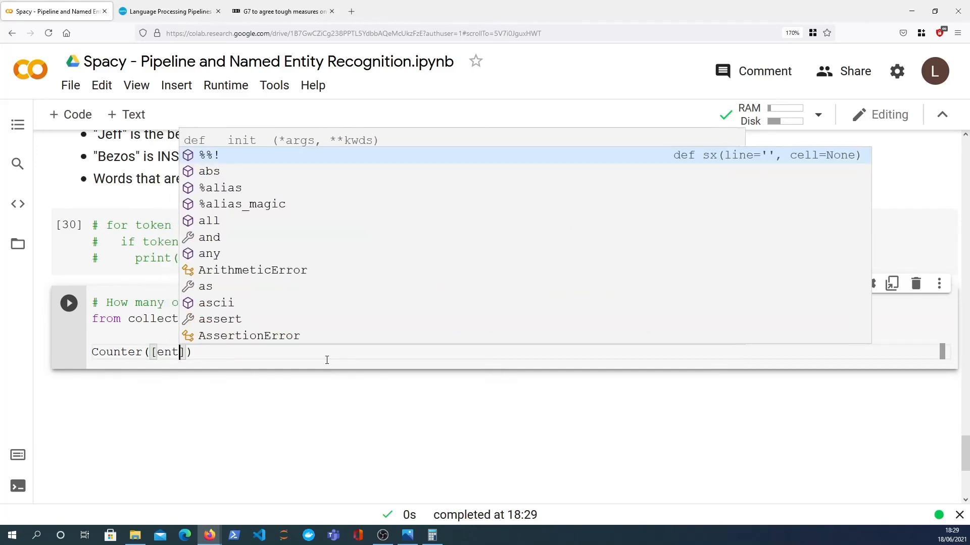
pyautogui.write('.label_ for ent')
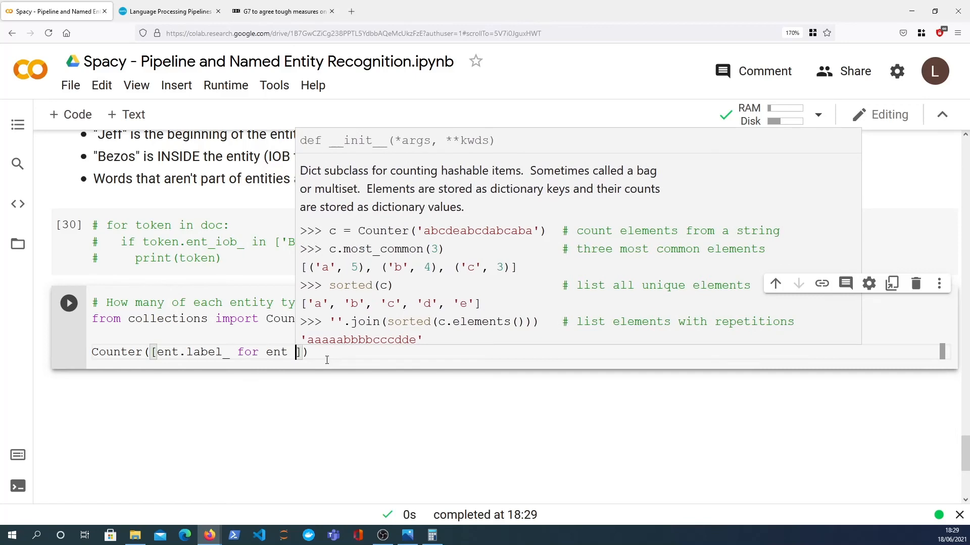
pyautogui.write('in doc.ents')
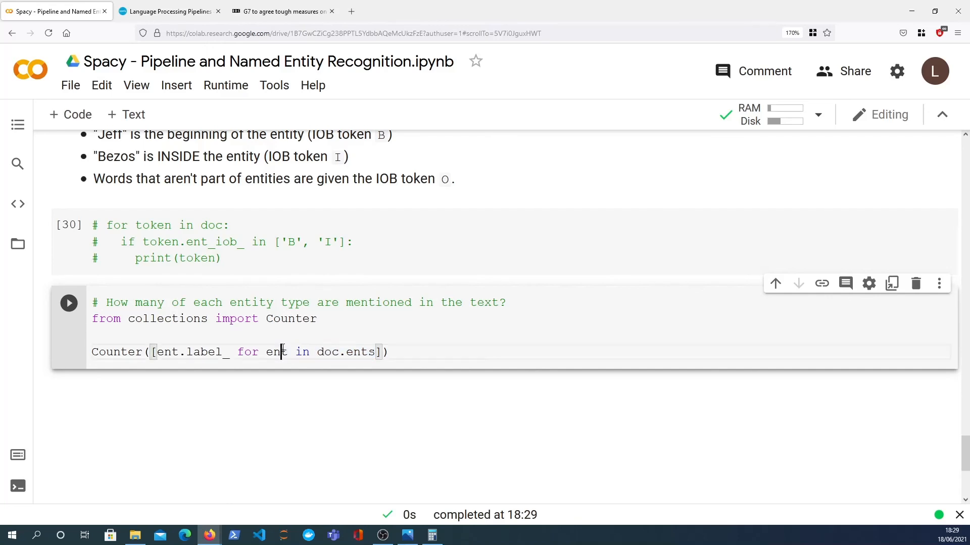
pyautogui.doubleClick(207, 351)
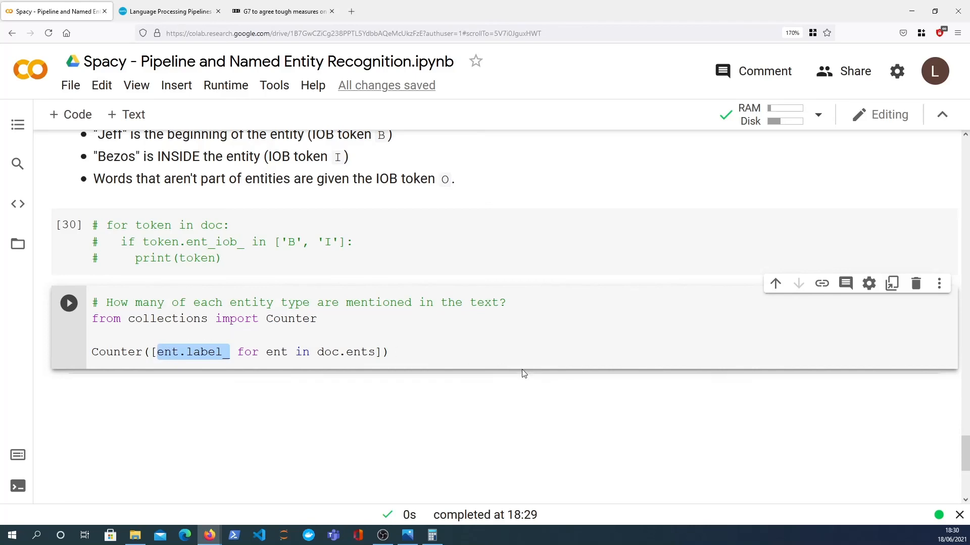
pyautogui.click(68, 302)
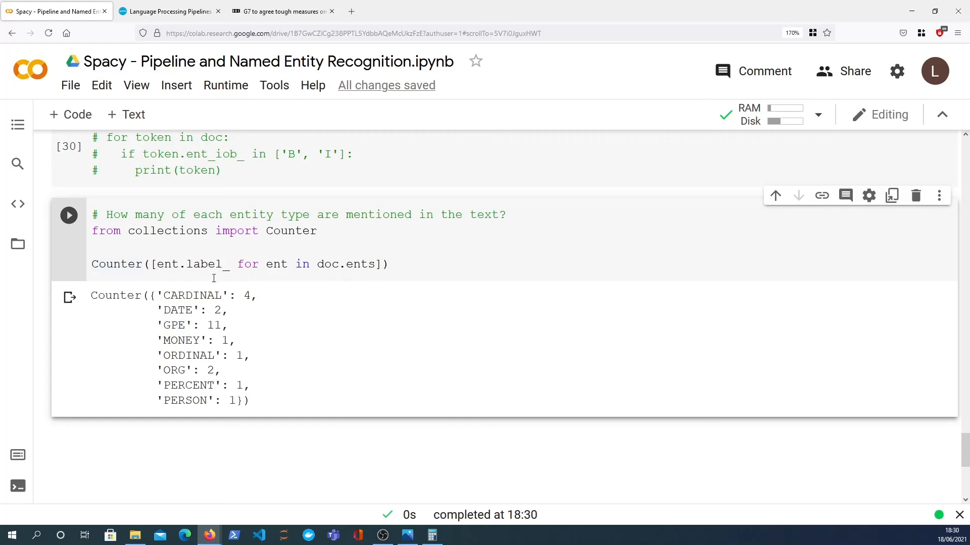
# Scroll back up to the nlp.pipeline output listing tagger, parser and ner
pyautogui.click(227, 264)
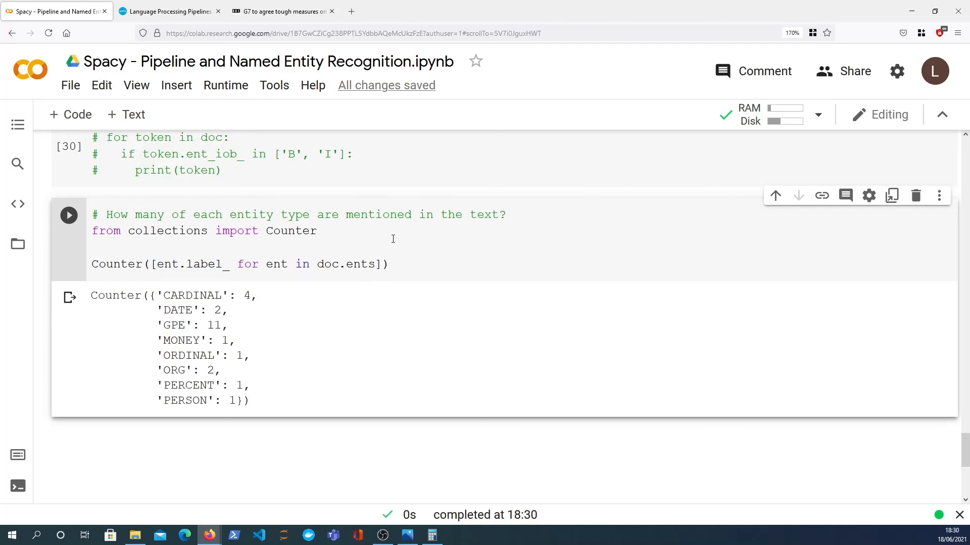
pyautogui.moveTo(365, 244)
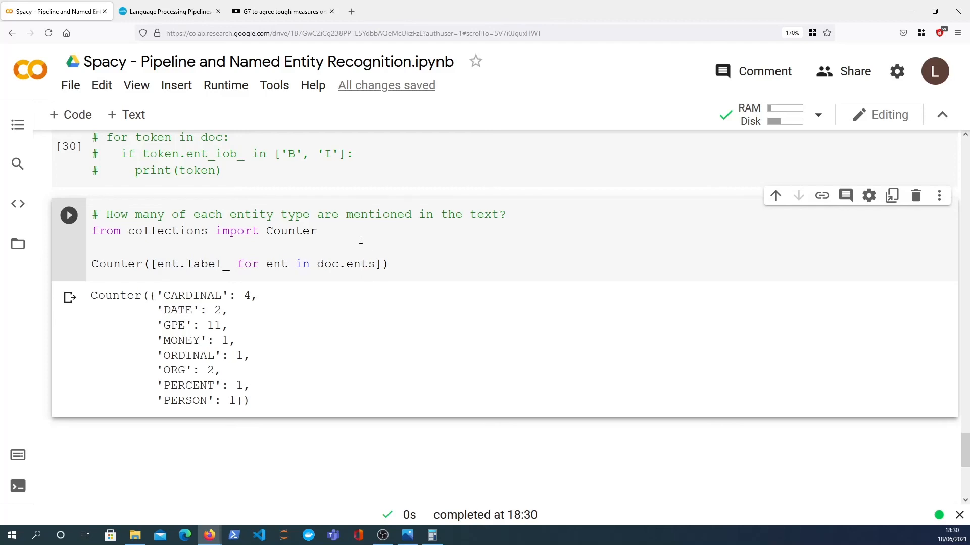
pyautogui.moveTo(359, 240)
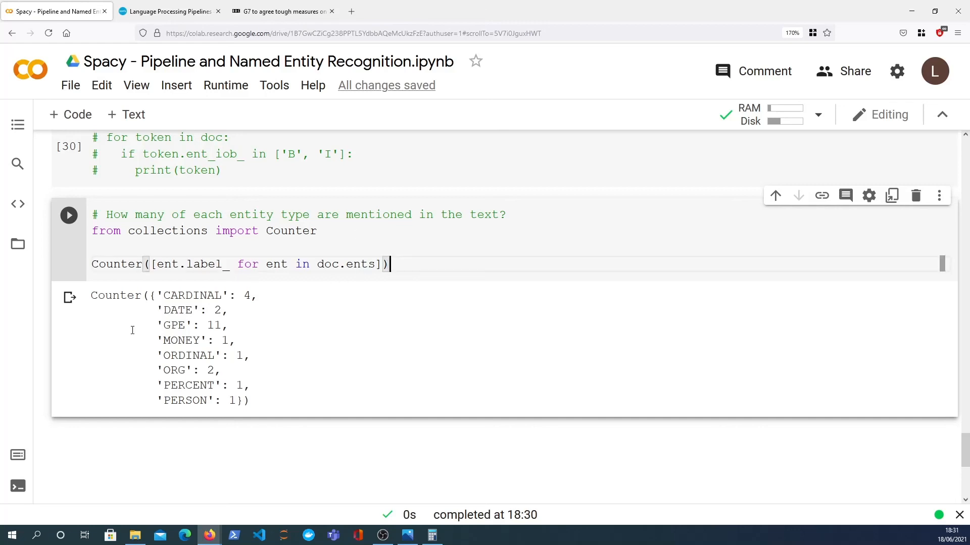
pyautogui.scroll(3)
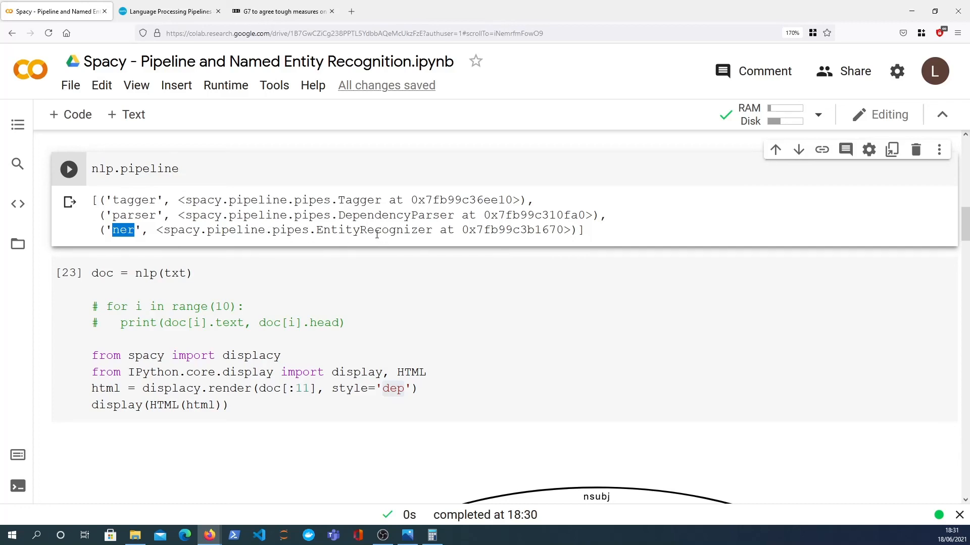
# Scroll to the 'for ent in doc.ents' loop and emphasise doc.ents
pyautogui.scroll(-3)
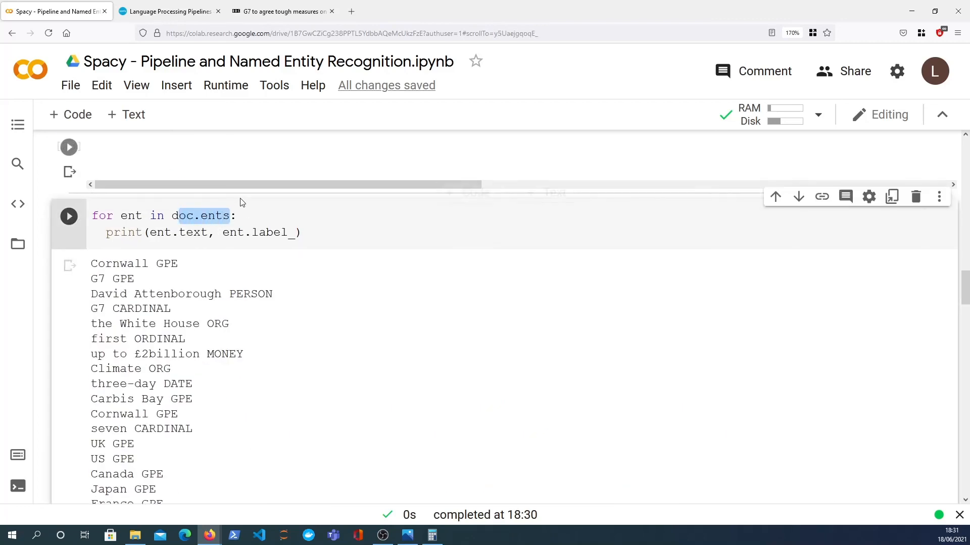
pyautogui.click(69, 216)
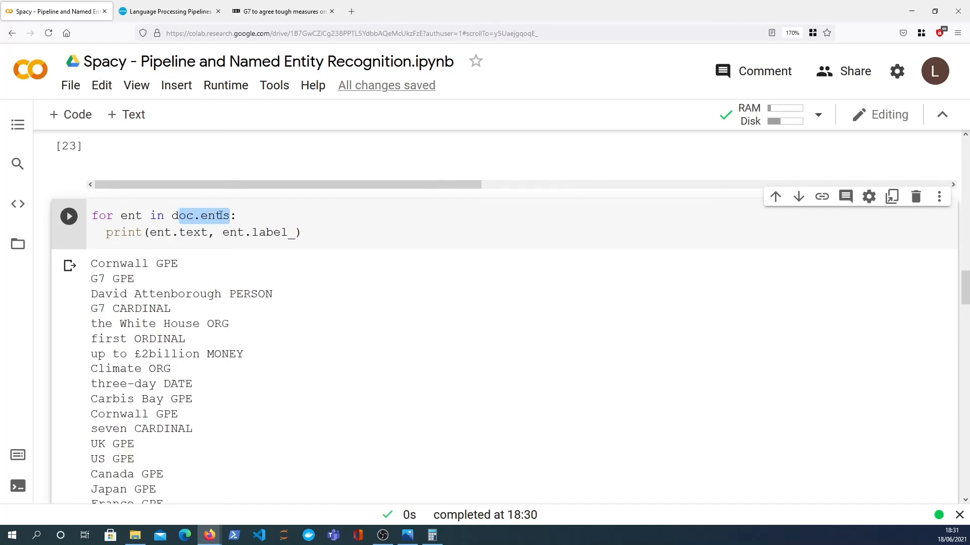
pyautogui.moveTo(216, 216)
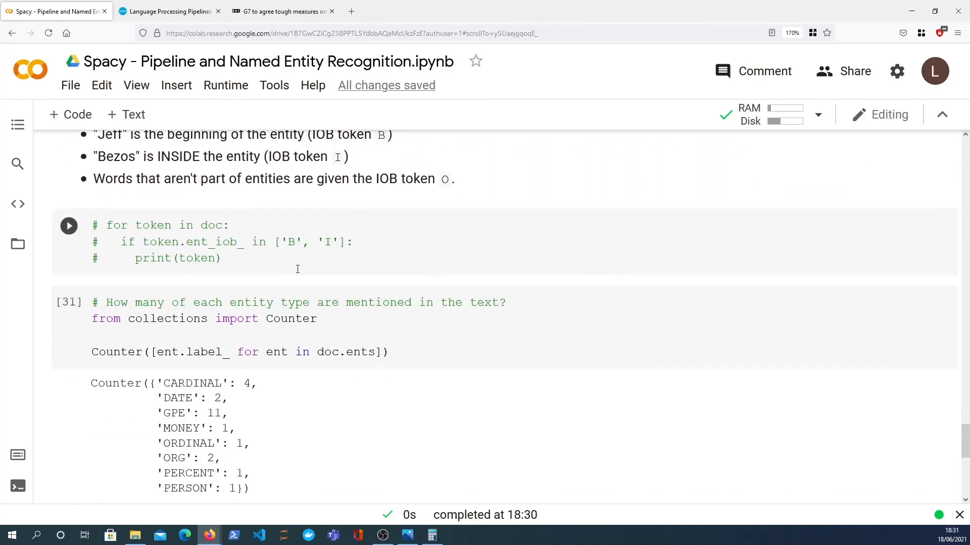
pyautogui.scroll(-3)
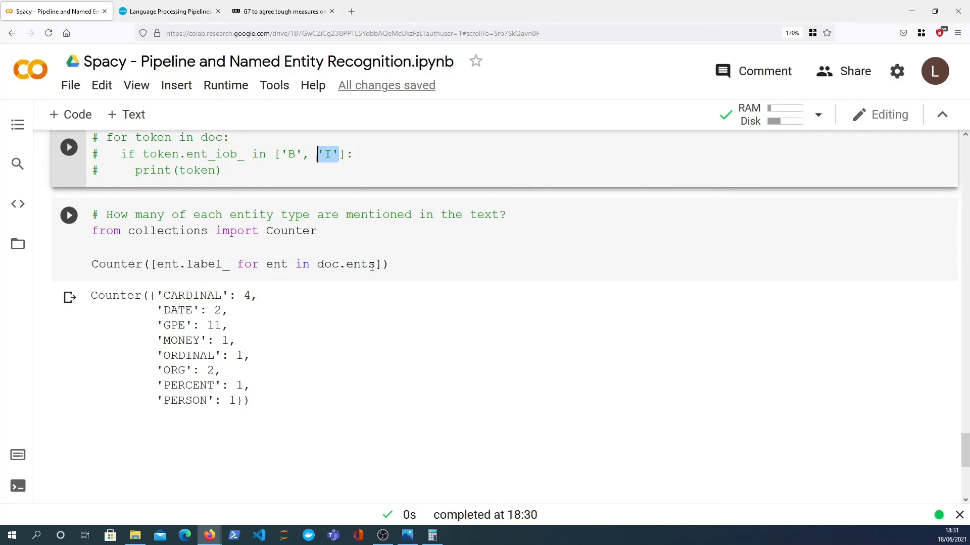
pyautogui.doubleClick(290, 230)
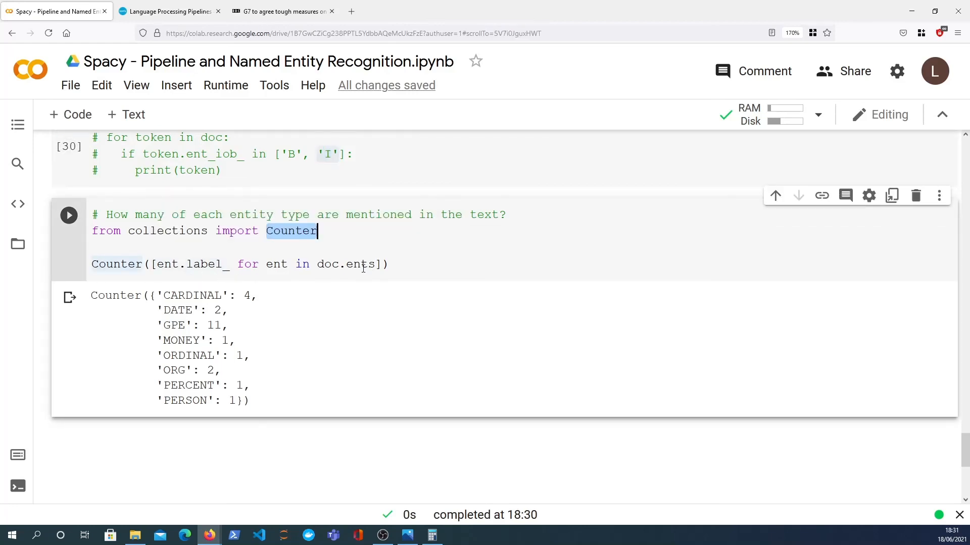
pyautogui.click(391, 264)
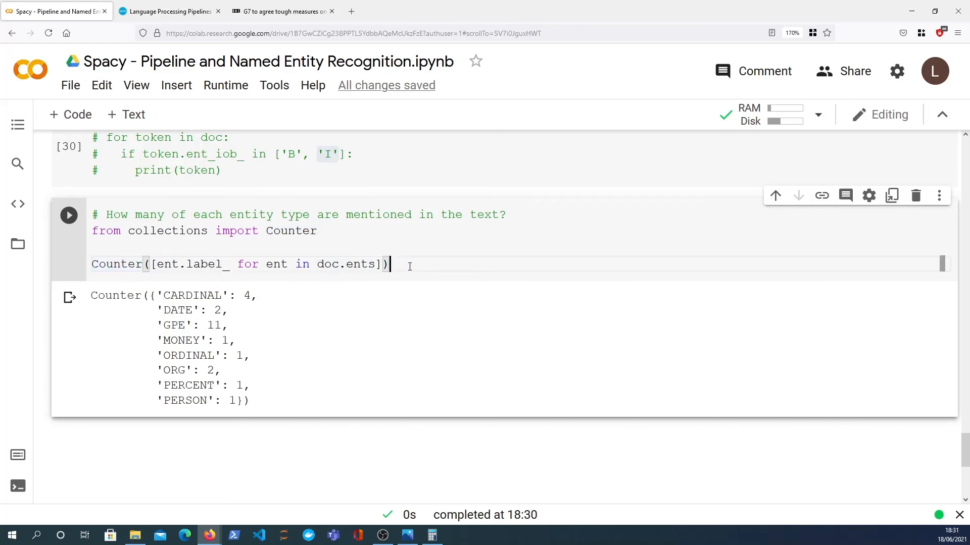
pyautogui.moveTo(340, 442)
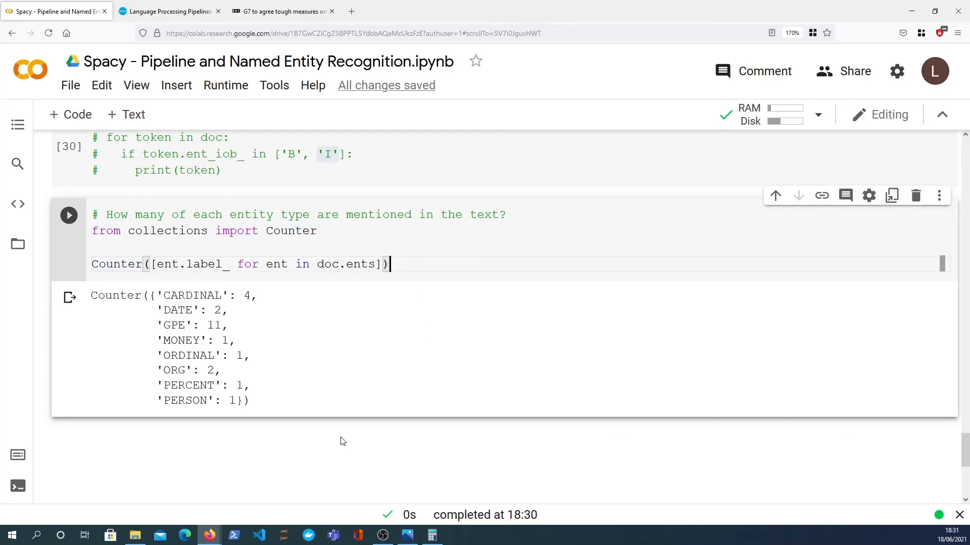